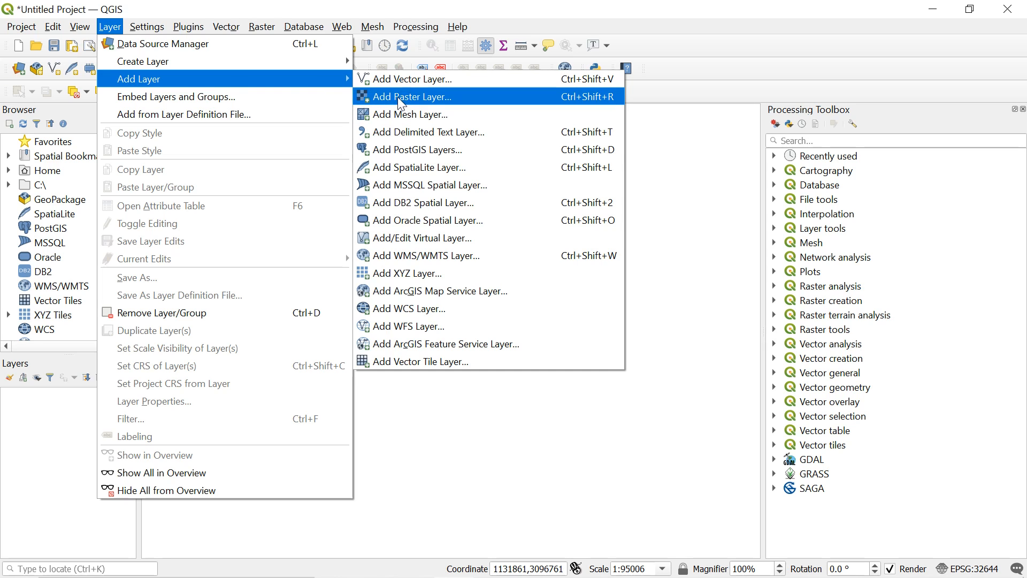
- Add the DEM.tif elevation raster to the project as a new layer
click(412, 96)
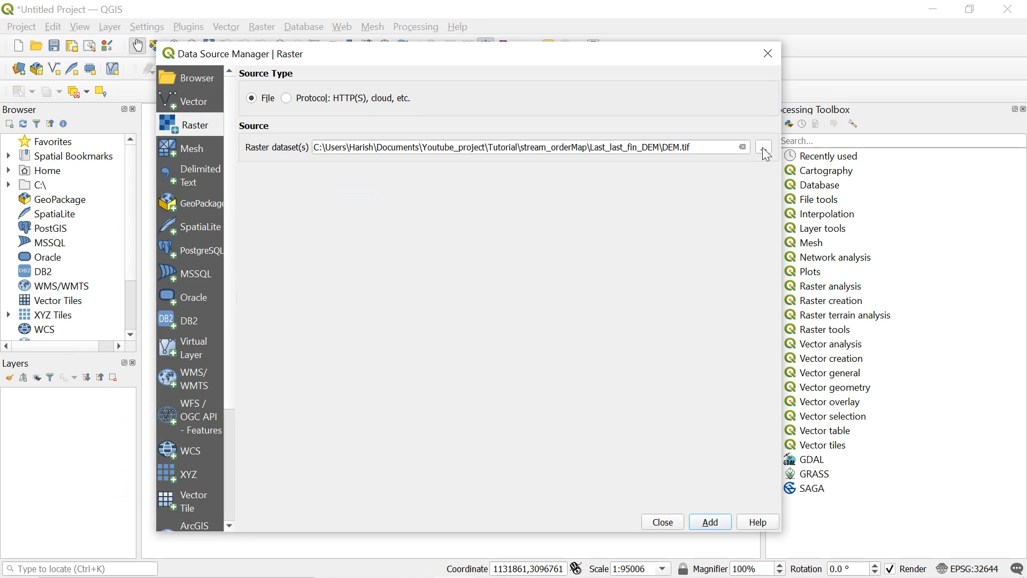
click(763, 148)
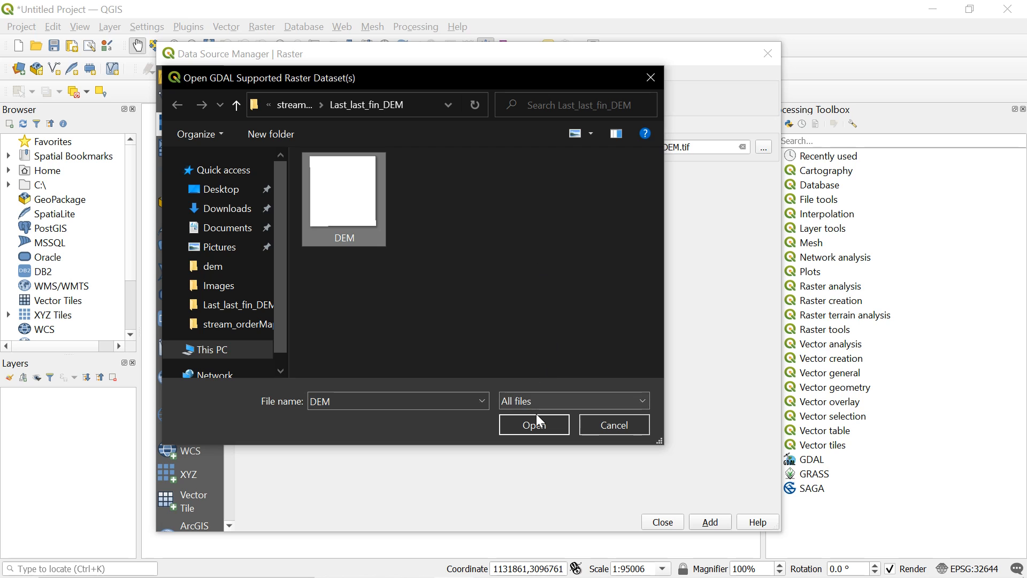
click(533, 424)
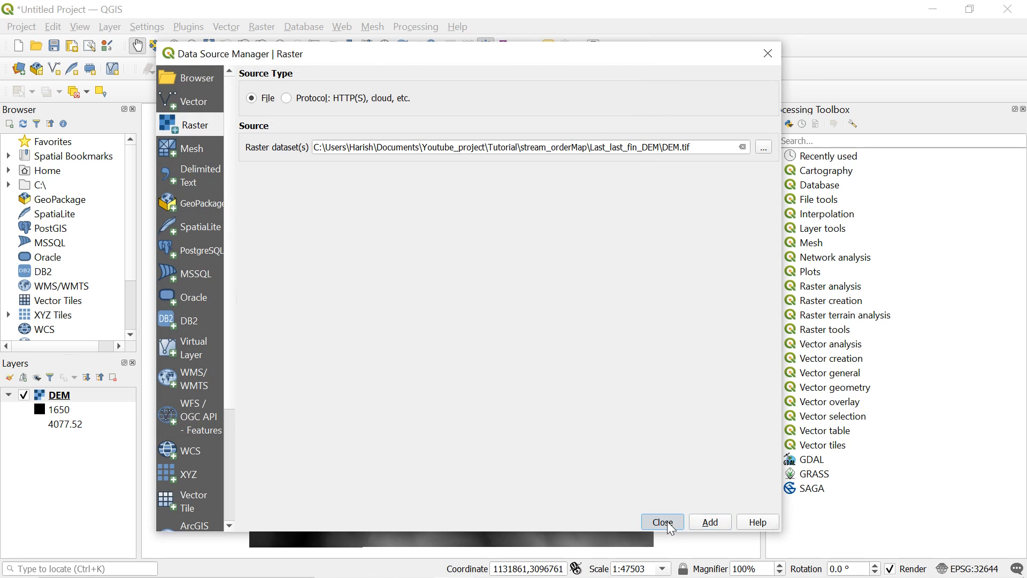
click(661, 522)
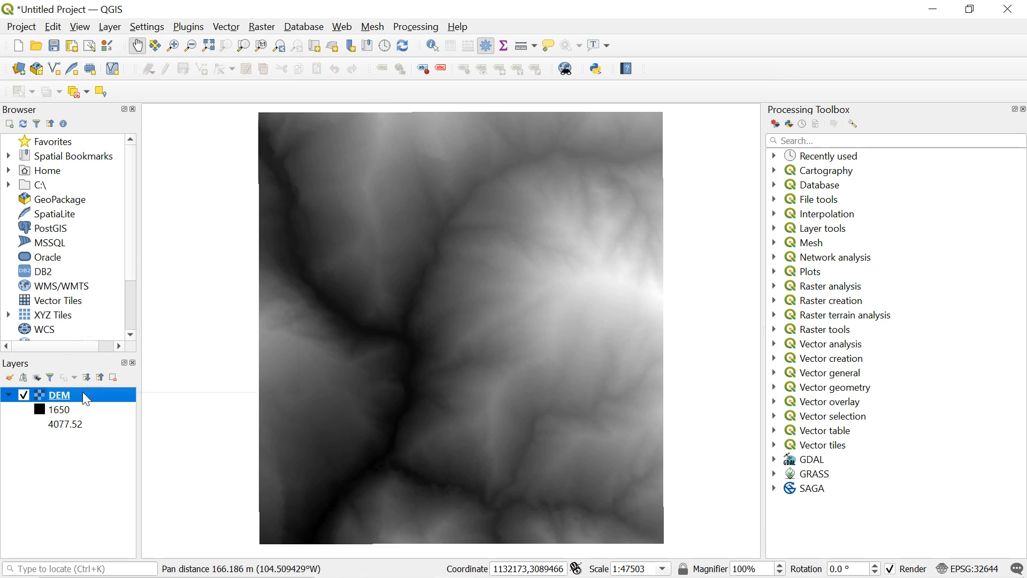
right_click(58, 395)
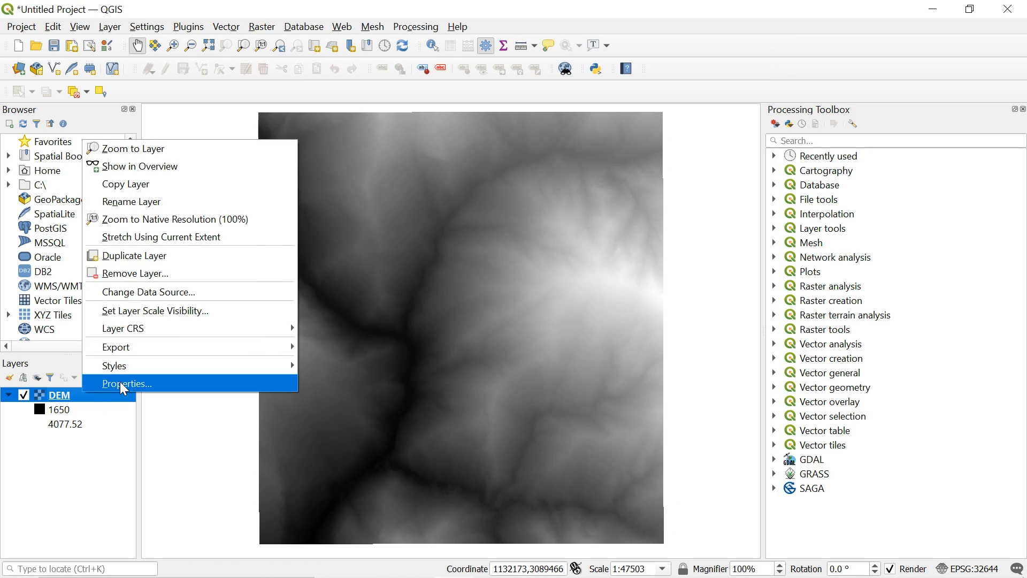
click(127, 383)
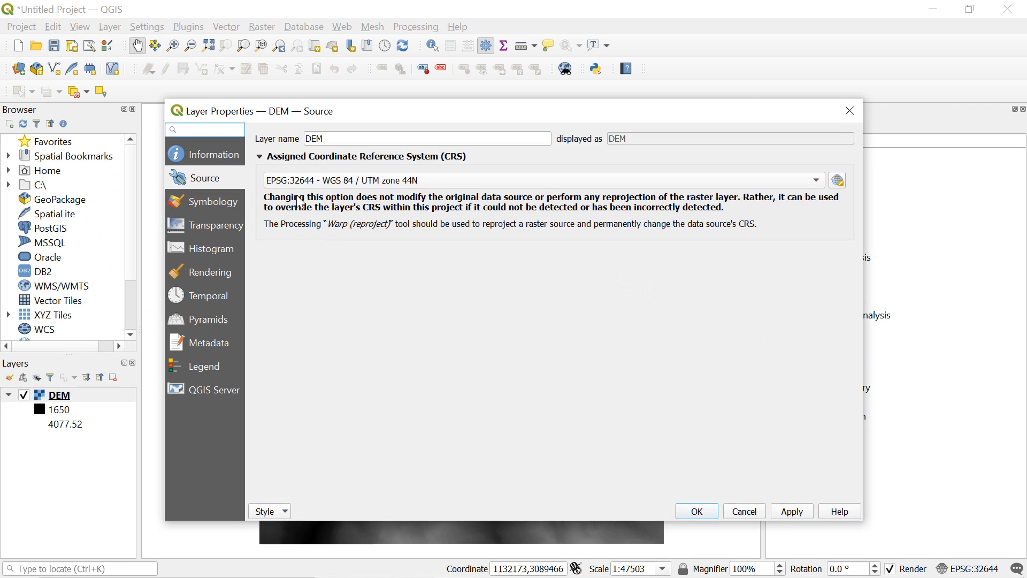
mouse_move(364, 187)
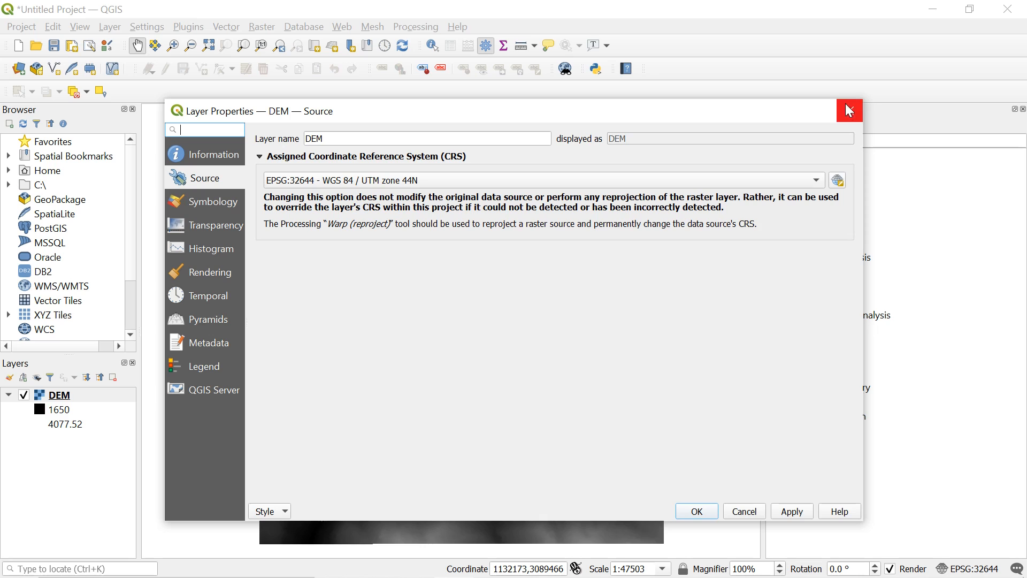
mouse_move(848, 113)
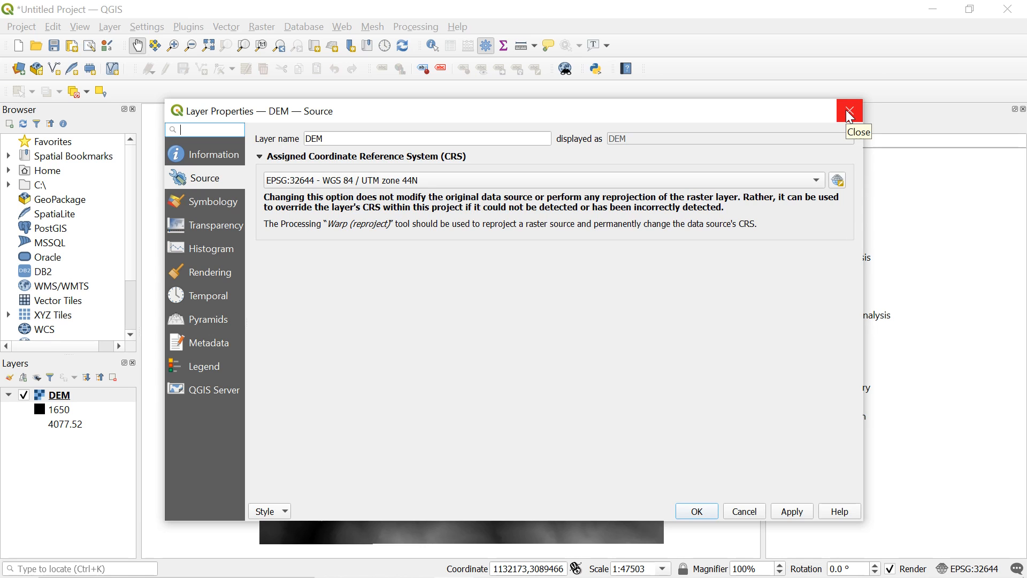
click(850, 110)
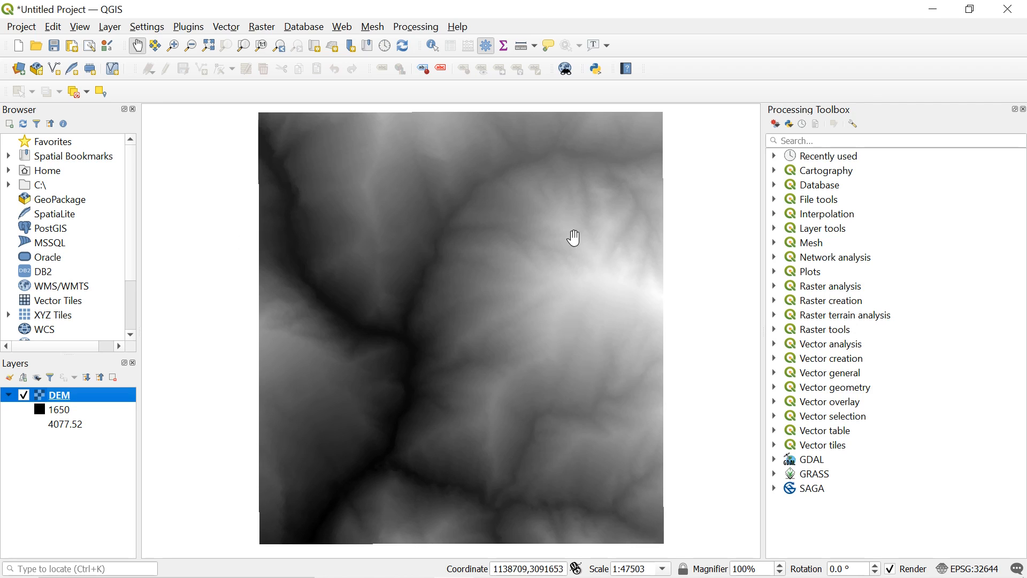
- Launch SAGA Fill sinks (wang & liu) from the Terrain Analysis - Hydrology group
drag(572, 237, 327, 197)
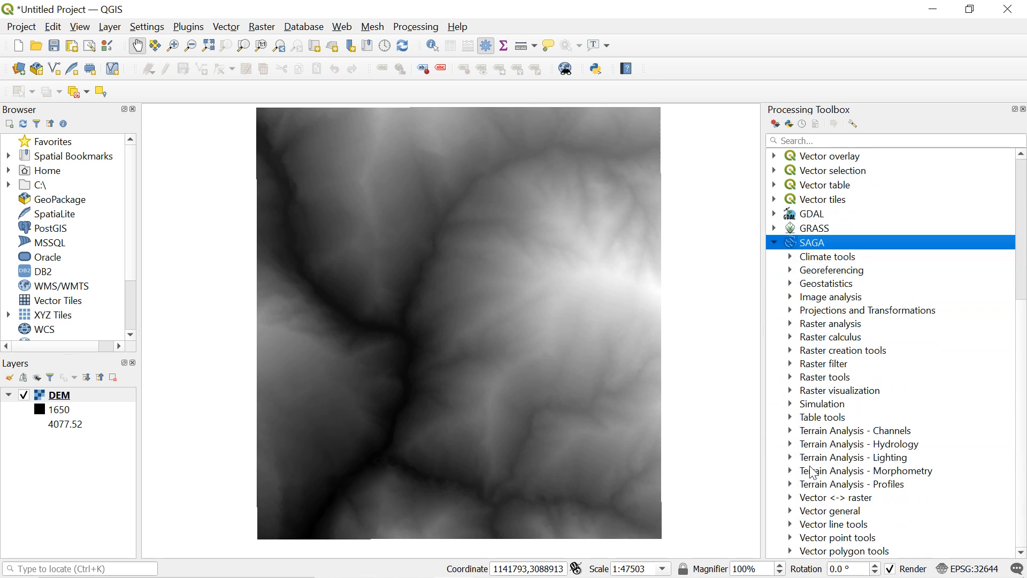
click(860, 443)
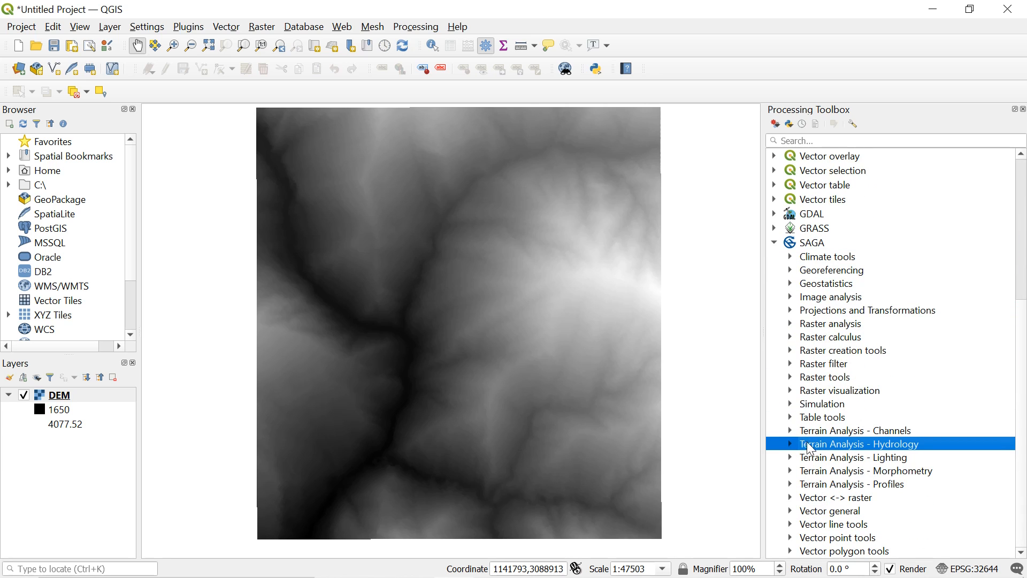
click(861, 444)
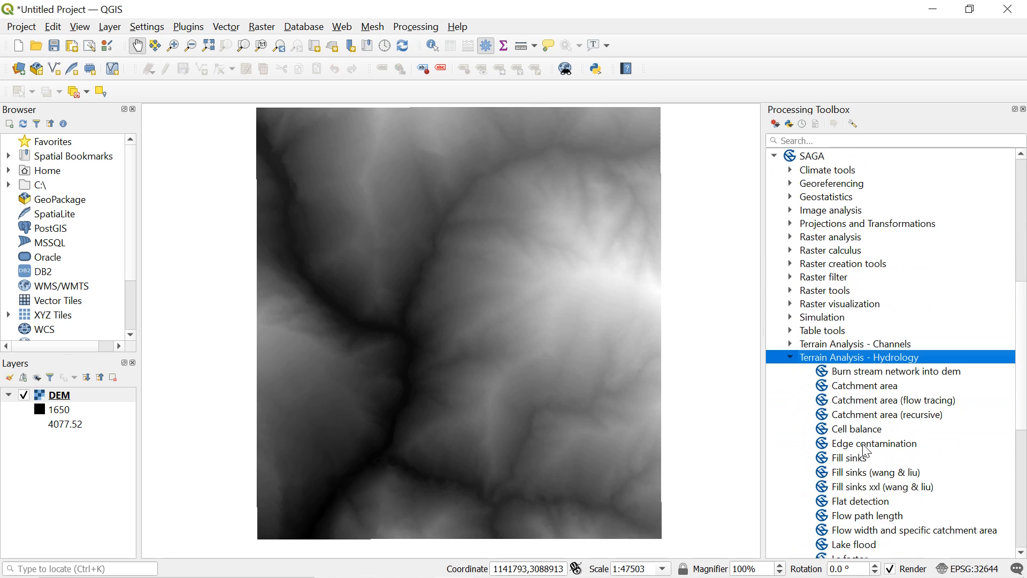
click(878, 472)
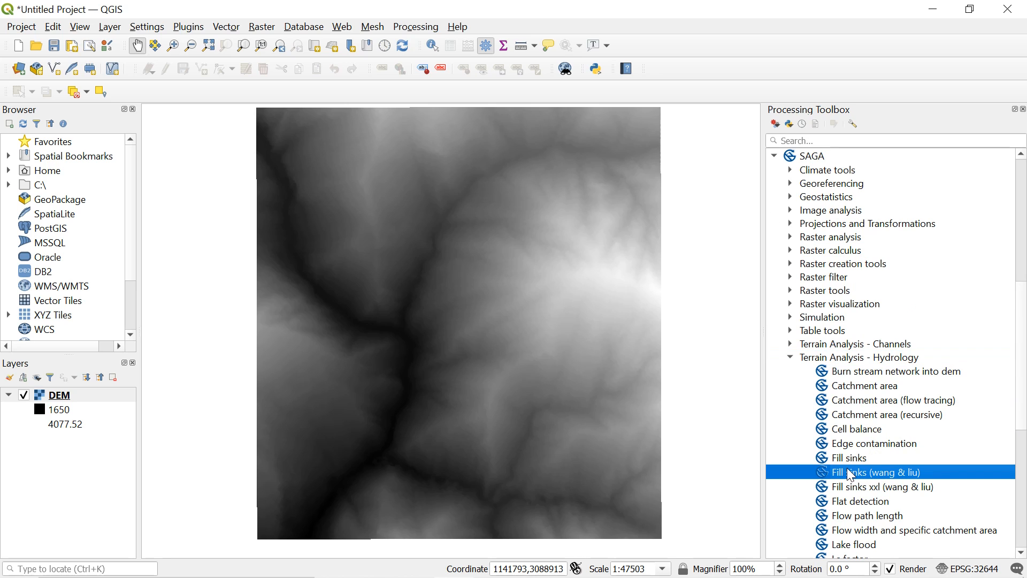
double_click(873, 472)
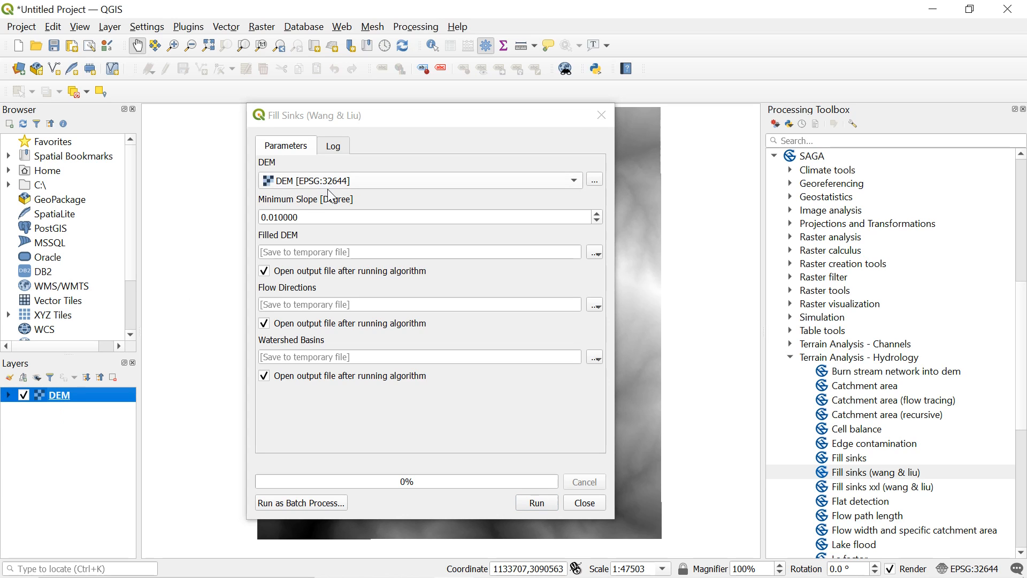
- Run Fill Sinks on DEM, saving the filled output to file as FilledDEM
click(412, 180)
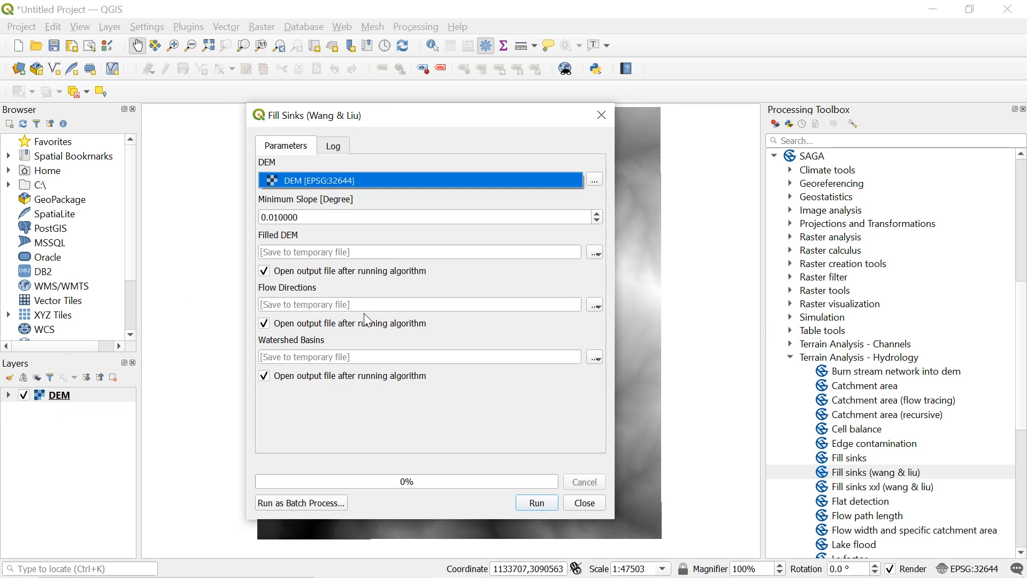
click(594, 251)
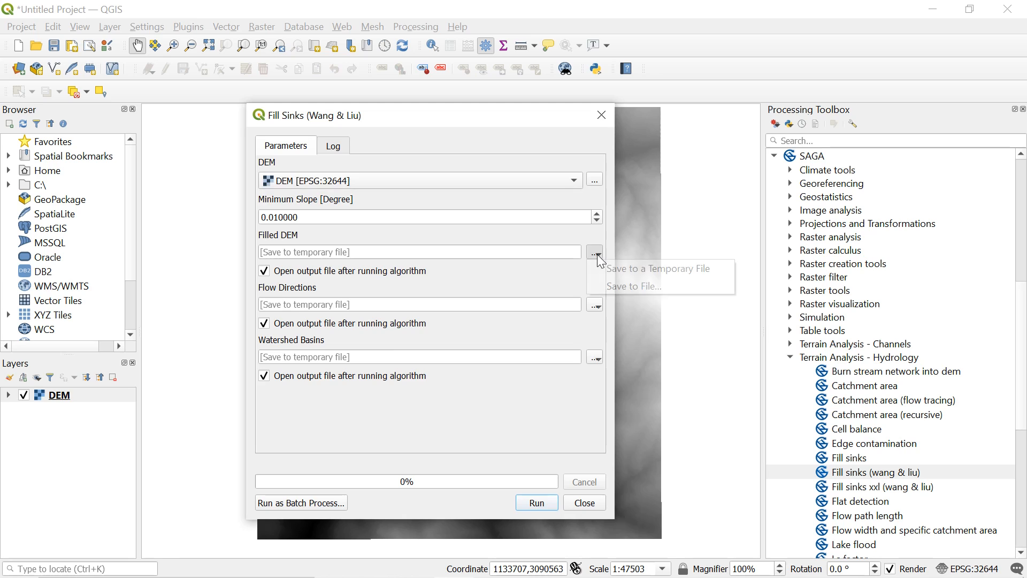
mouse_move(615, 286)
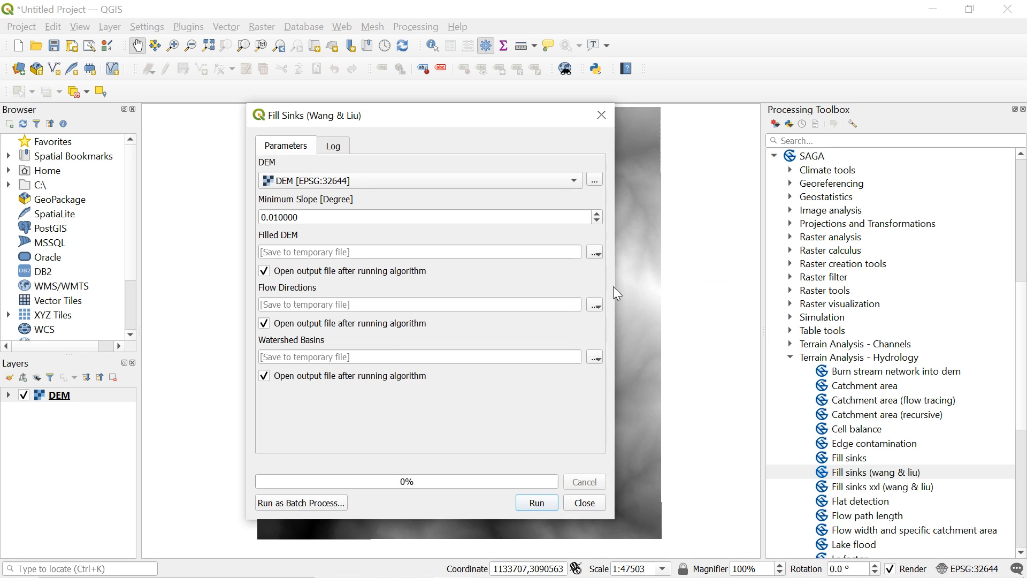
click(593, 252)
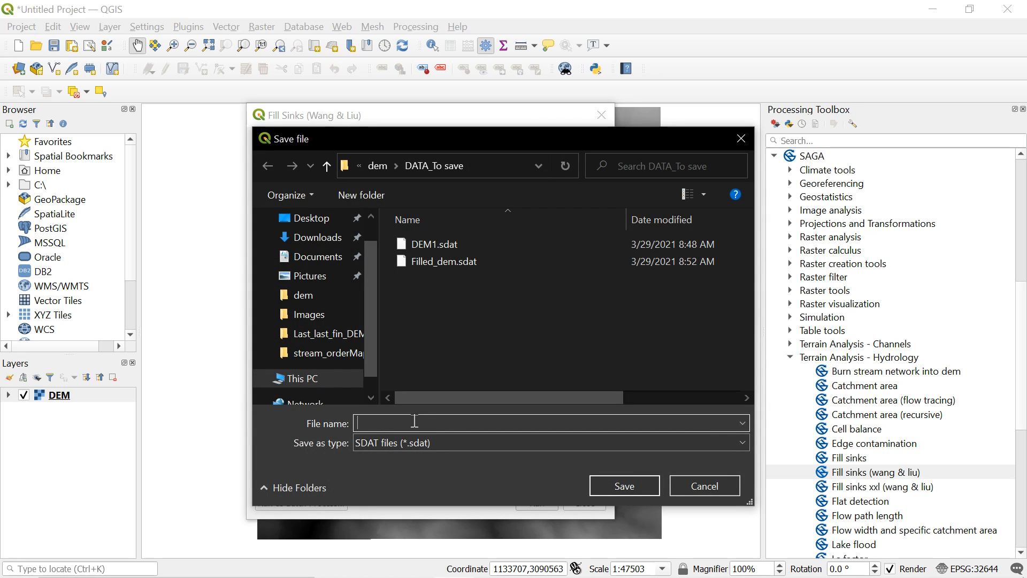
text(FilledDEM)
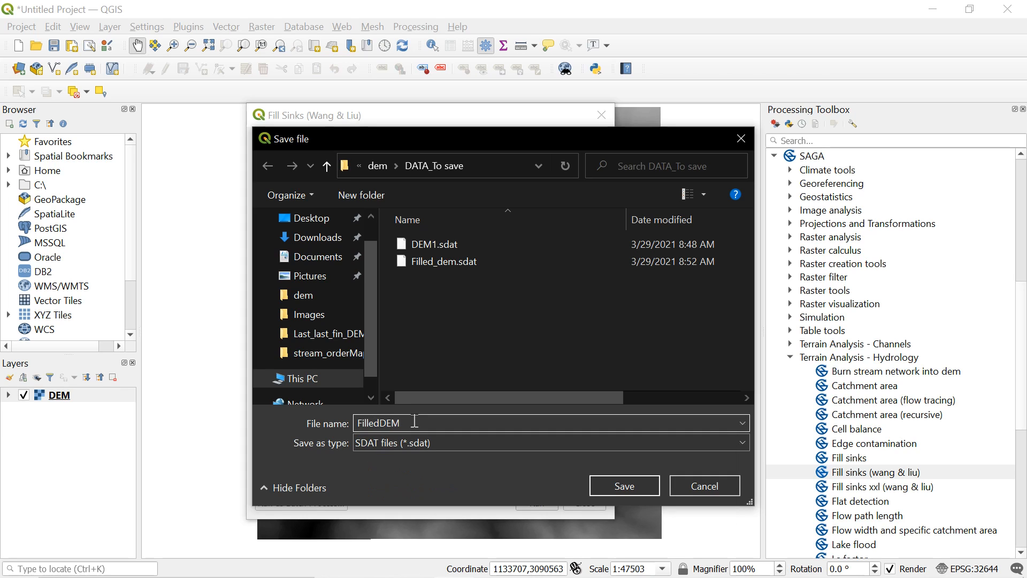
click(623, 487)
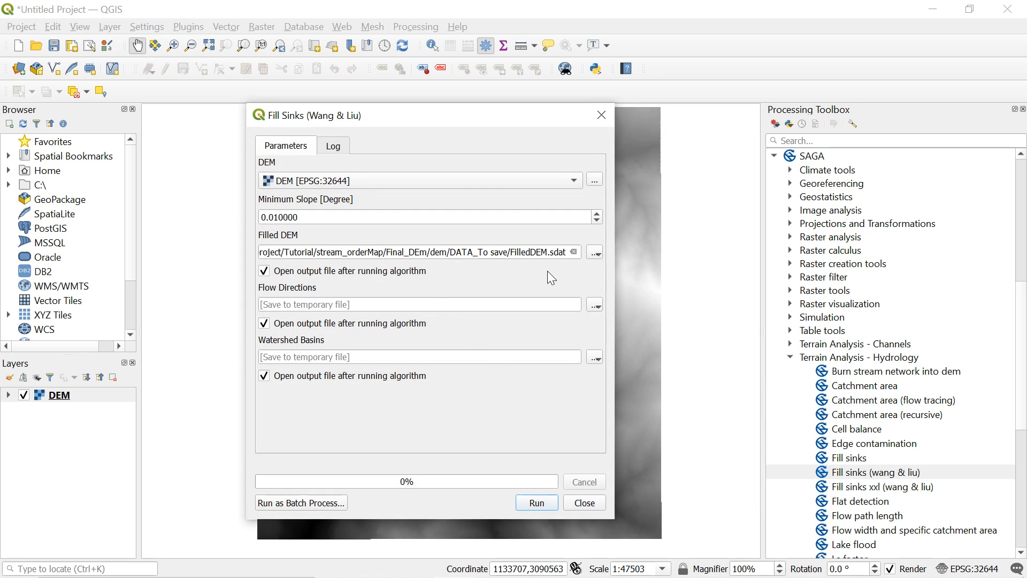
mouse_move(361, 283)
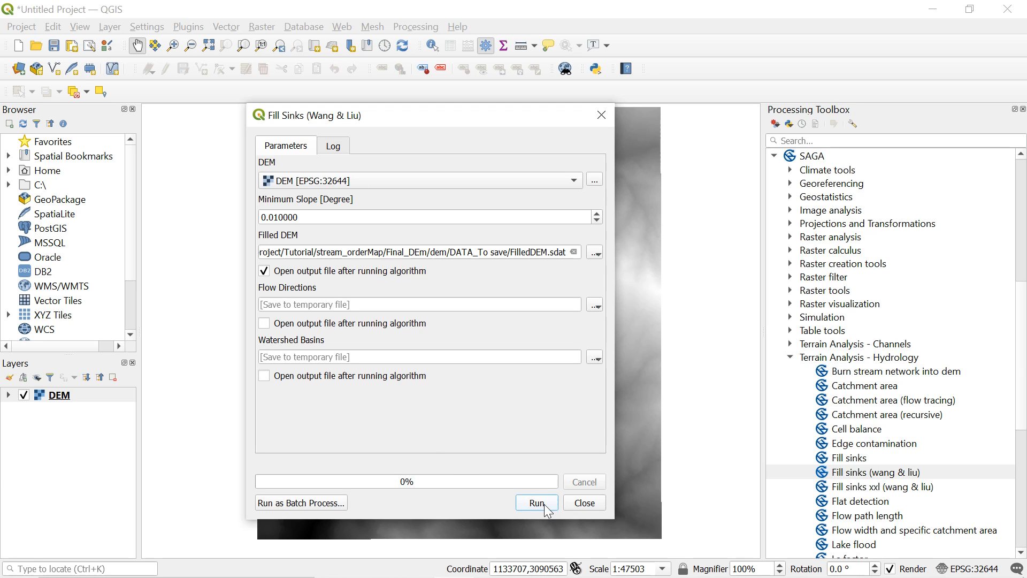
click(536, 502)
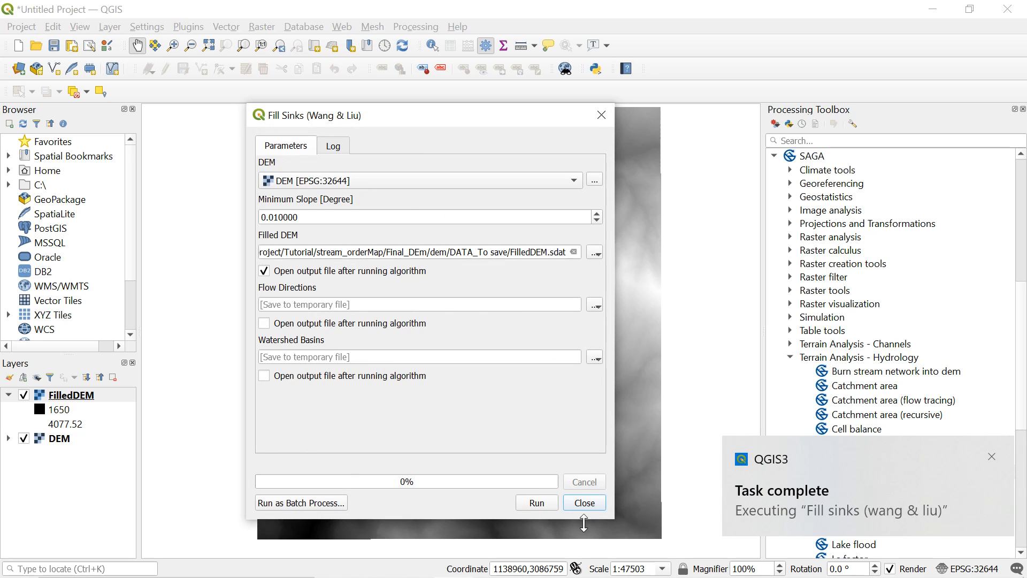
- Close the Fill Sinks dialog and collapse the hydrology tool group
click(582, 502)
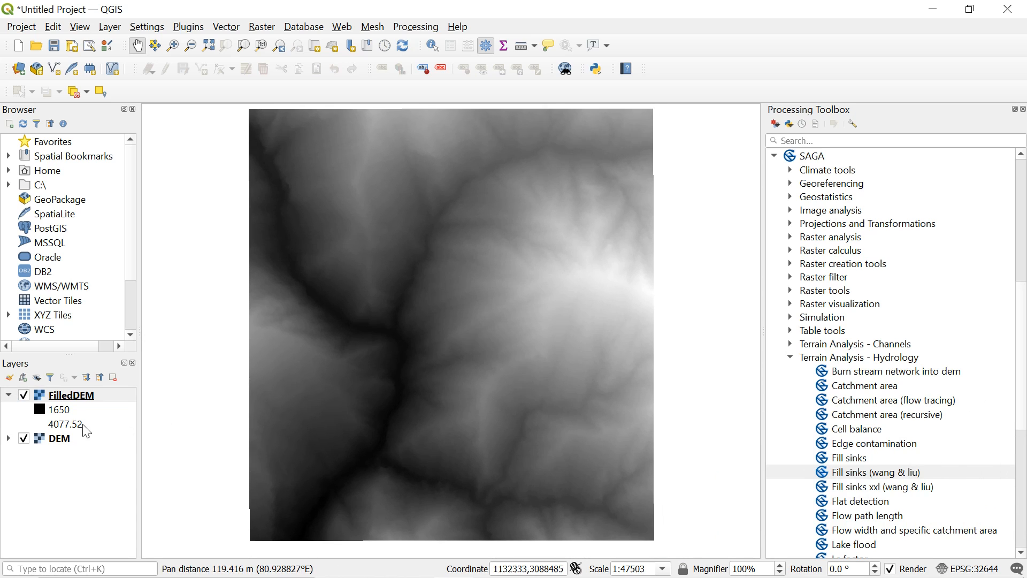
click(59, 409)
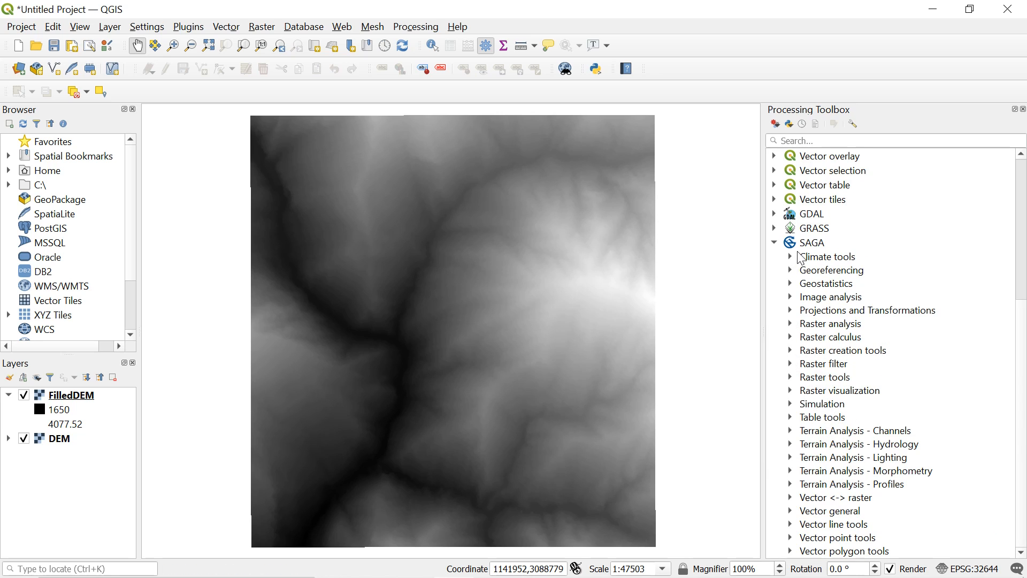
- Open Channel Network and Drainage Basins on FilledDEM, threshold 5, loading only Channels
click(855, 430)
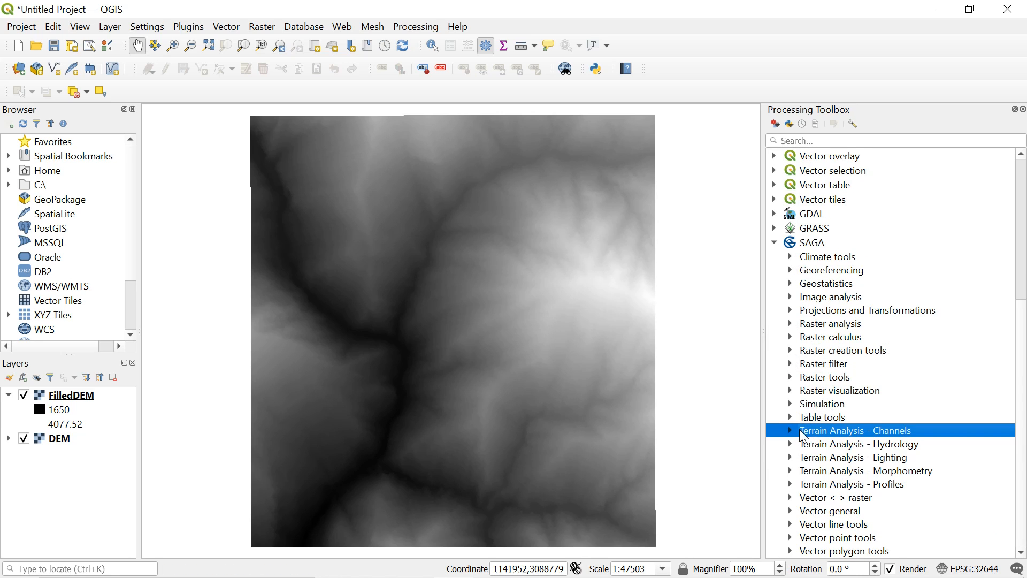
click(790, 429)
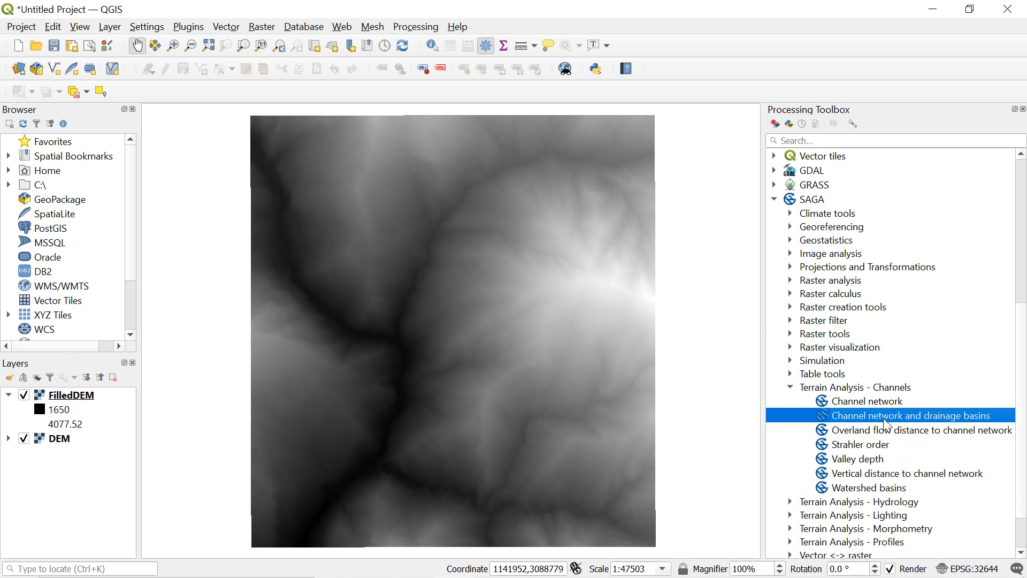
double_click(911, 414)
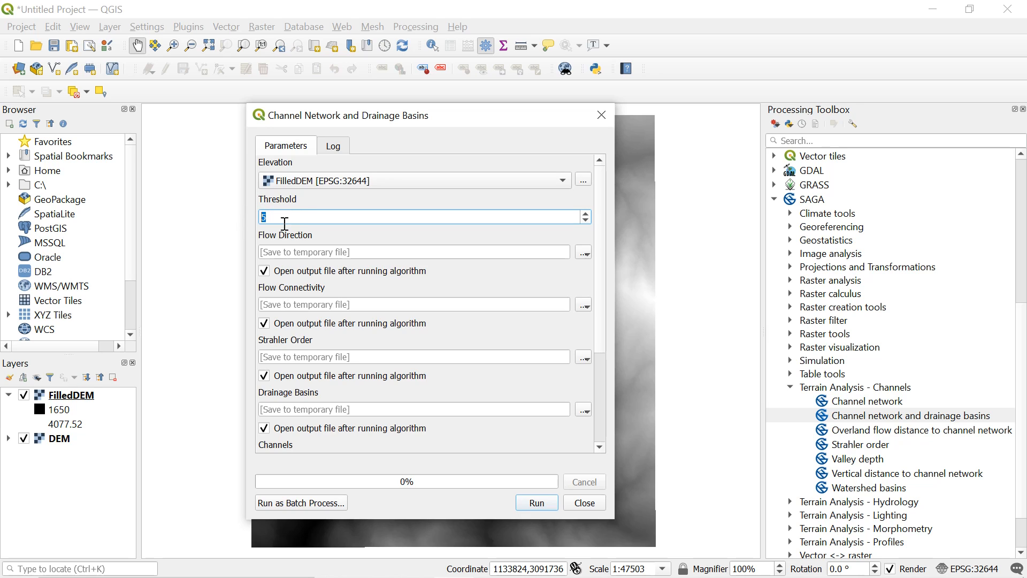
mouse_move(282, 217)
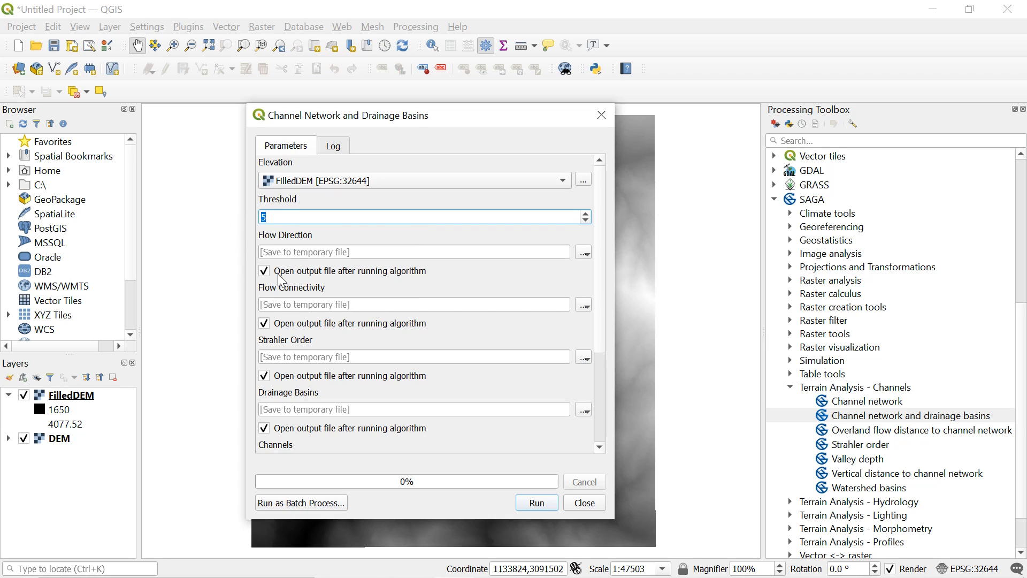
click(263, 270)
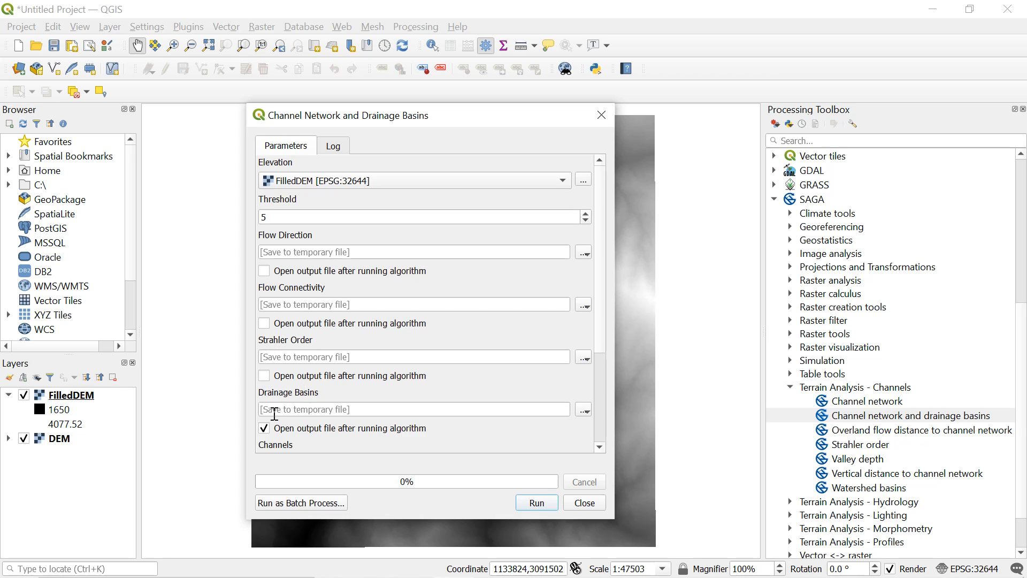
scroll(down, 3)
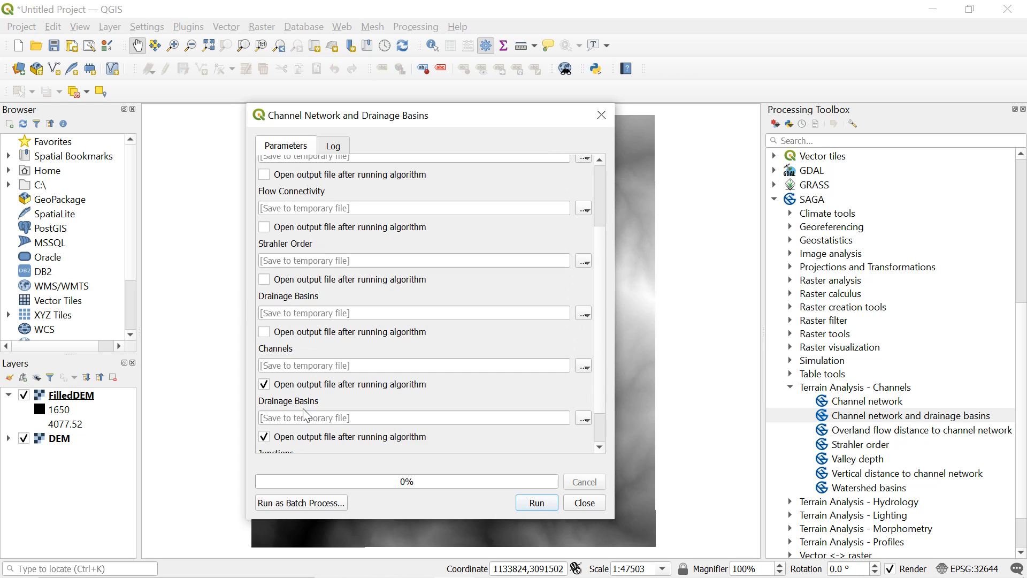
scroll(down, 3)
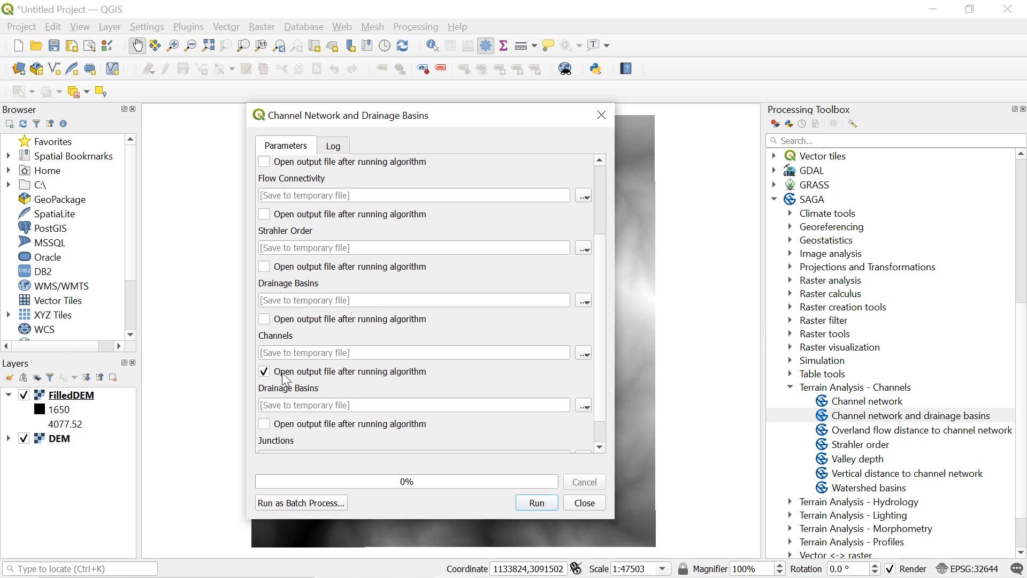
mouse_move(583, 369)
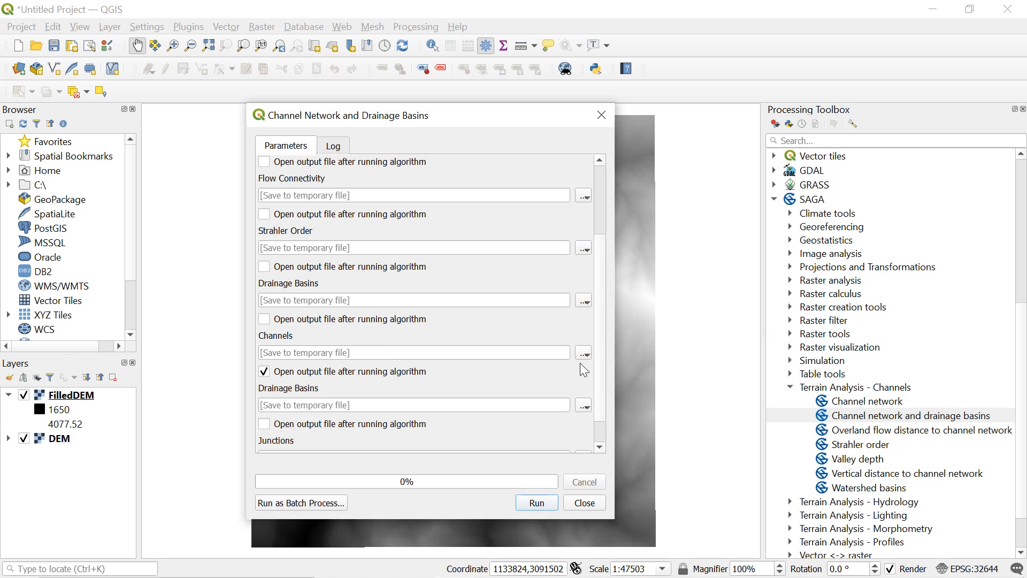
- Save the Channels output as Channel1.shp in DATA_To save and run the tool
click(582, 352)
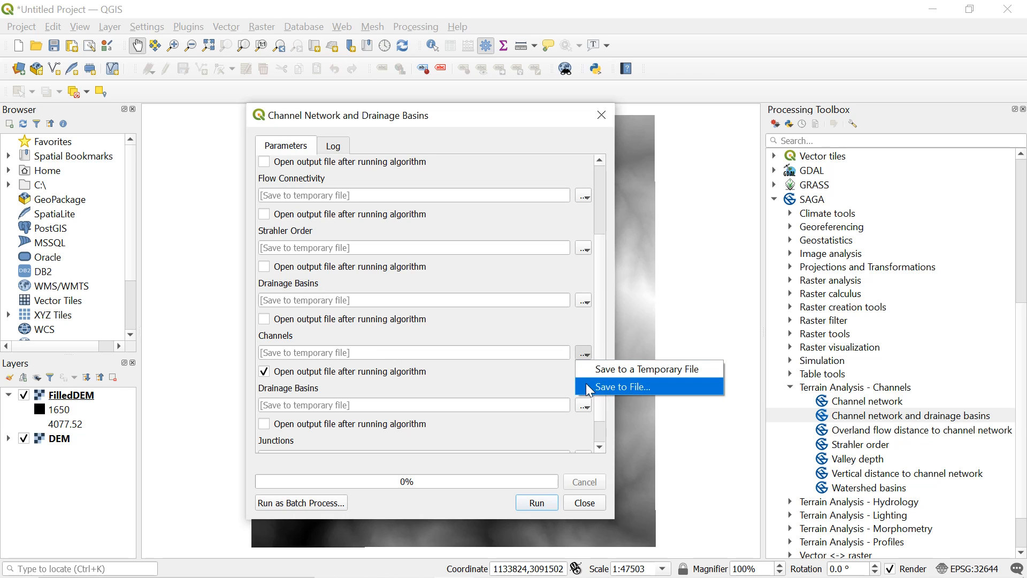
mouse_move(613, 391)
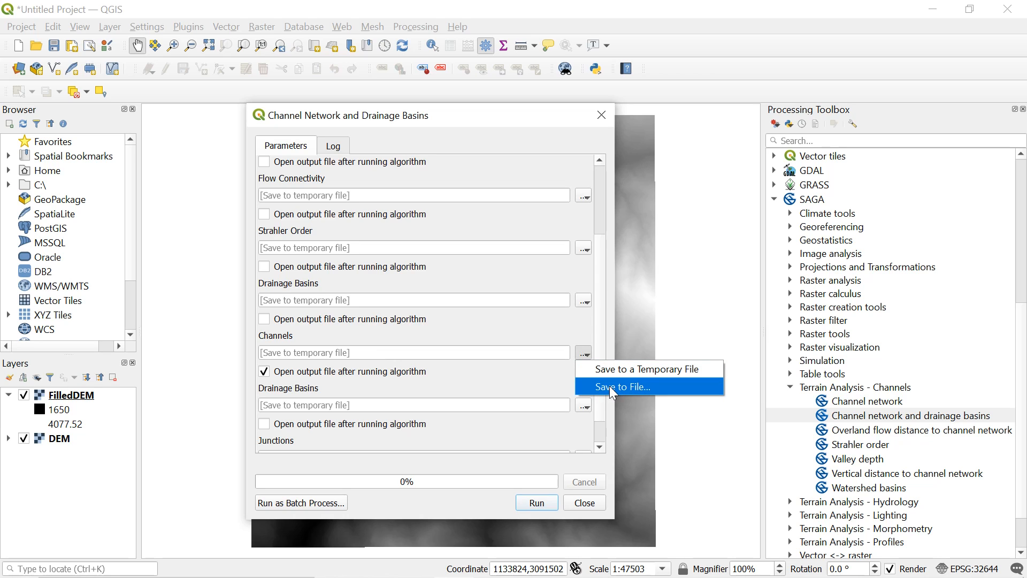
click(621, 387)
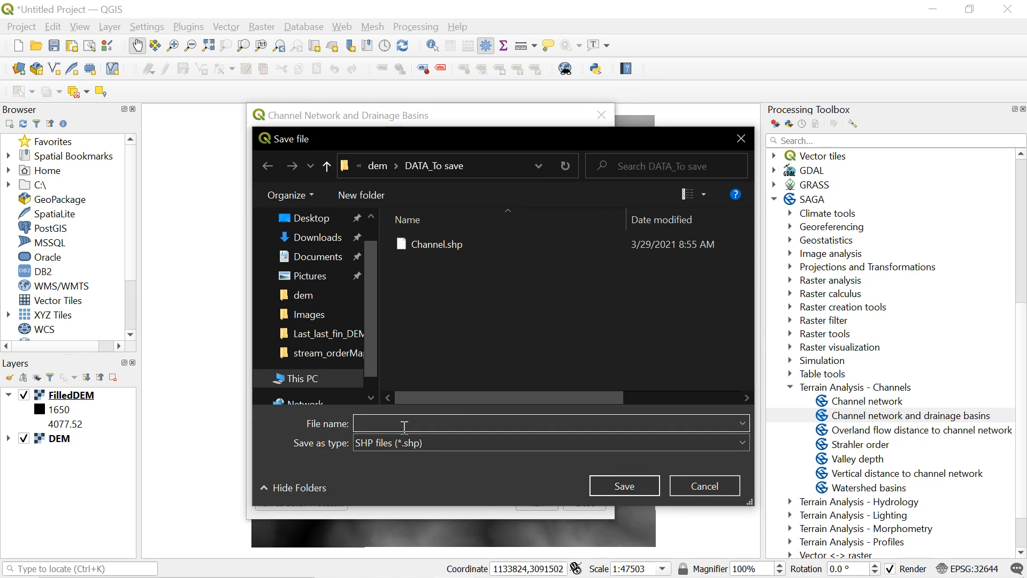
text(Channel)
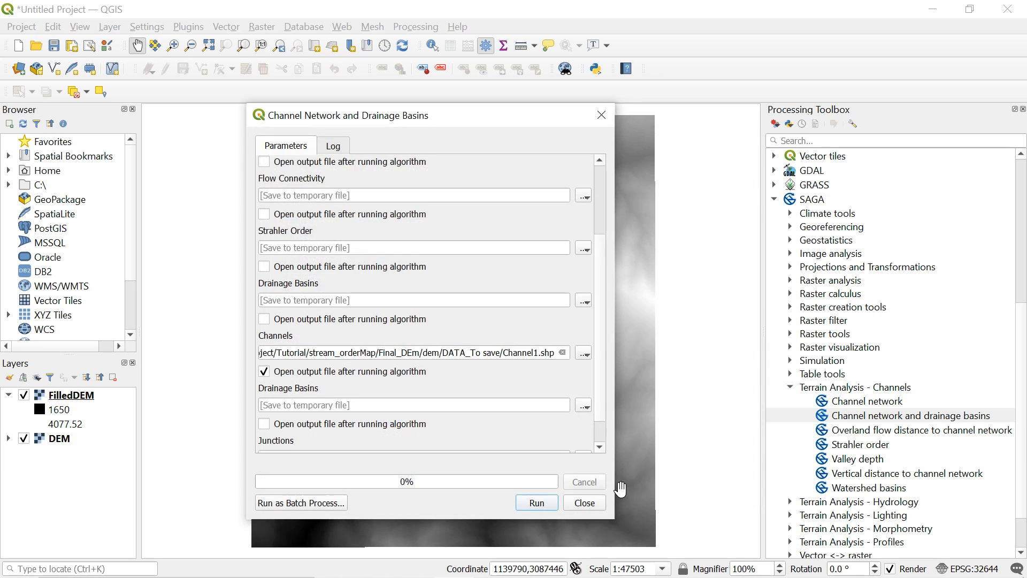
mouse_move(479, 475)
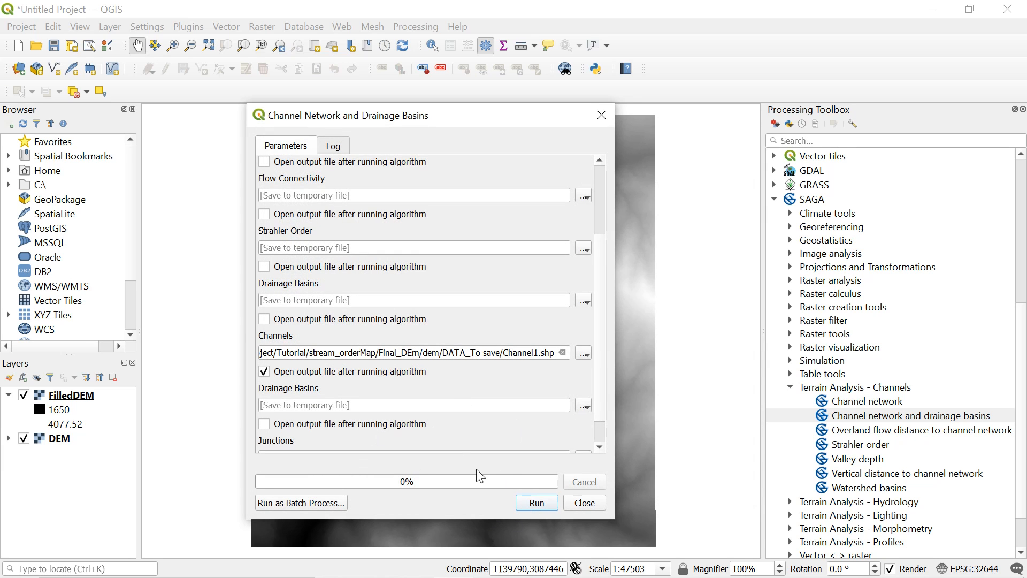
click(535, 503)
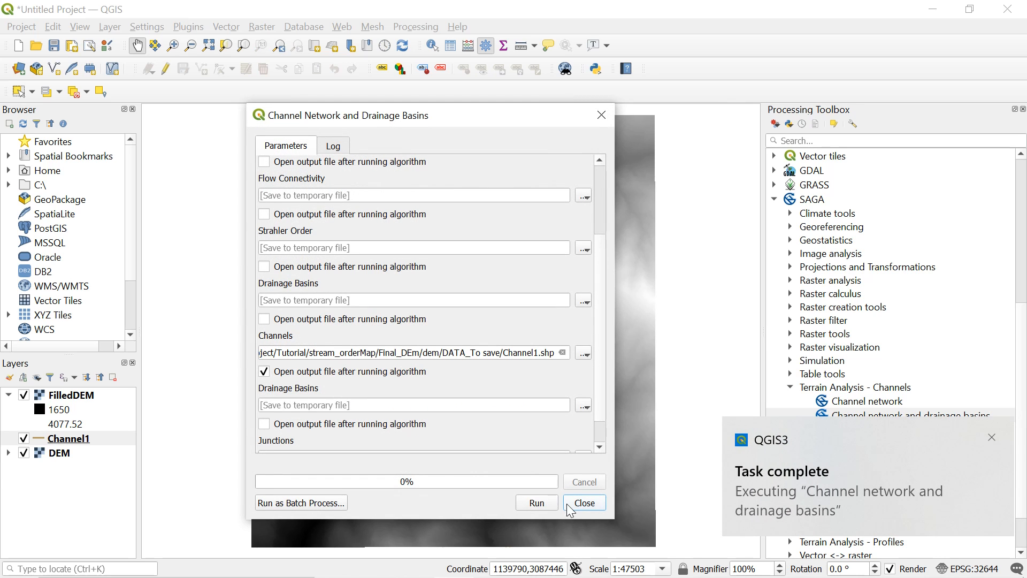
- Close the dialog, hide FilledDEM, and move Channel1 to the top of the layers
click(583, 502)
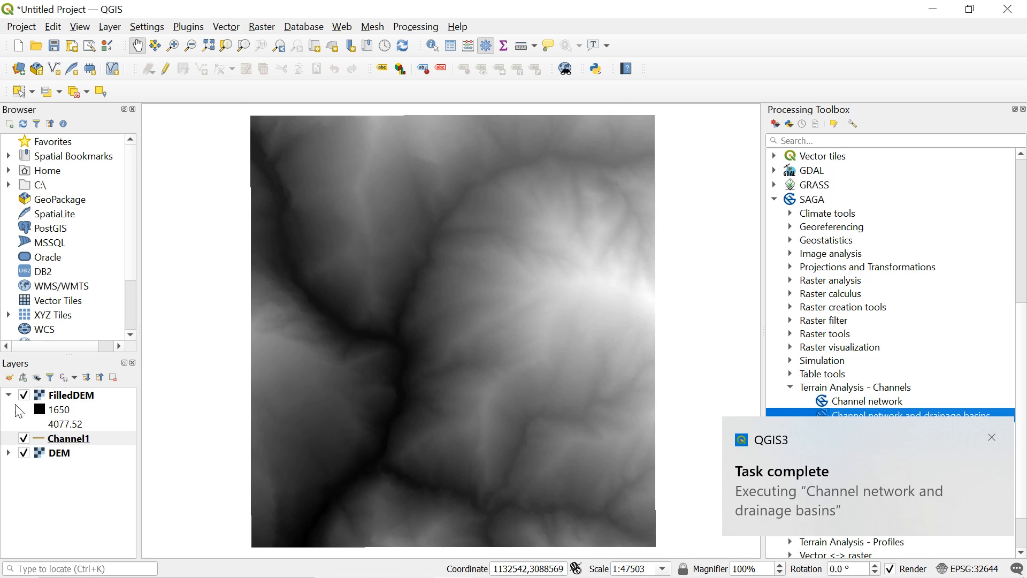
click(23, 394)
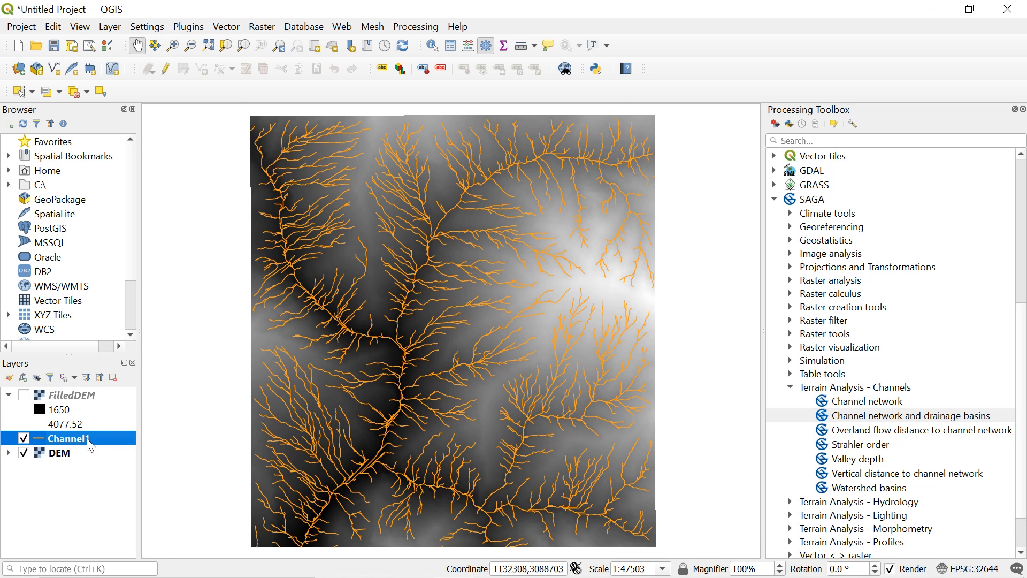
drag(65, 437, 65, 394)
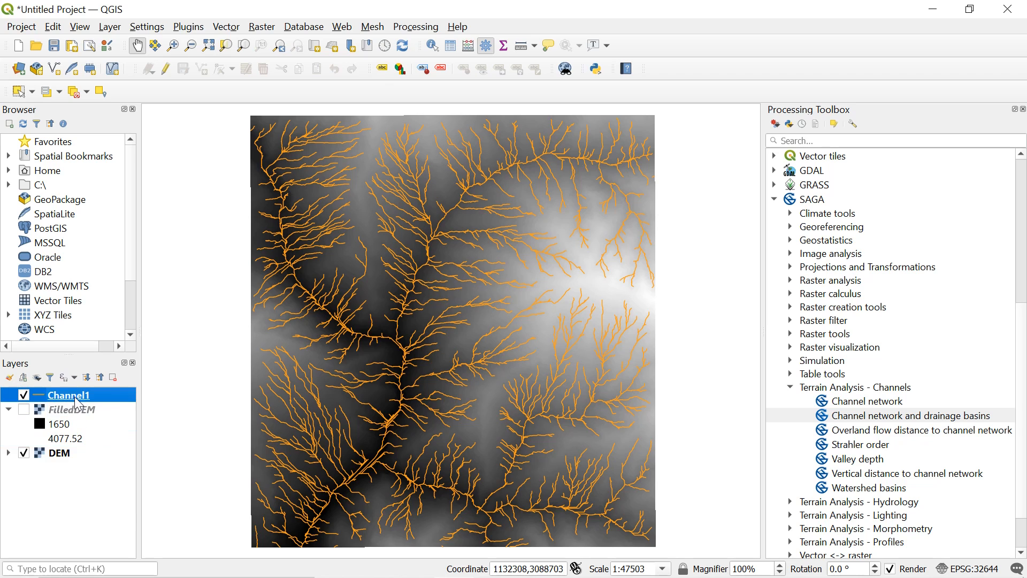
right_click(68, 394)
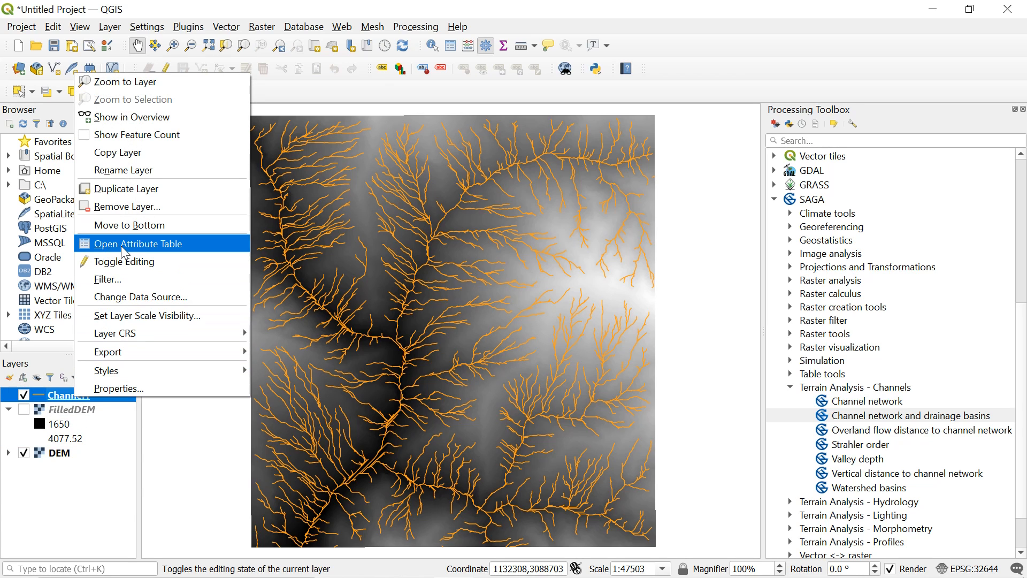
click(137, 244)
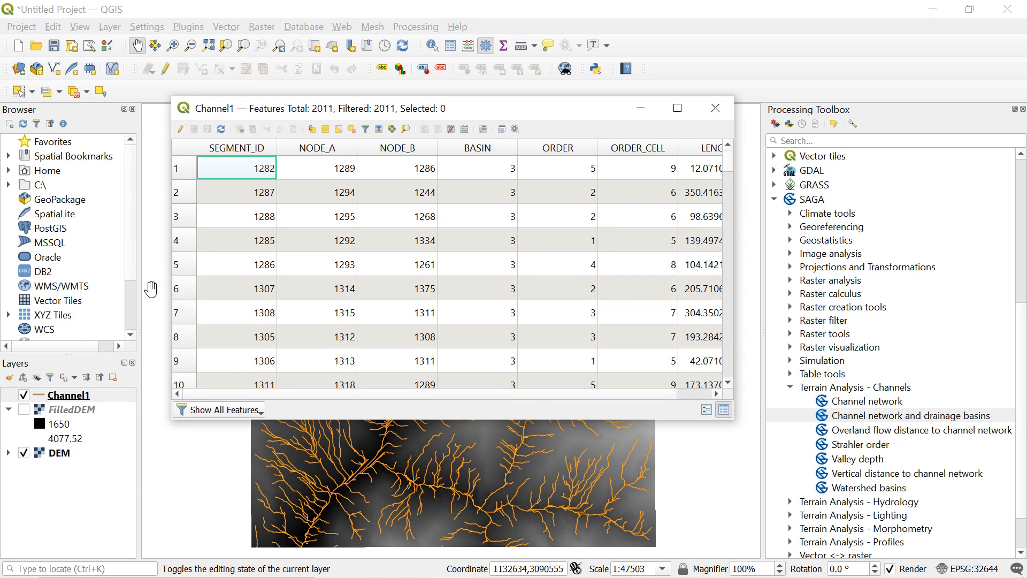
mouse_move(300, 149)
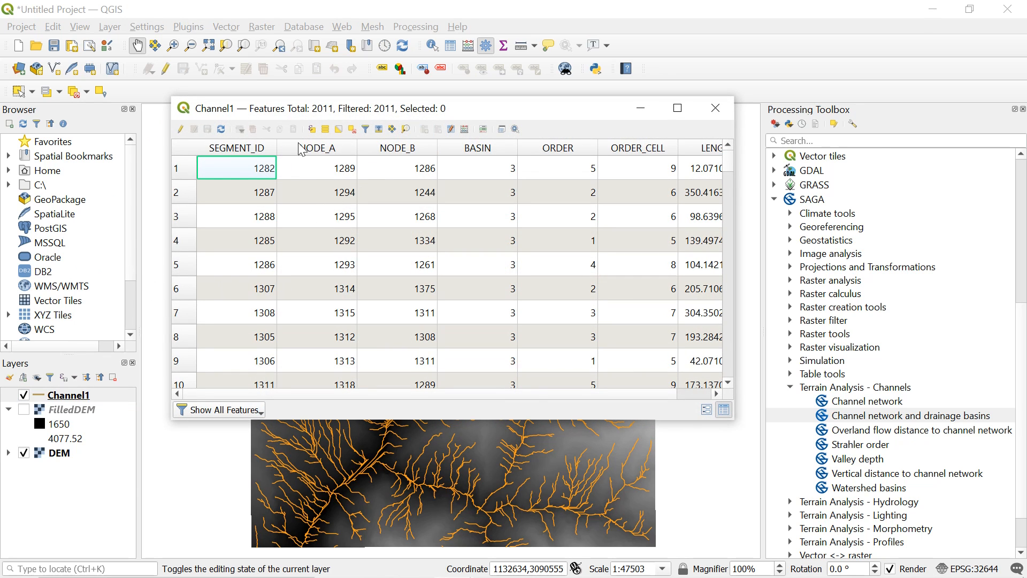
mouse_move(614, 400)
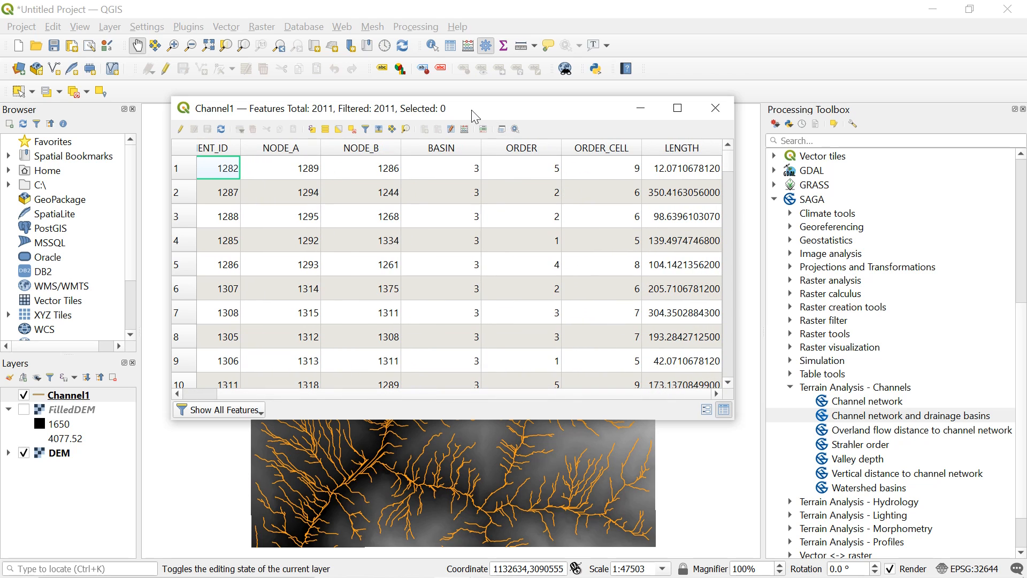
click(519, 148)
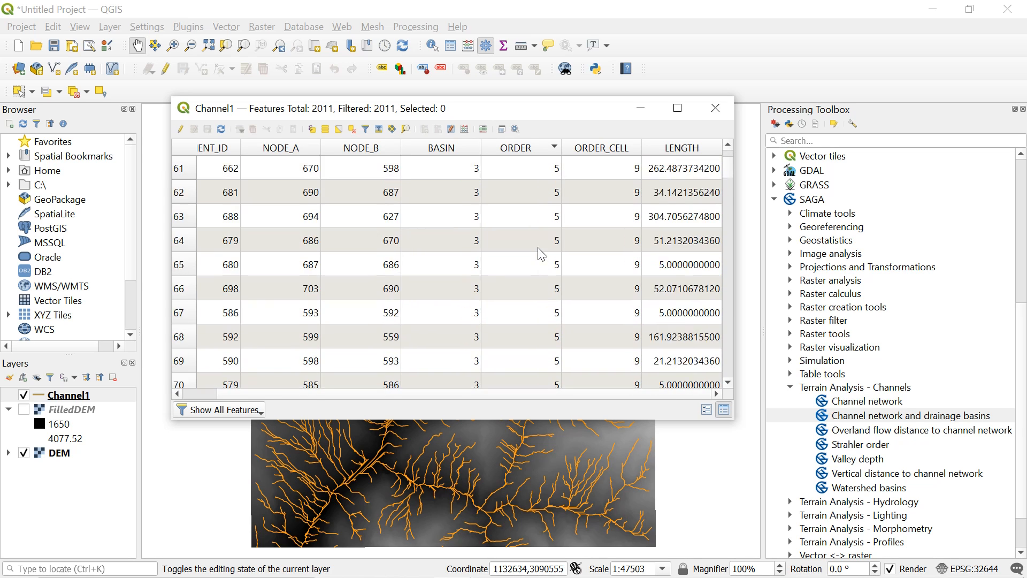
scroll(down, 3)
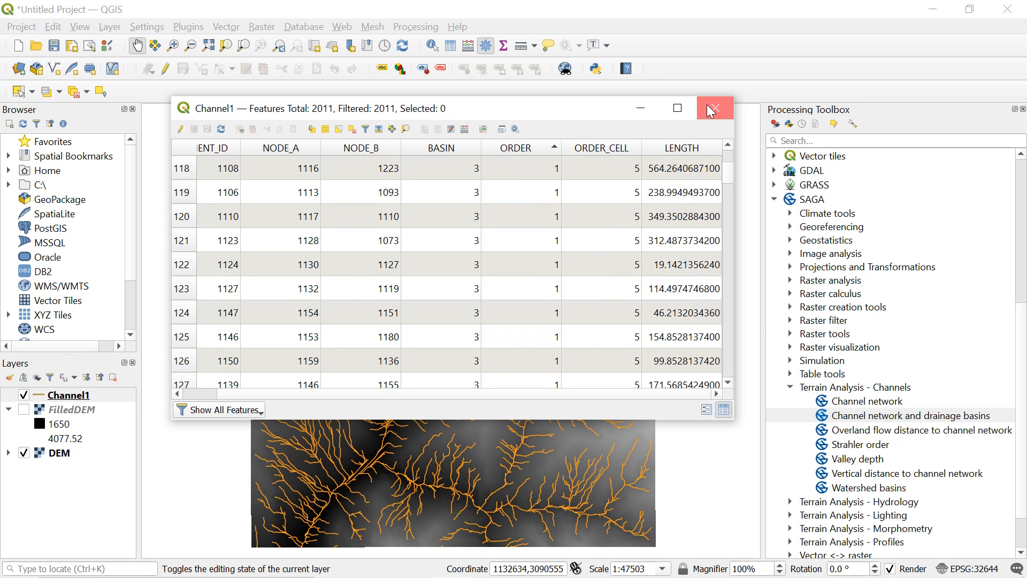
click(713, 108)
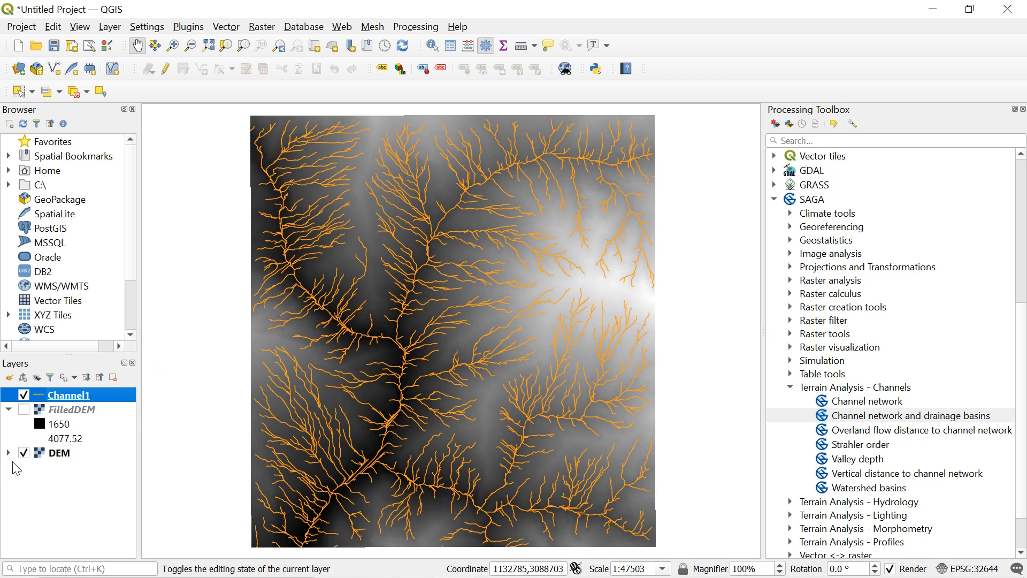
- Style DEM as singleband pseudocolor with a red-yellow-blue ramp over 1650–4077.5
click(59, 452)
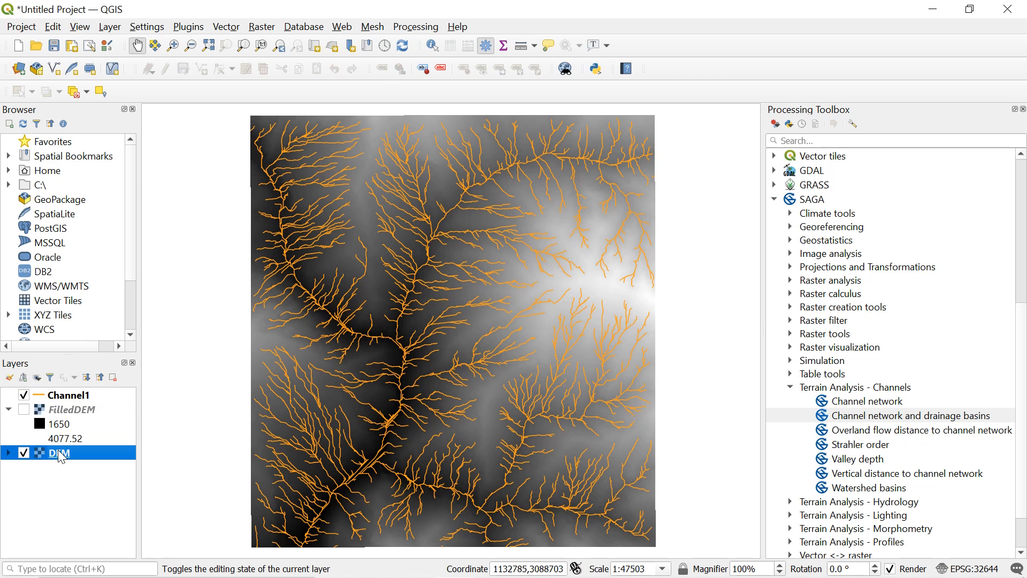
right_click(58, 452)
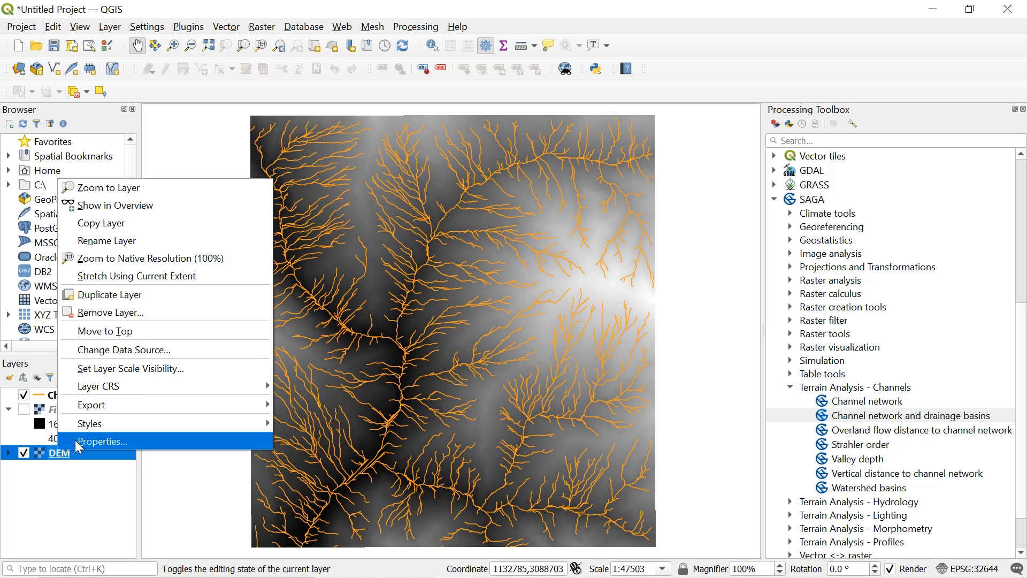
click(101, 441)
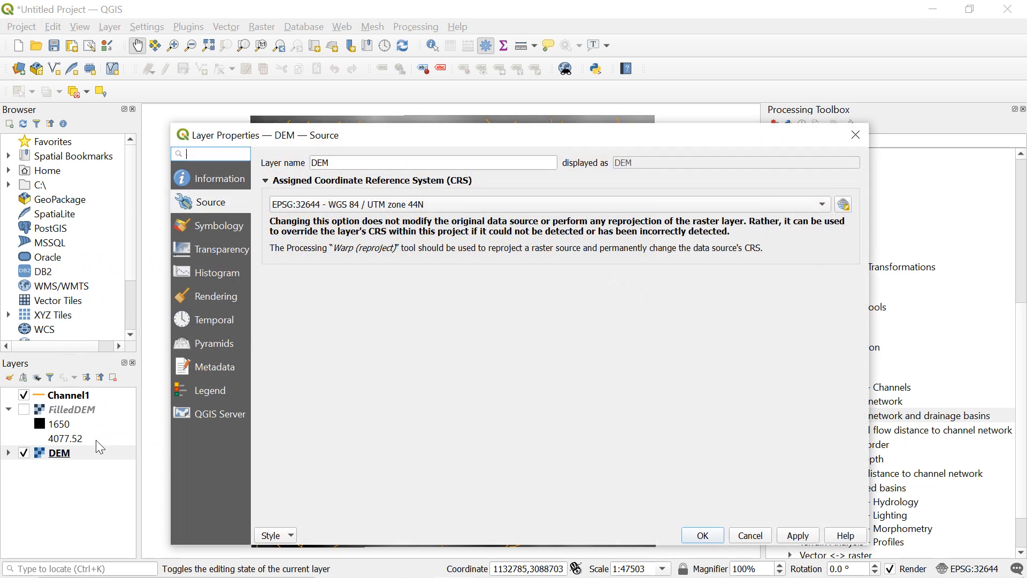
click(213, 225)
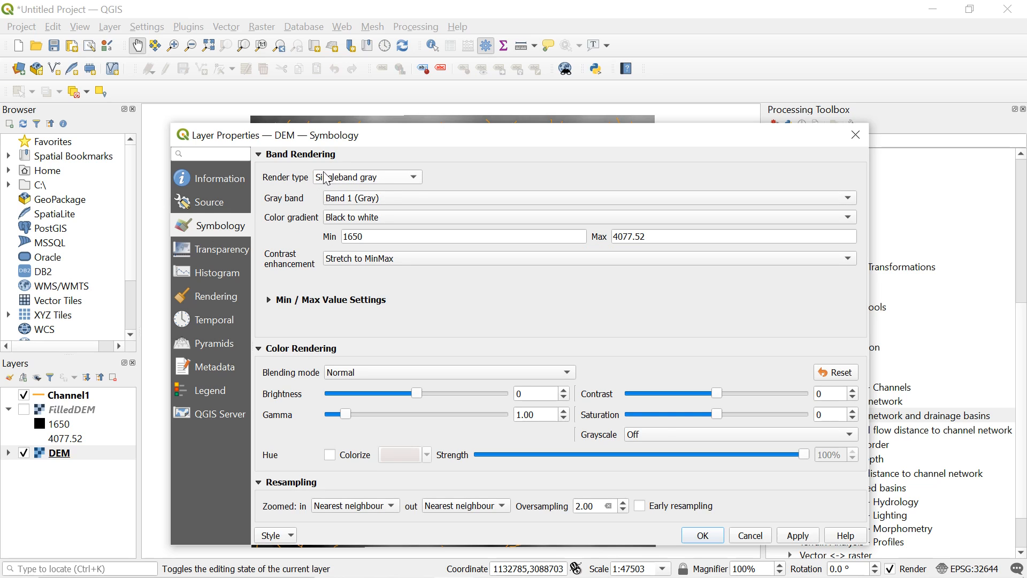
click(367, 177)
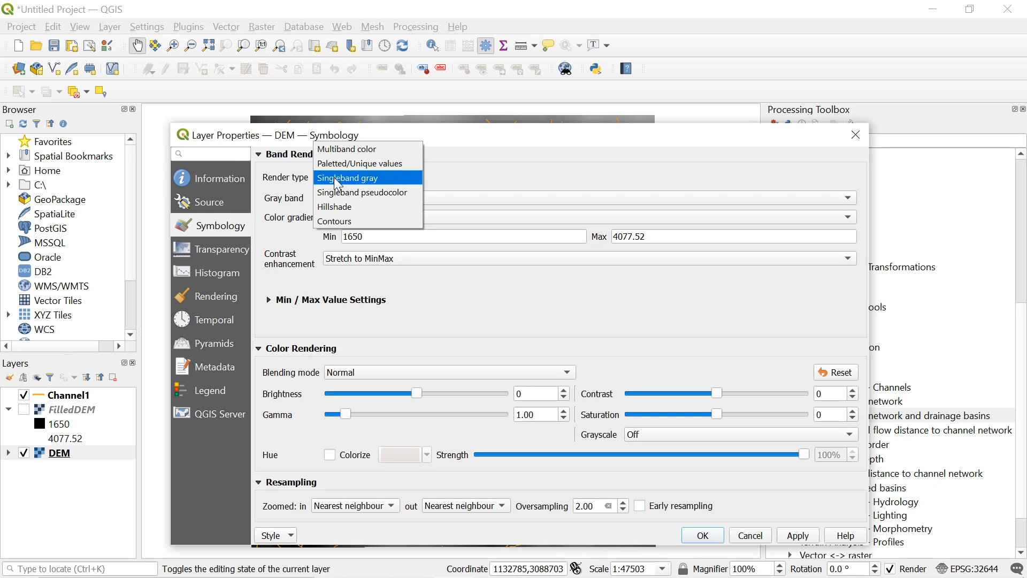
click(361, 192)
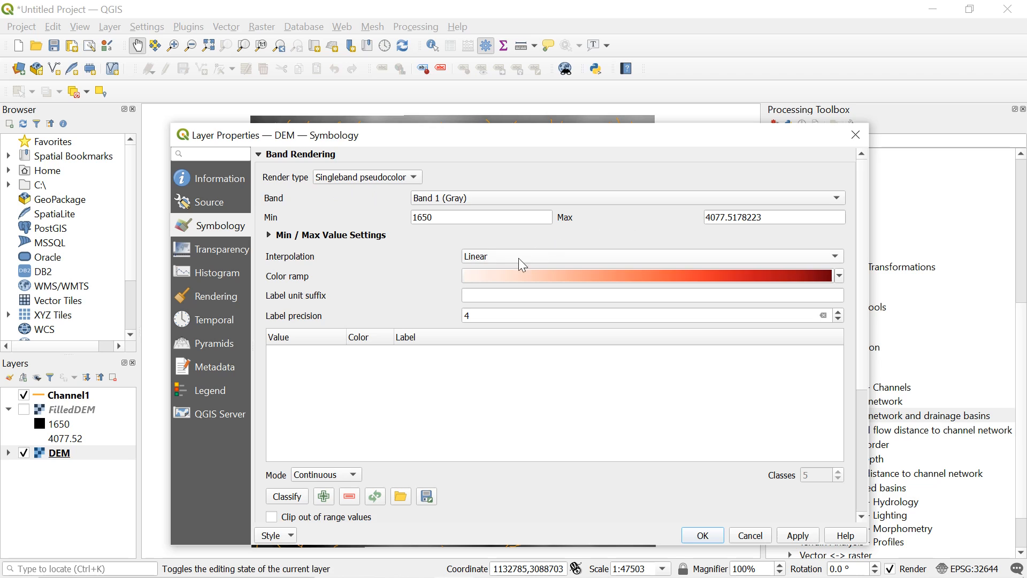
click(652, 256)
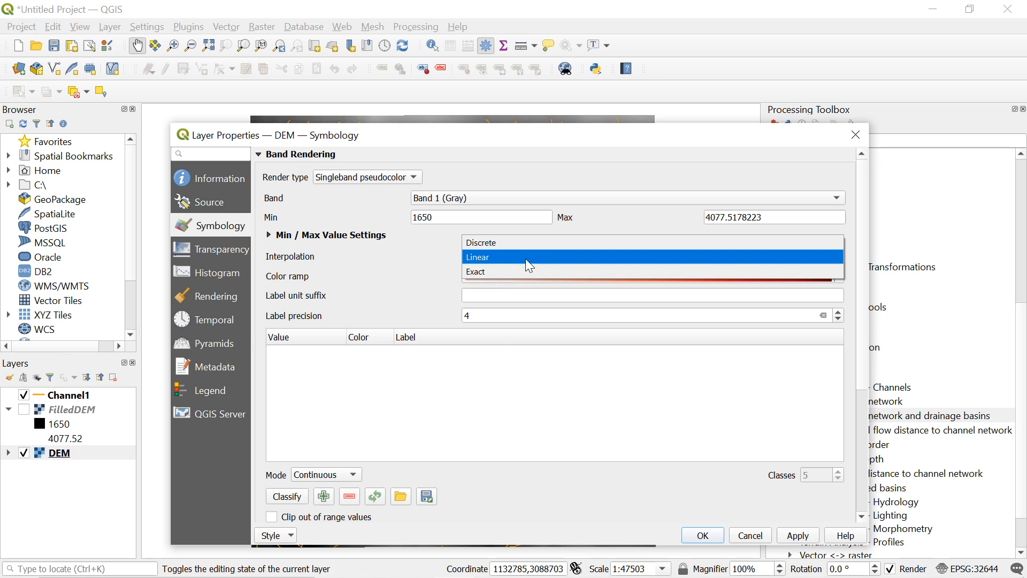
click(478, 256)
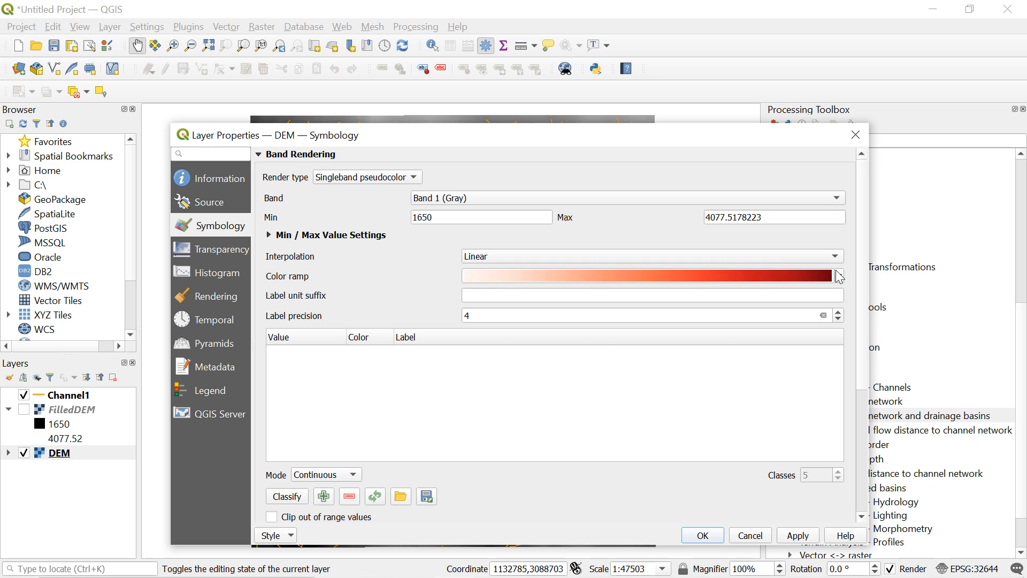
click(838, 276)
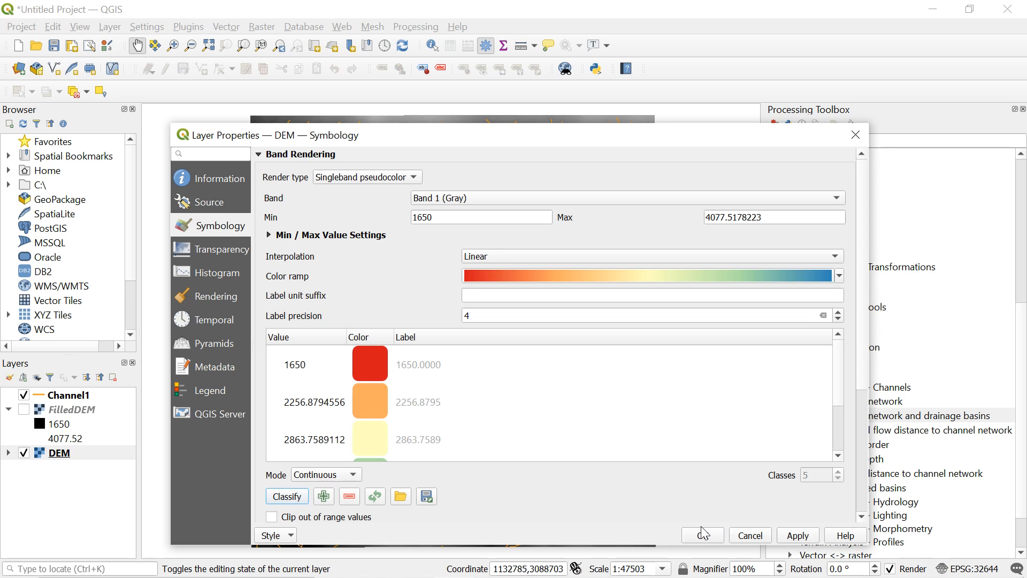
click(702, 535)
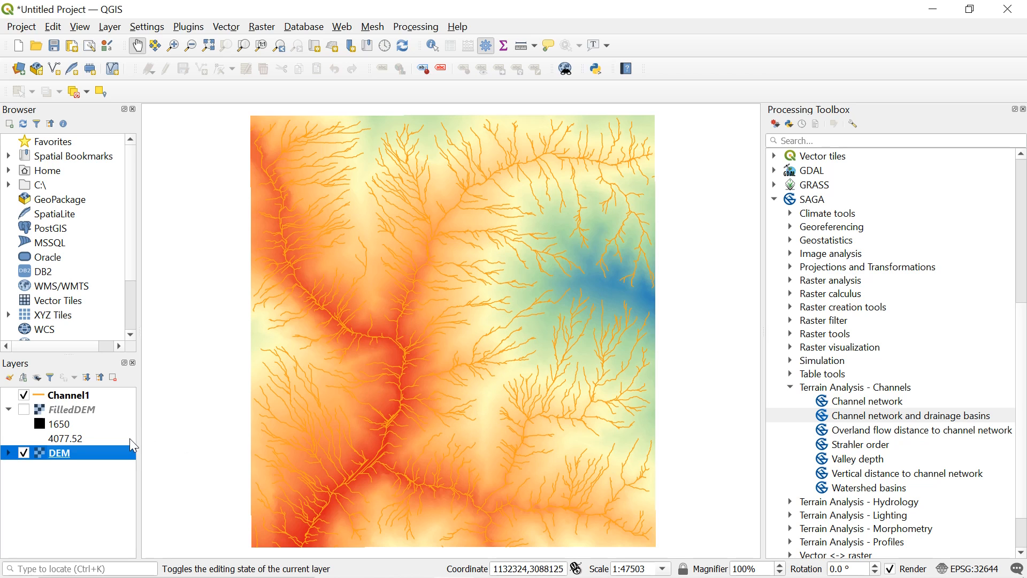
mouse_move(336, 293)
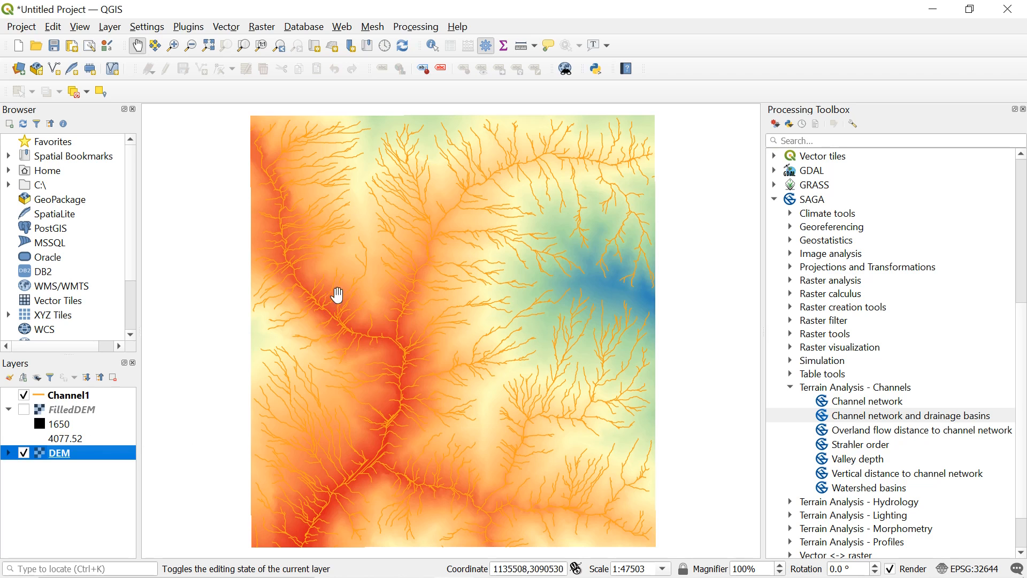
mouse_move(434, 360)
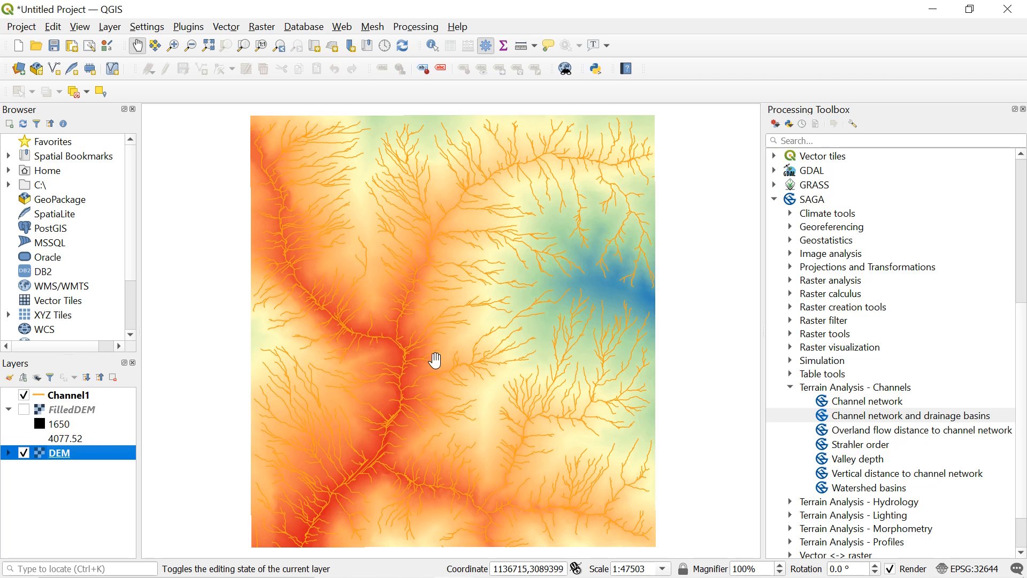
mouse_move(245, 77)
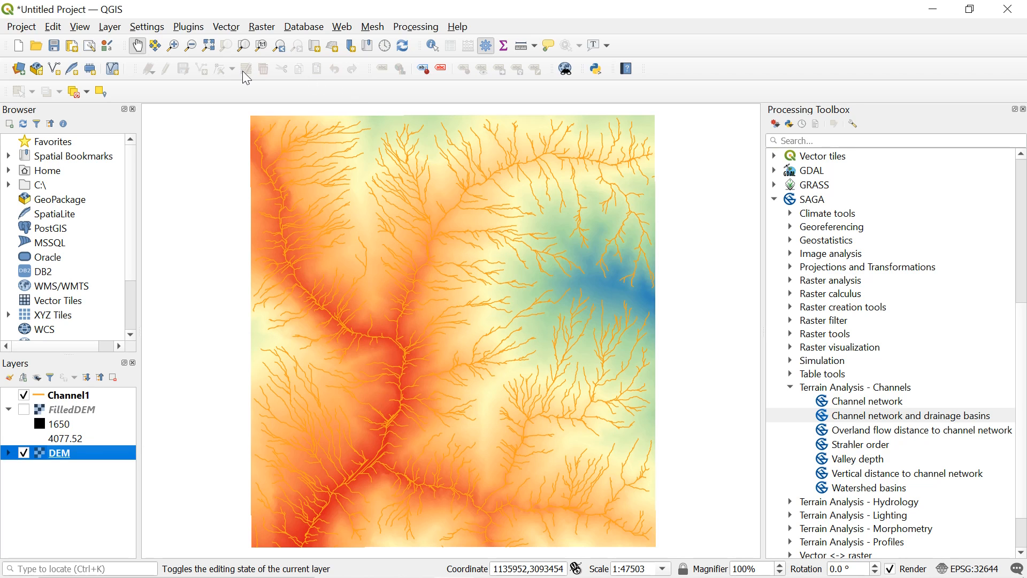
- Generate a Hillshade layer from the DEM with Raster > Analysis > Hillshade
click(262, 27)
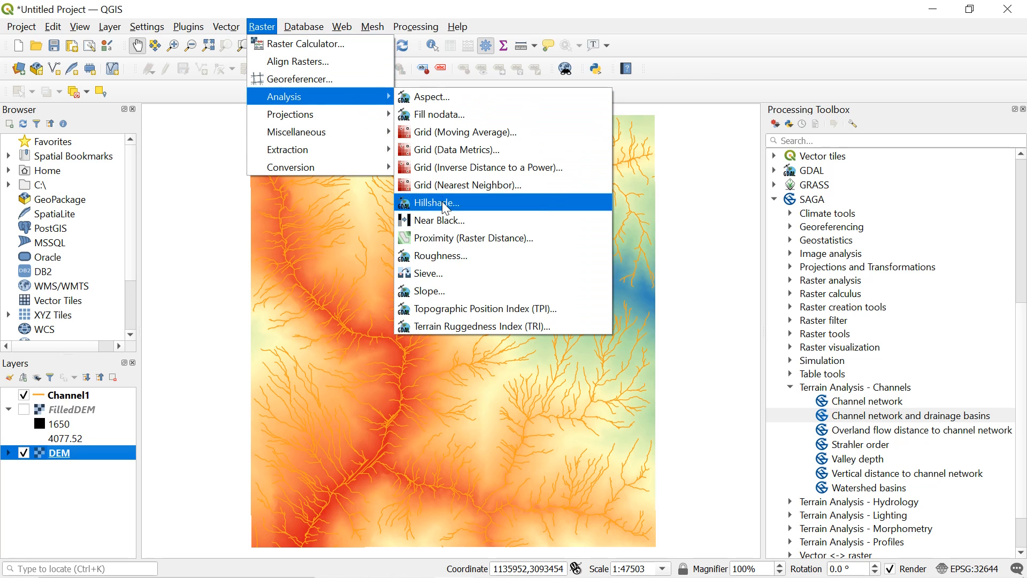
mouse_move(429, 209)
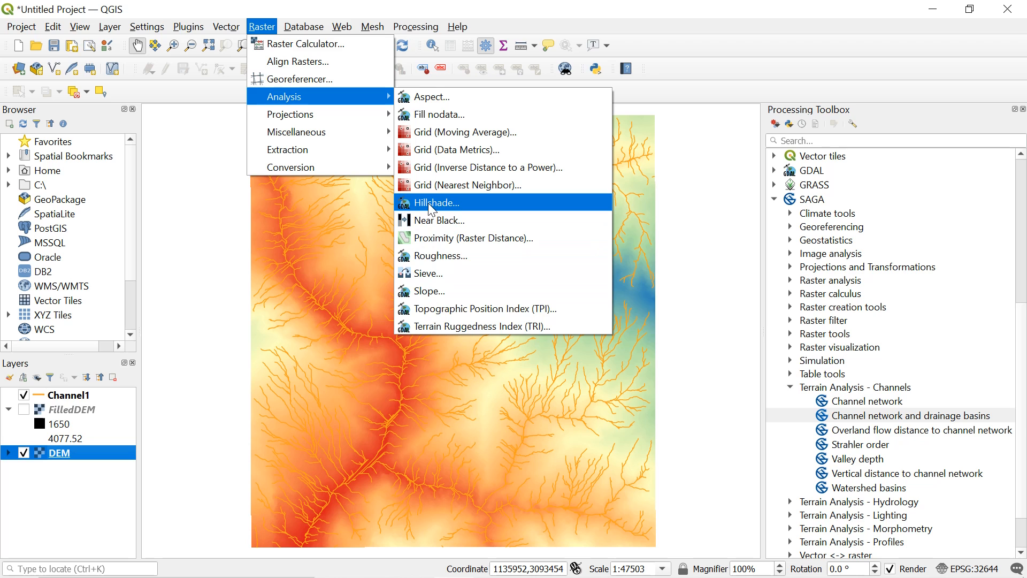
click(435, 202)
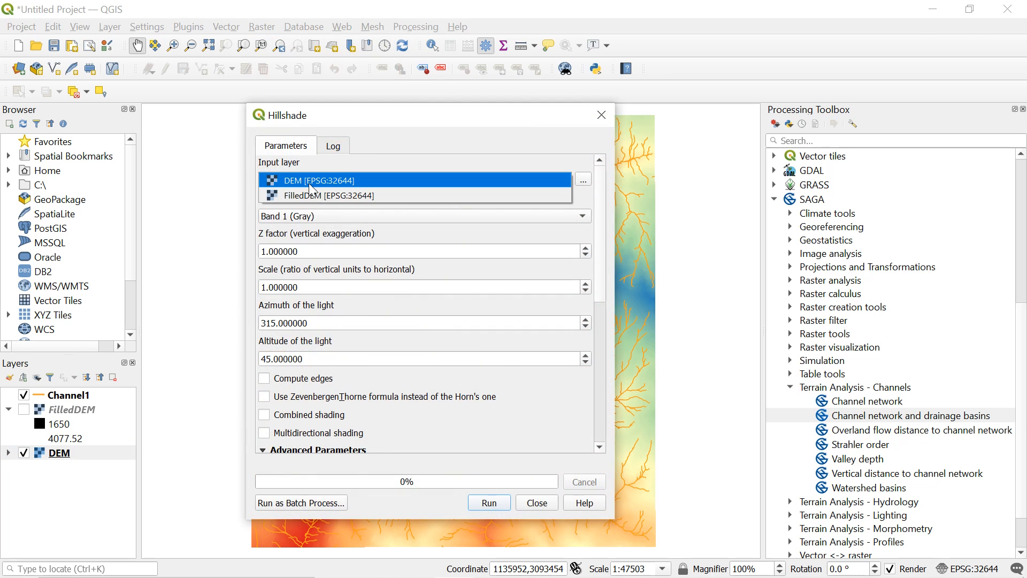
click(488, 502)
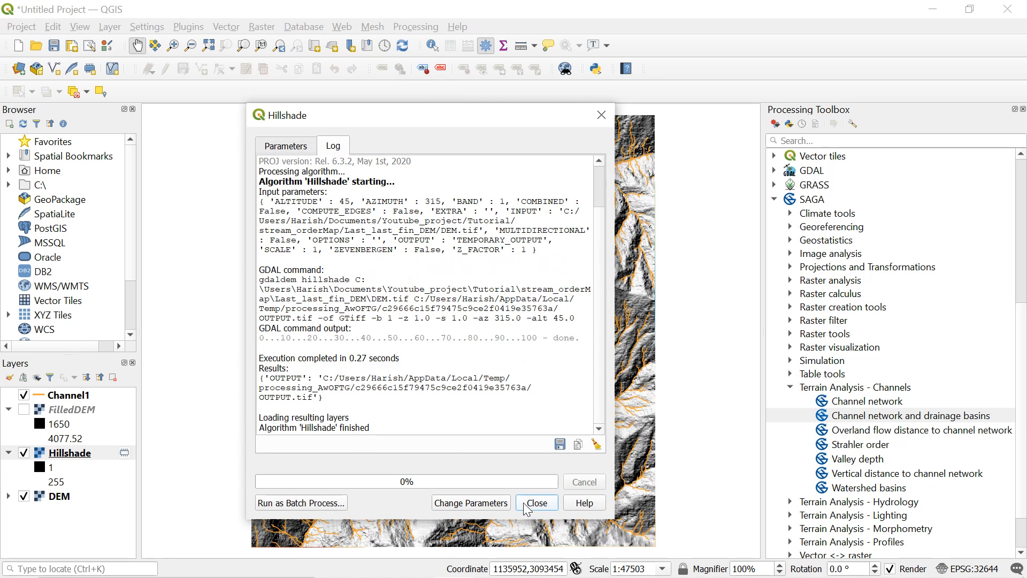
click(535, 503)
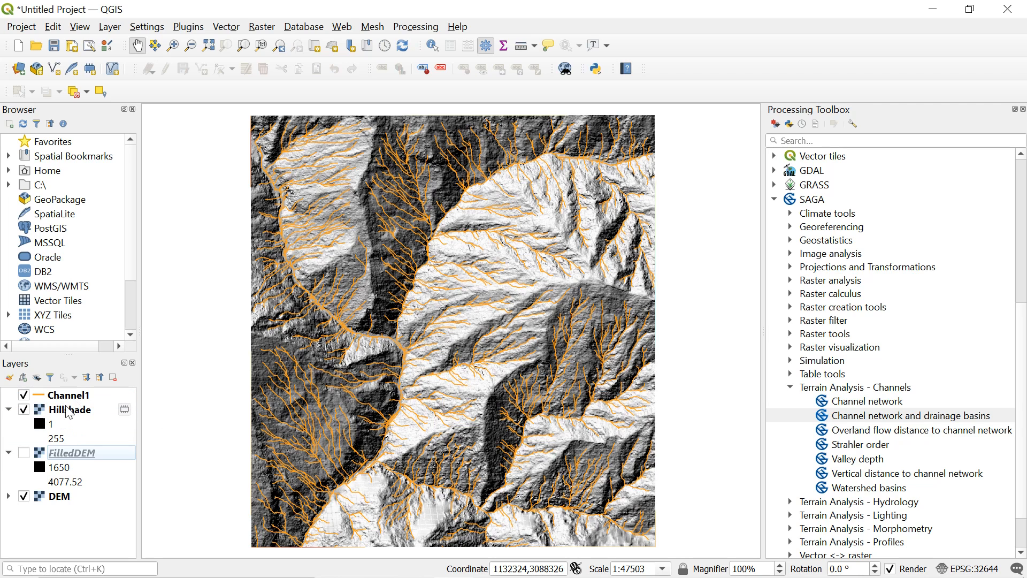
click(68, 409)
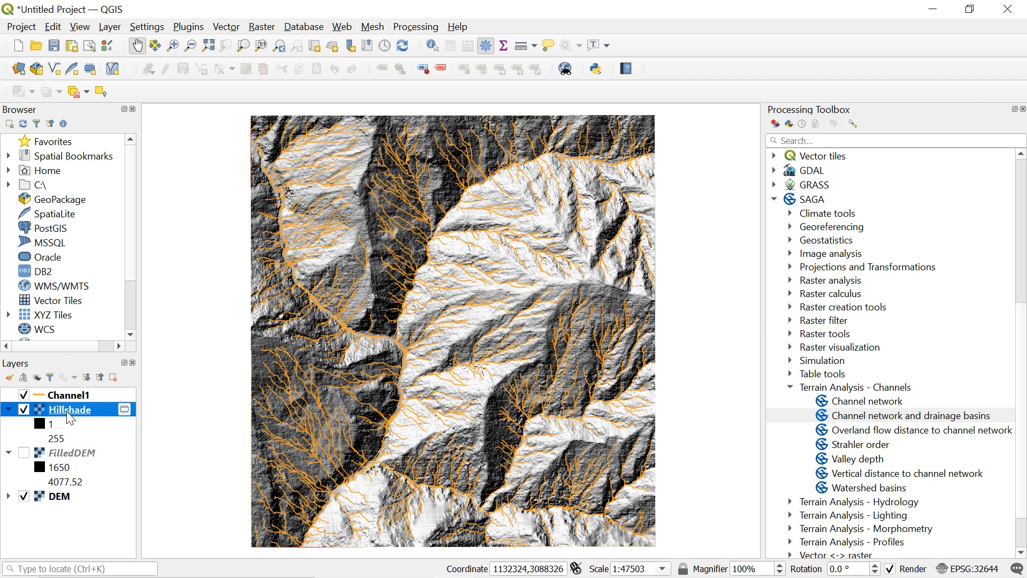
mouse_move(100, 409)
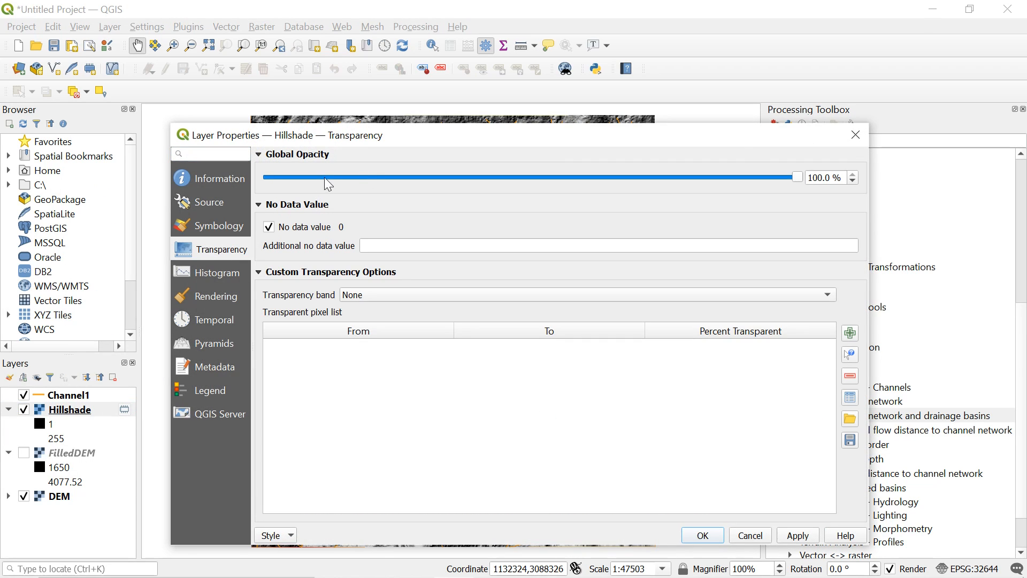
- Lower the Hillshade layer's global opacity to about 15.6%
drag(797, 177, 395, 177)
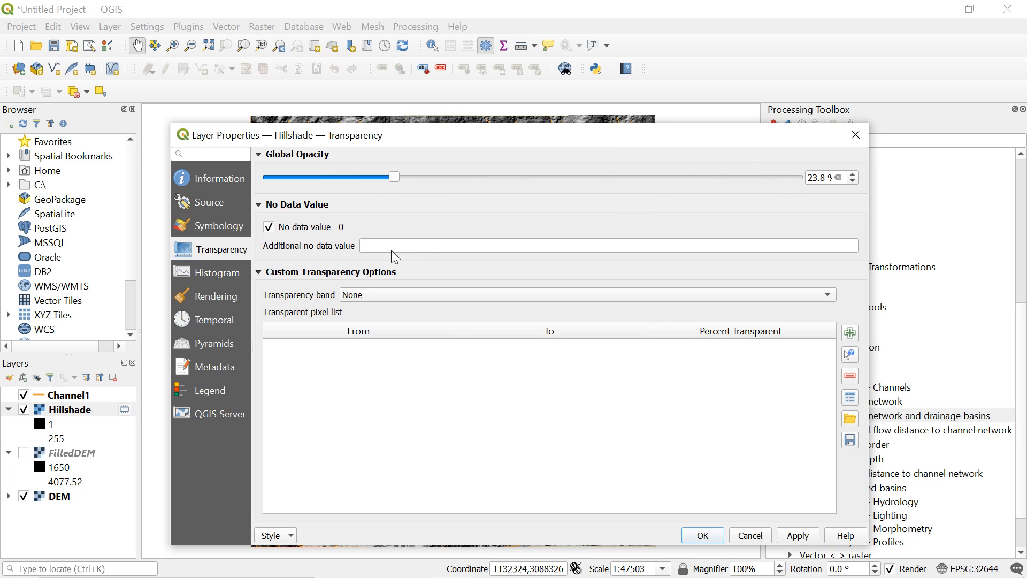
drag(394, 177, 352, 177)
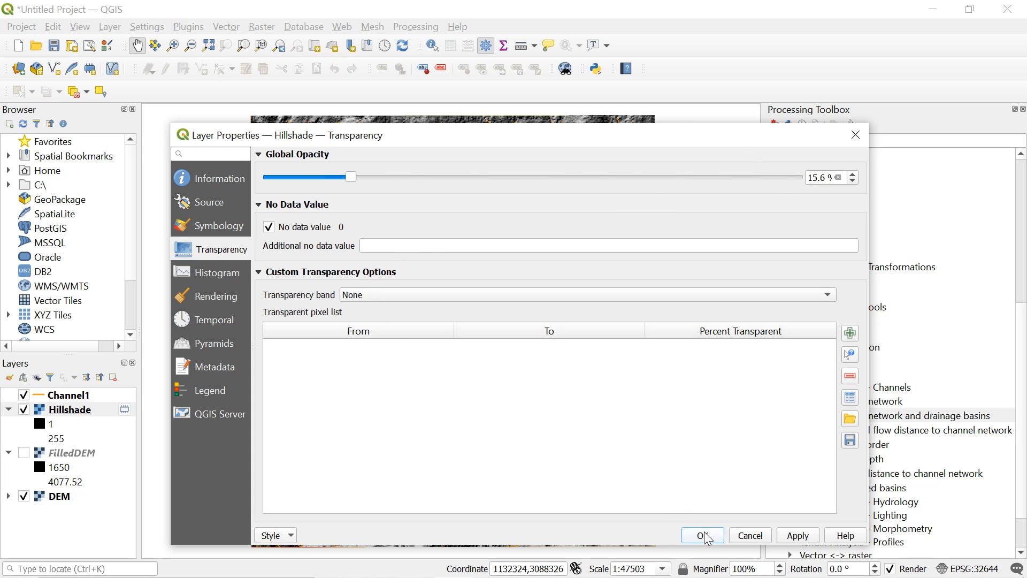
click(701, 535)
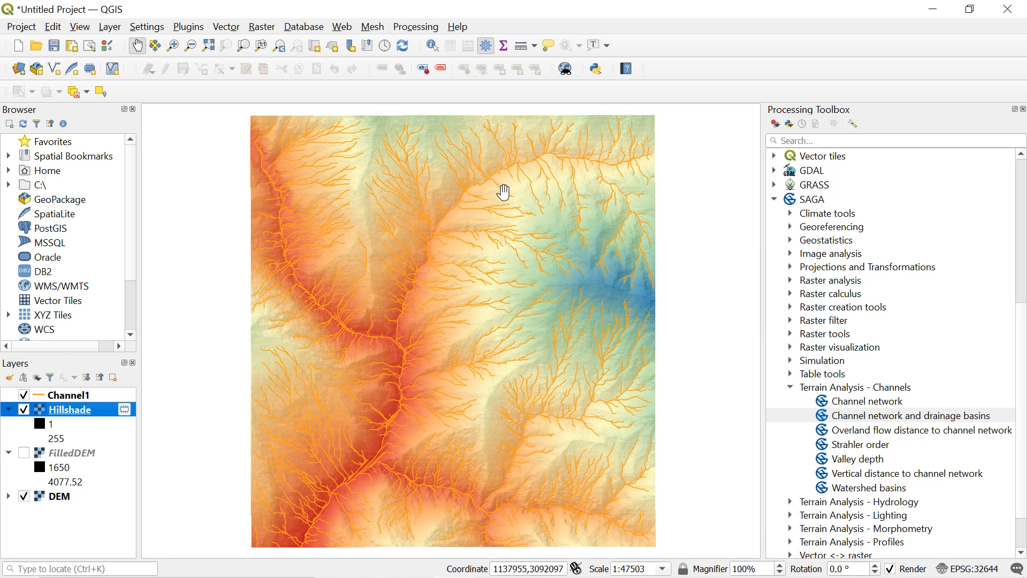
drag(504, 192, 453, 318)
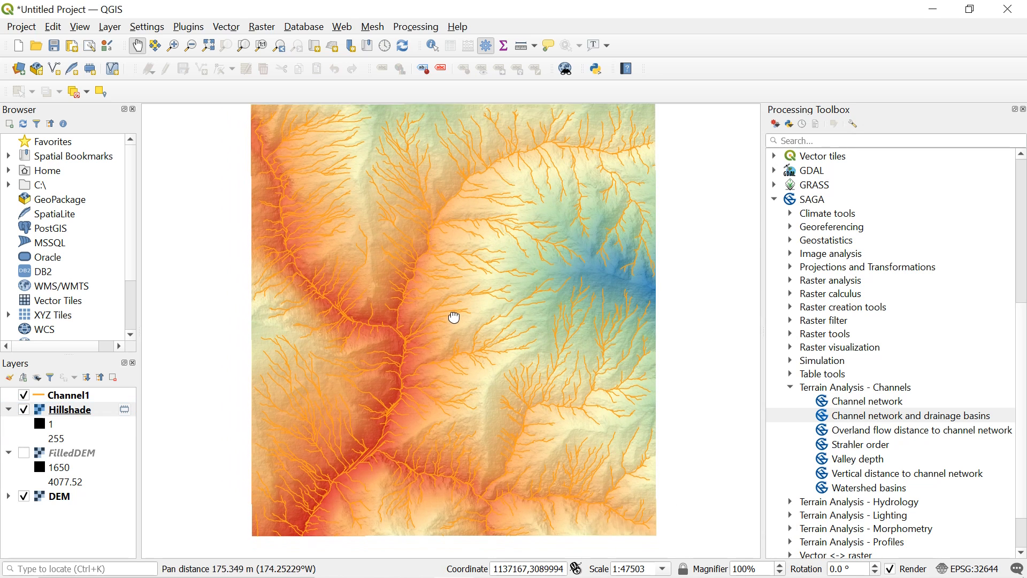
scroll(down, 3)
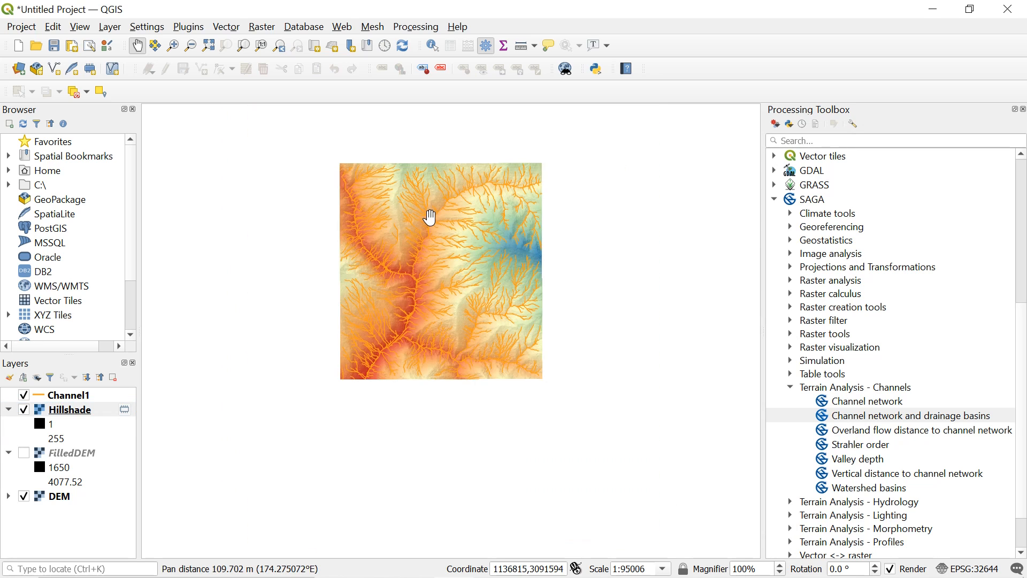
scroll(up, 3)
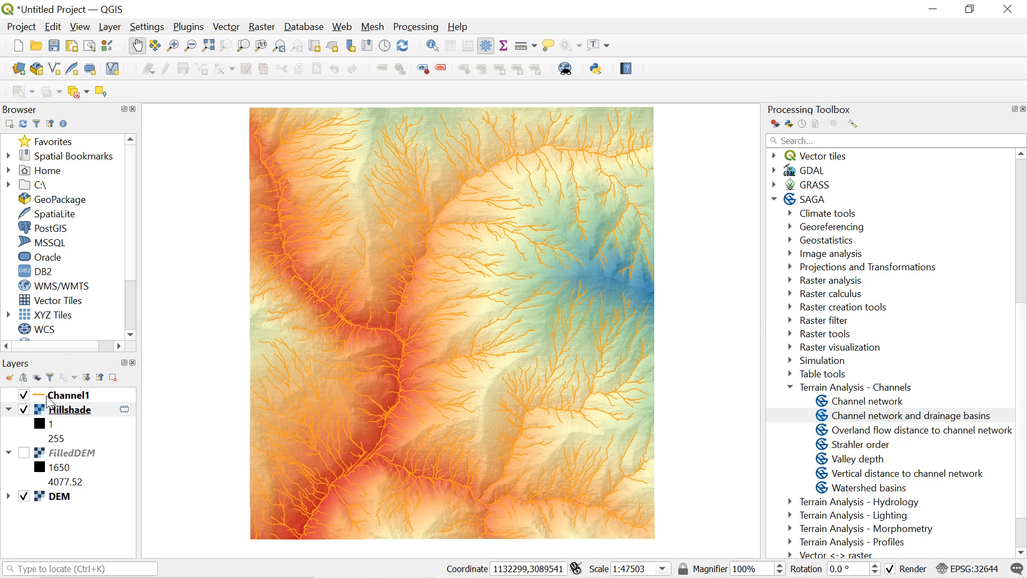
mouse_move(56, 402)
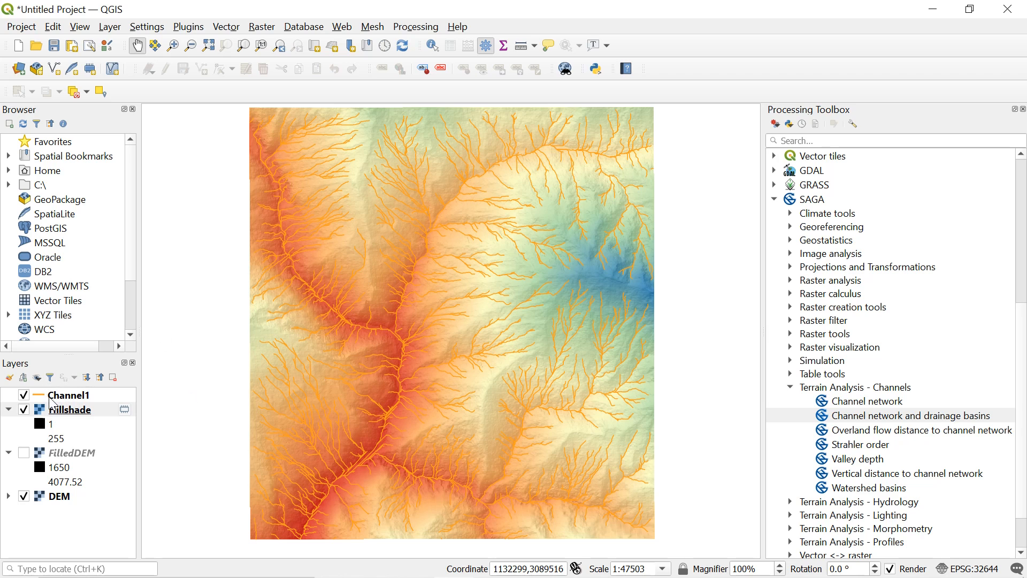
- Give Channel1 single labels from the ORDER field at text size 6
right_click(68, 394)
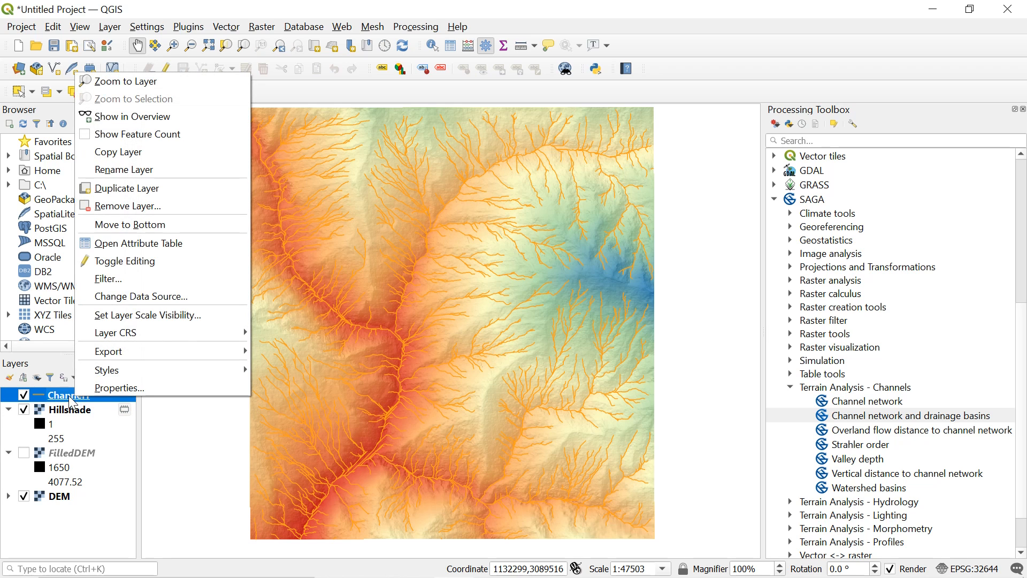
mouse_move(119, 388)
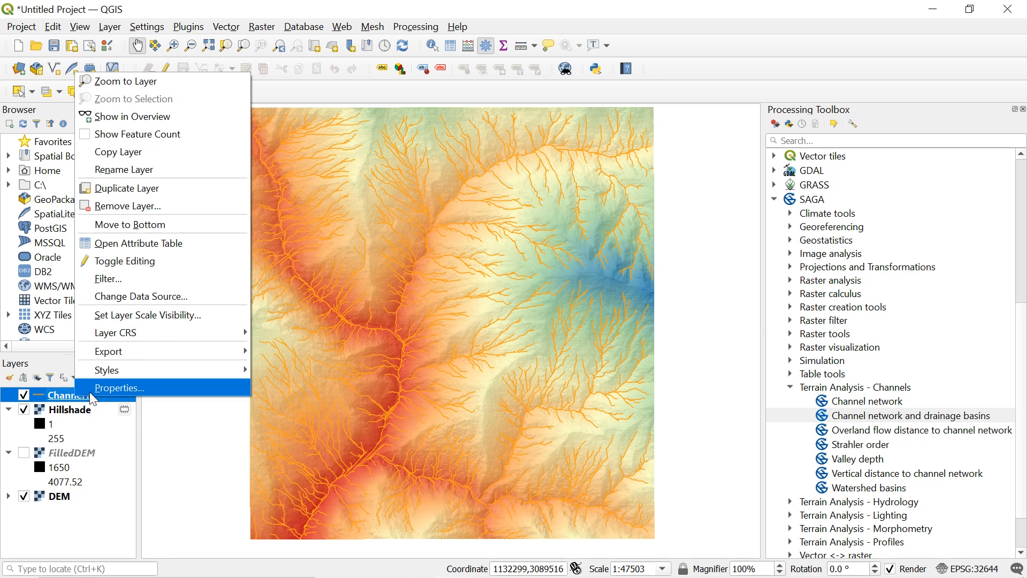
click(119, 388)
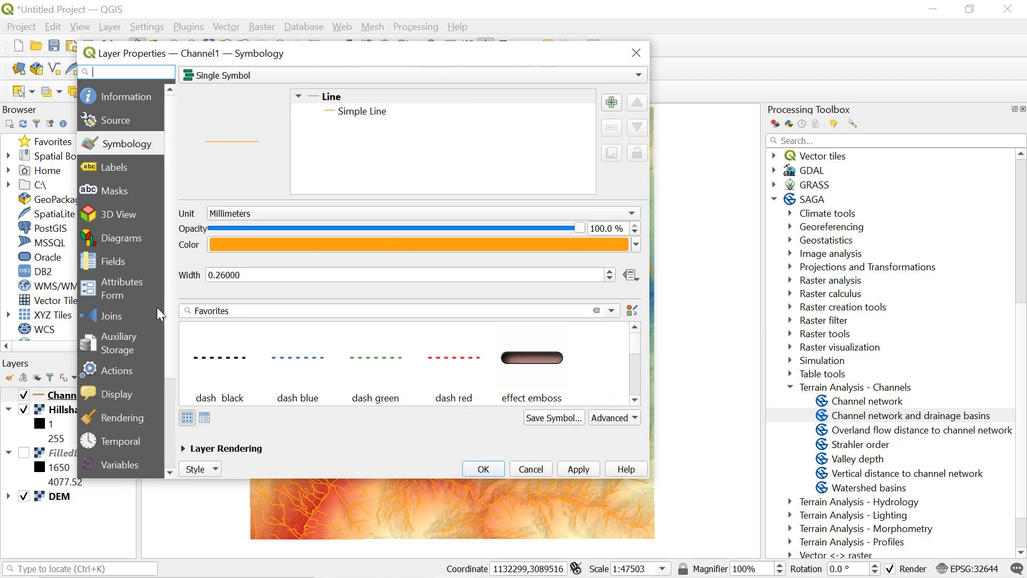
mouse_move(116, 180)
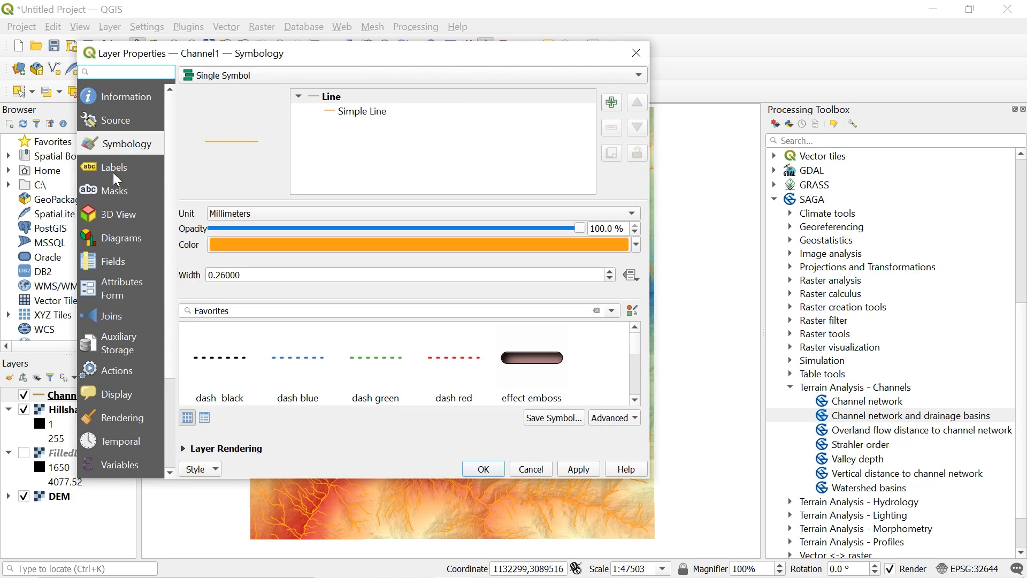
click(116, 167)
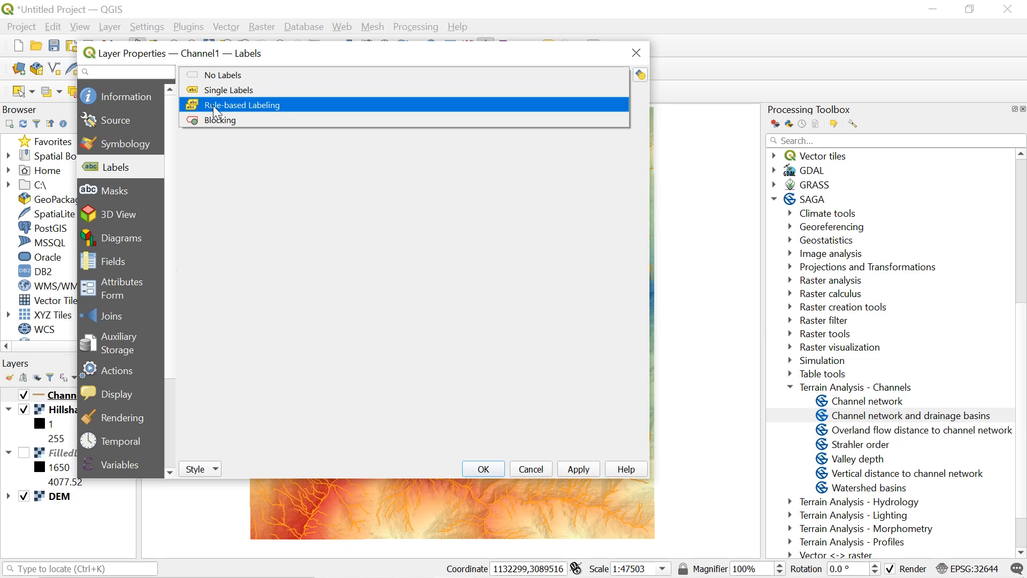
click(231, 90)
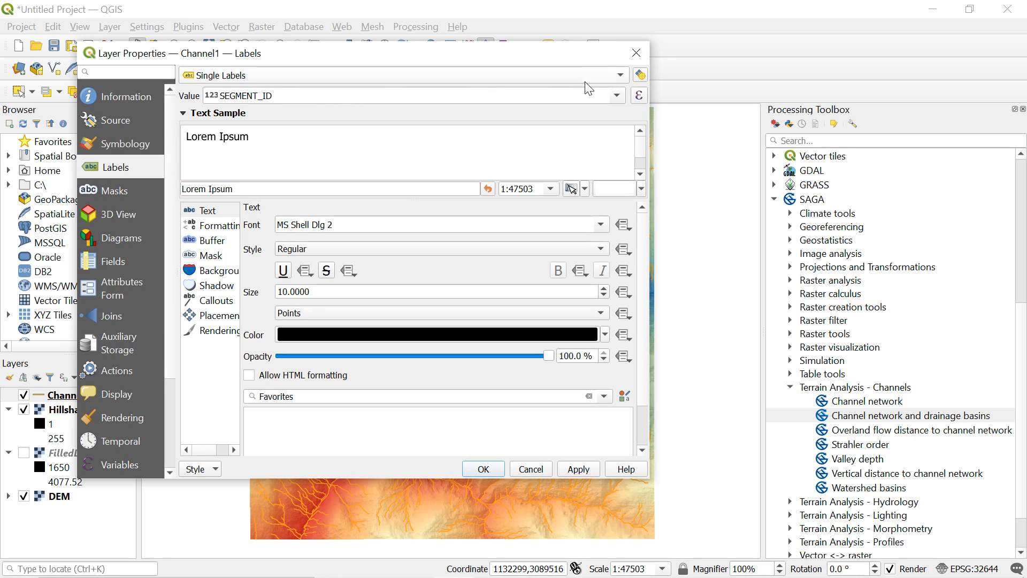
click(615, 95)
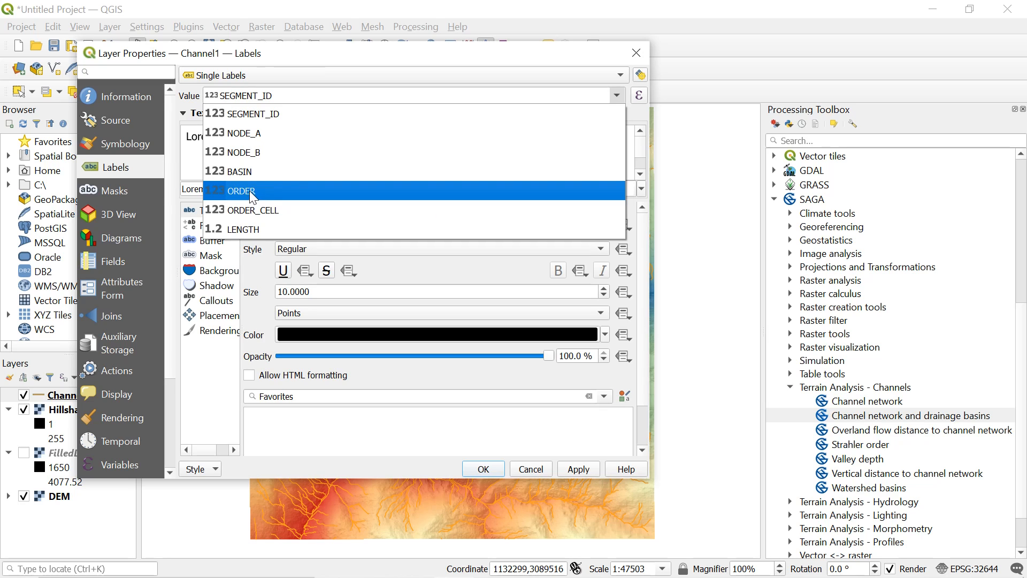
click(241, 190)
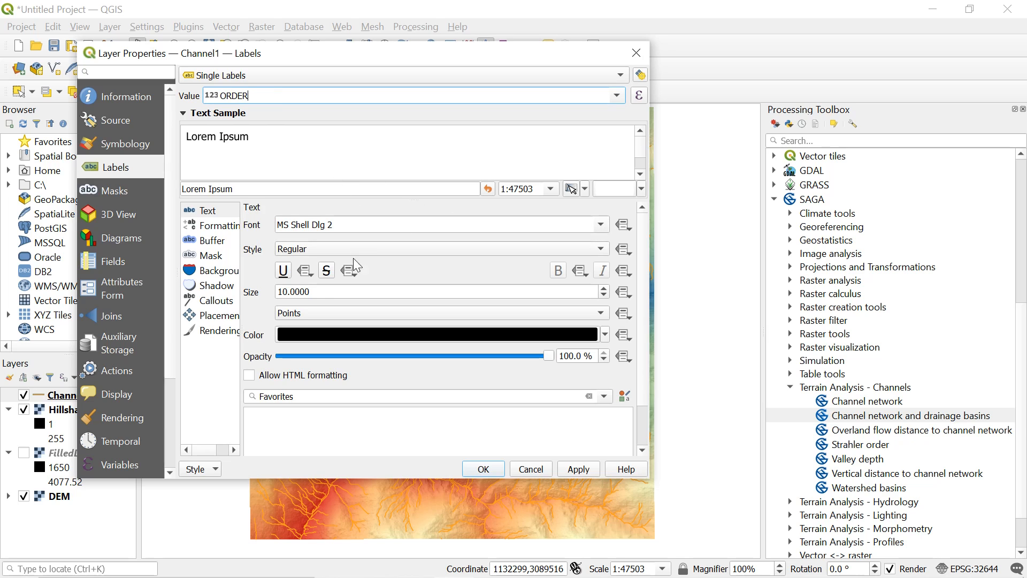
triple_click(438, 292)
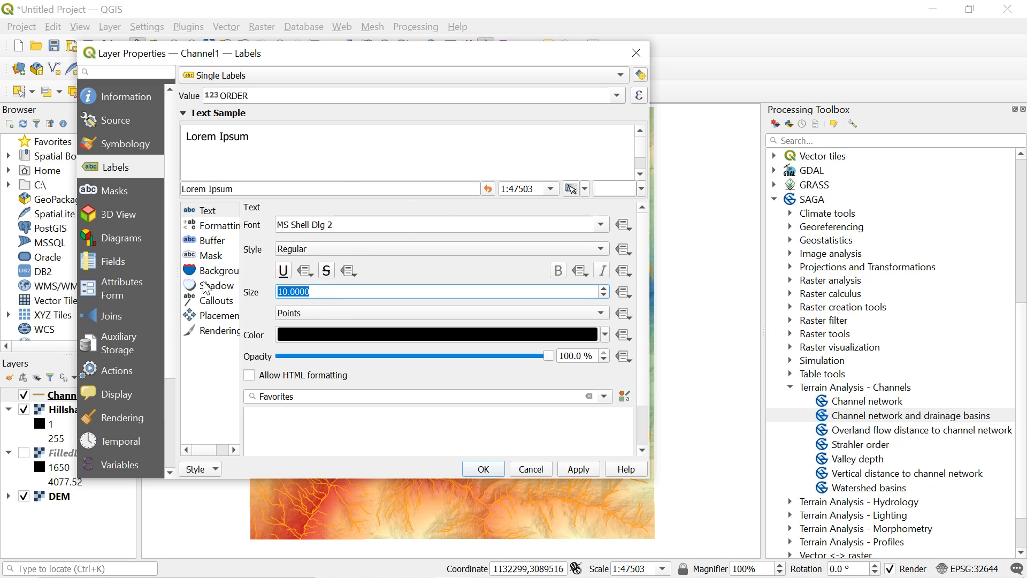
click(432, 291)
text(6)
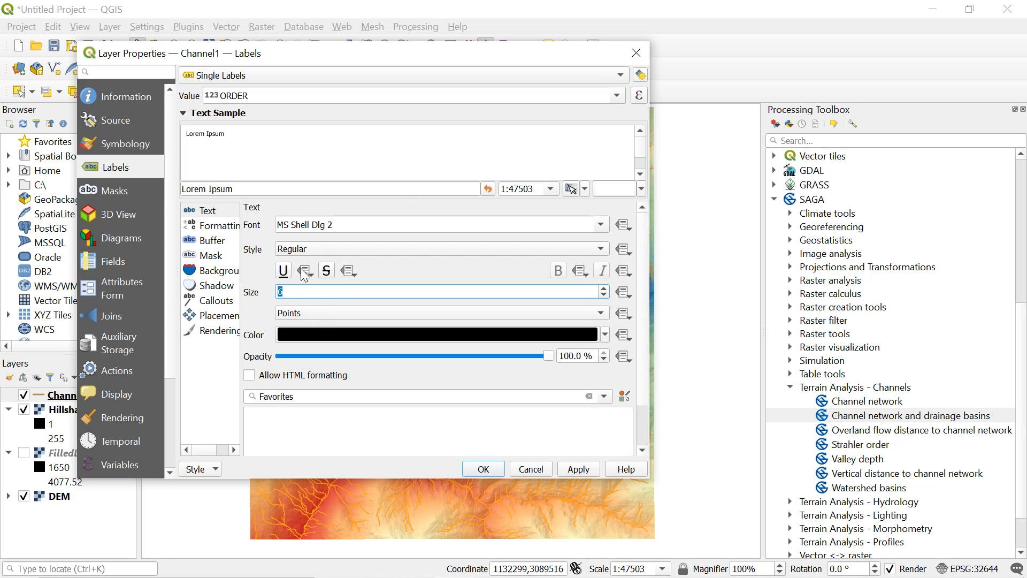
mouse_move(565, 443)
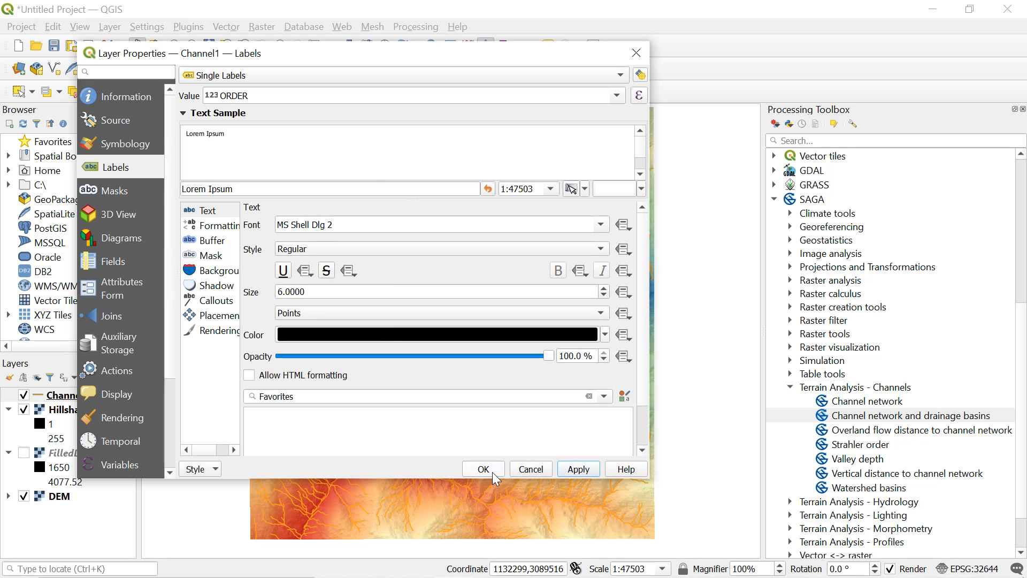
click(482, 469)
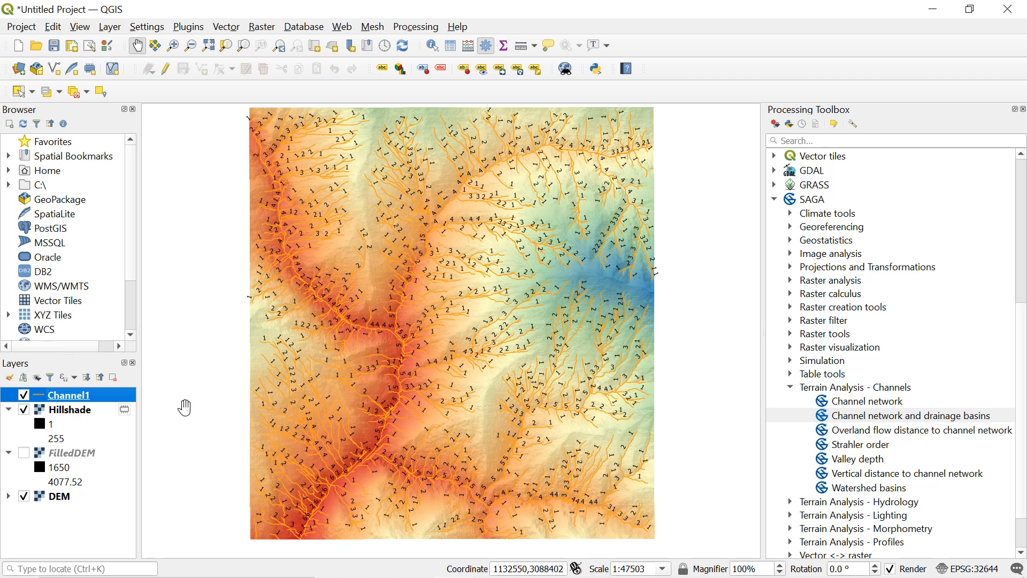
mouse_move(412, 329)
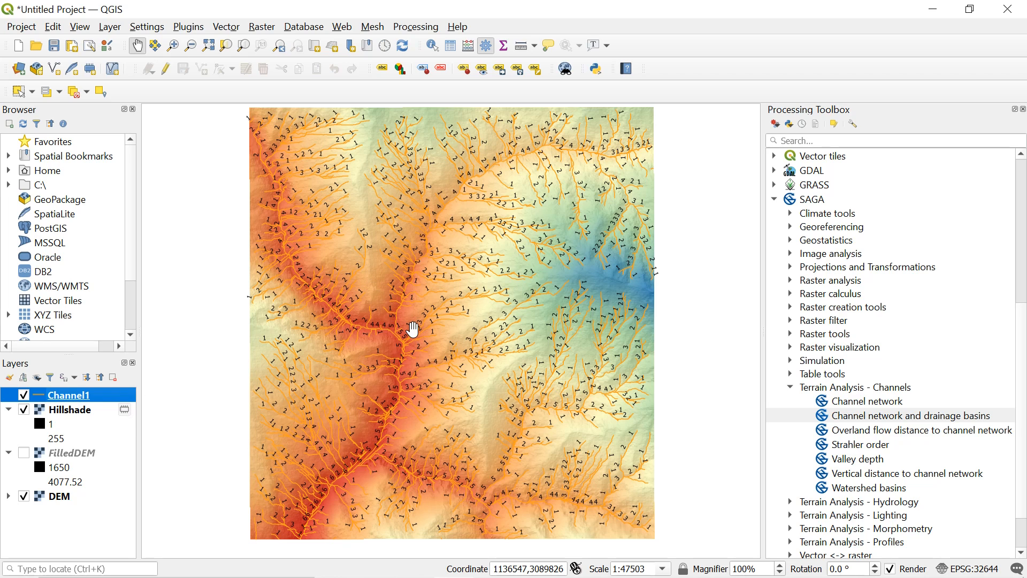
- Open Channel1's Layer Properties on the Symbology page
right_click(68, 394)
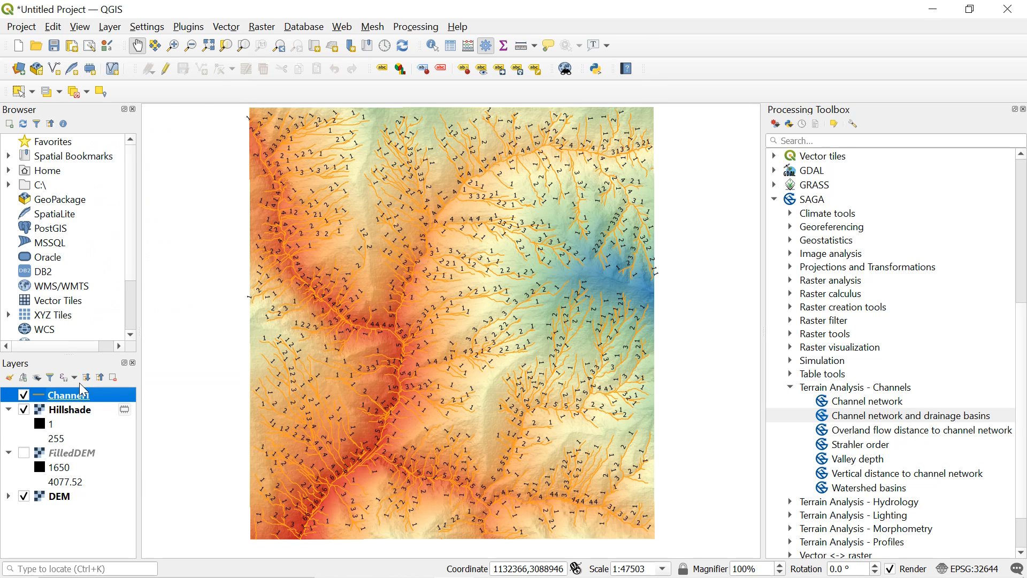
double_click(59, 394)
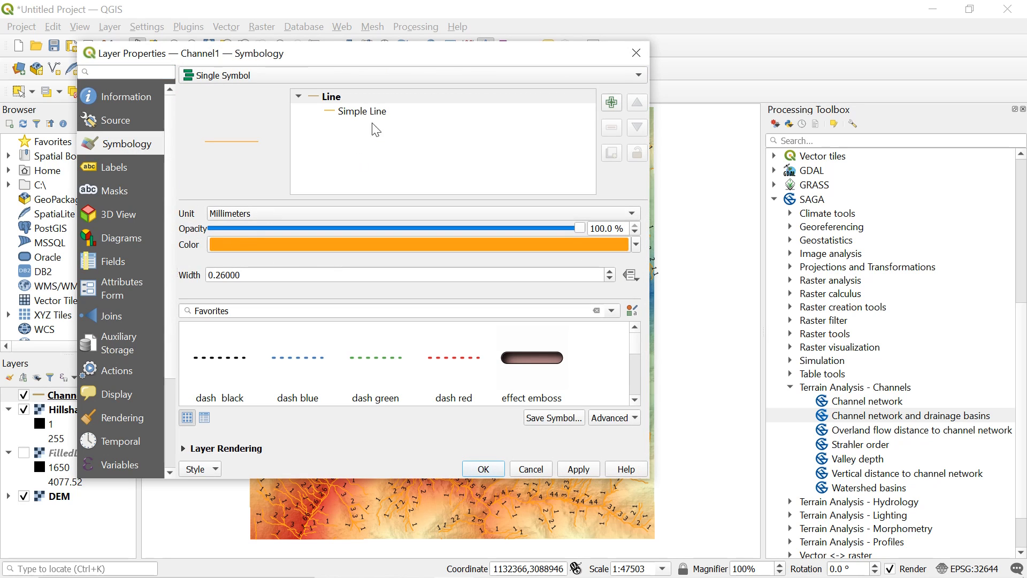
- Switch Channel1 to Categorized rendering on ORDER and classify orders 1–6
click(412, 75)
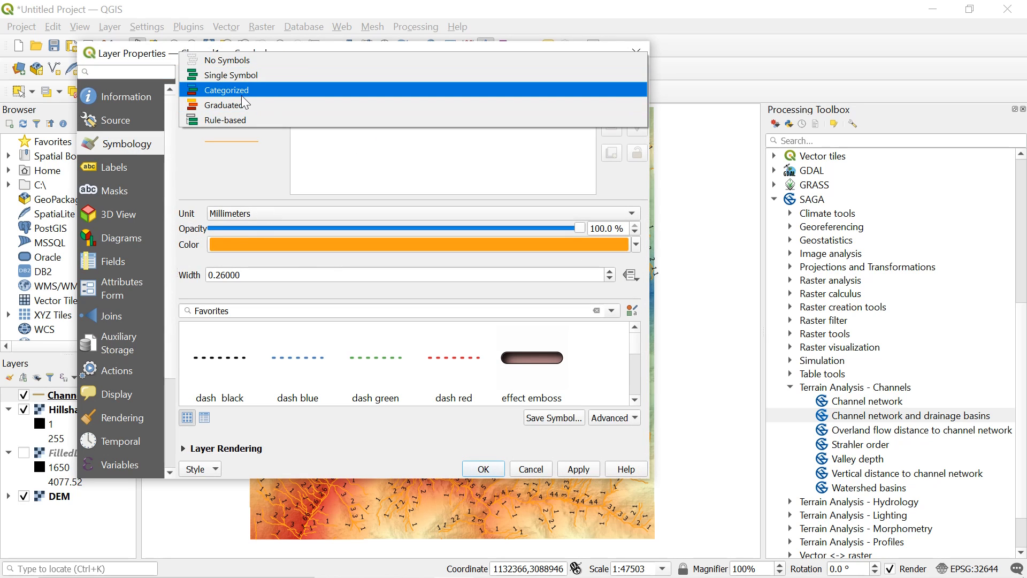
click(226, 90)
text(ORDER)
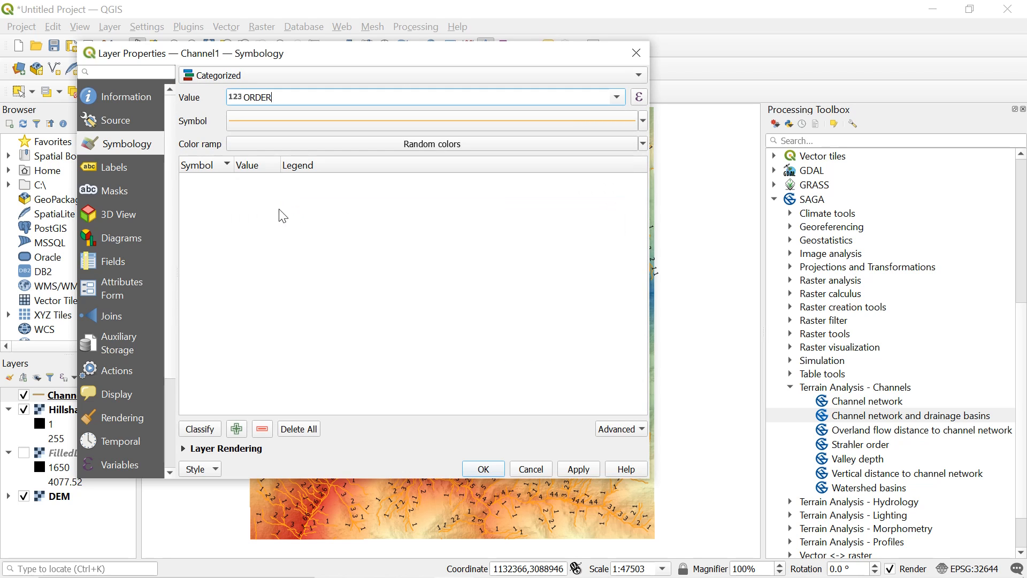
click(199, 429)
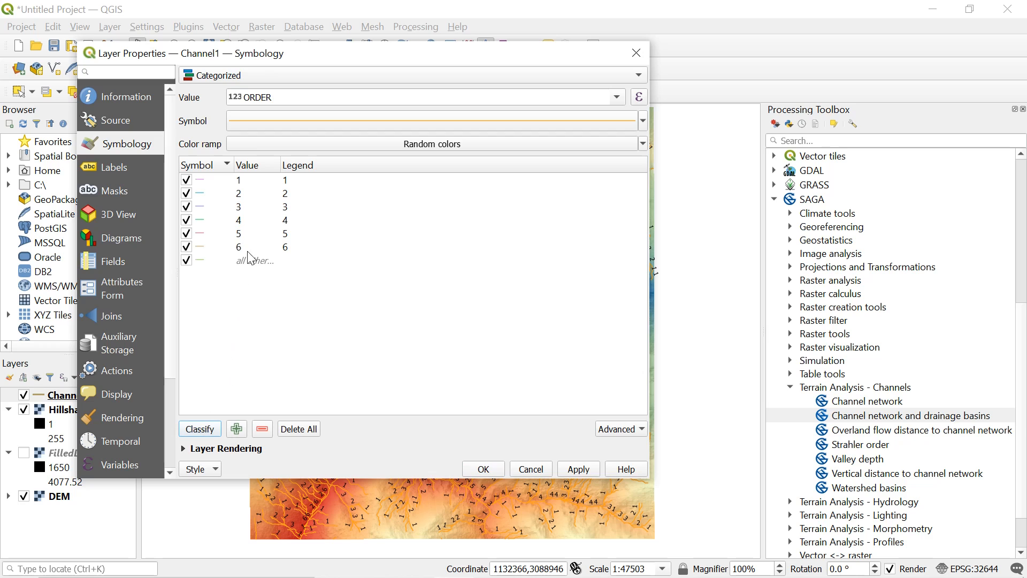
- Make the order 6 symbol a 1 mm wide blue line
click(238, 180)
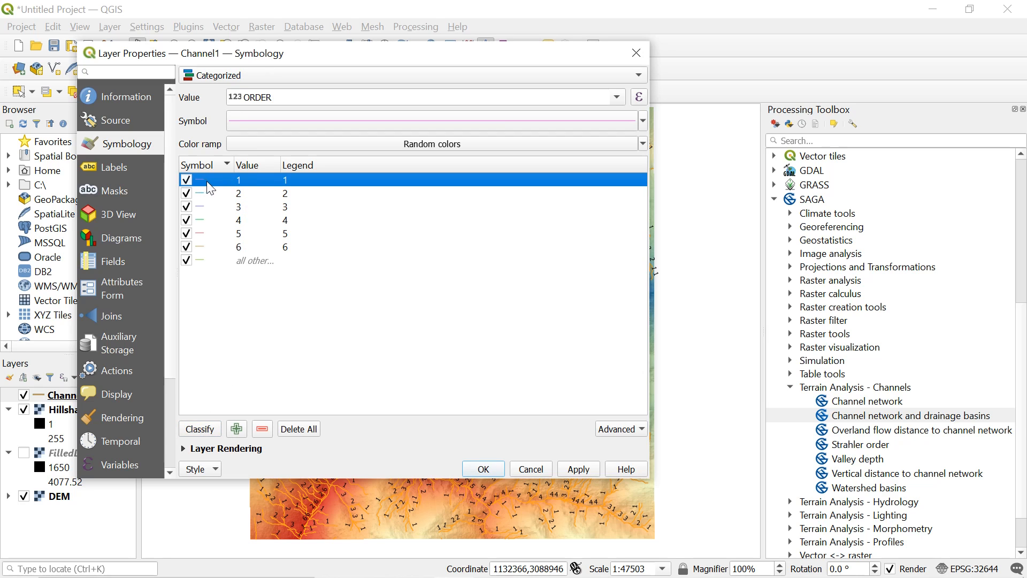
click(262, 233)
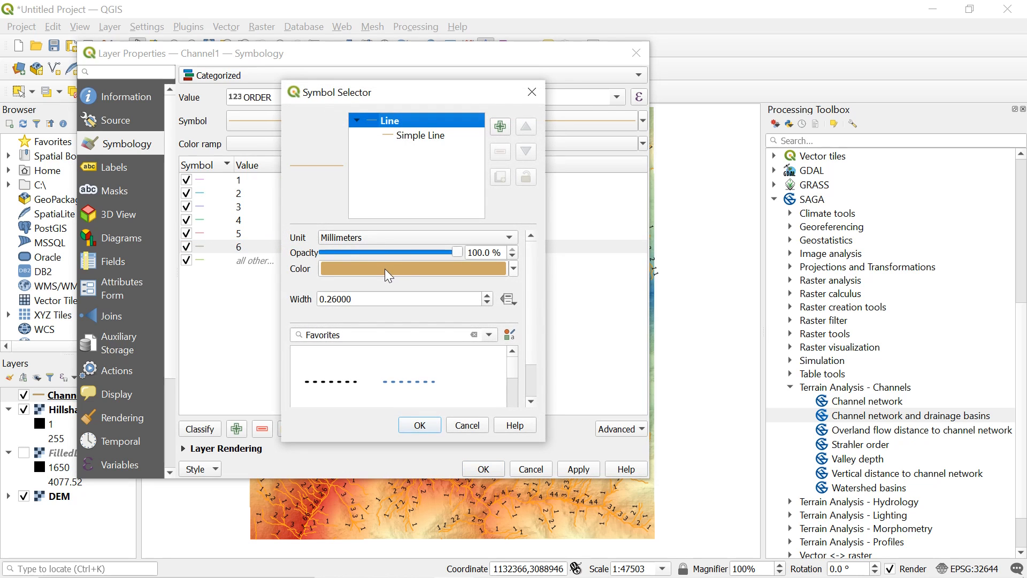
text(1)
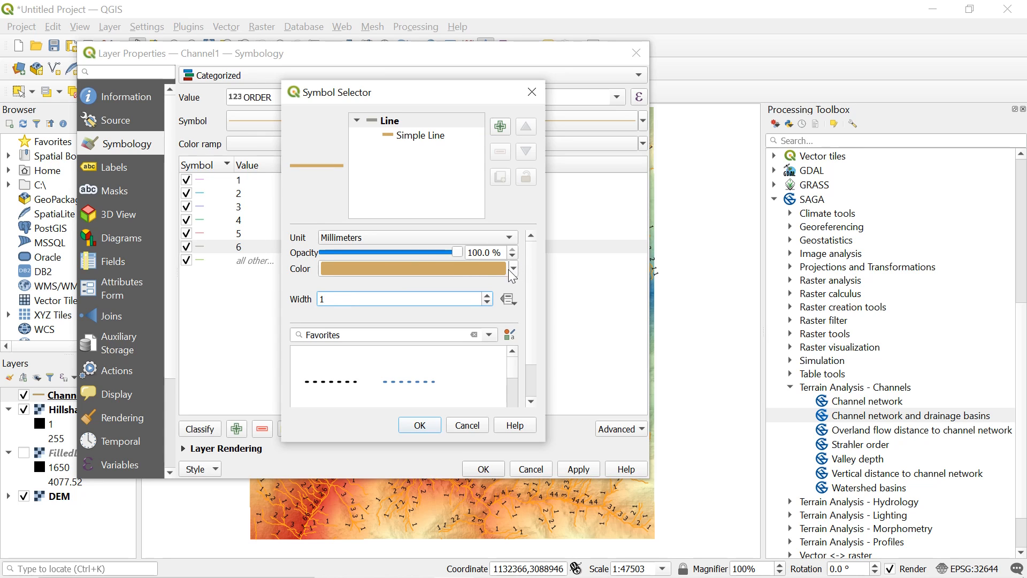
click(514, 270)
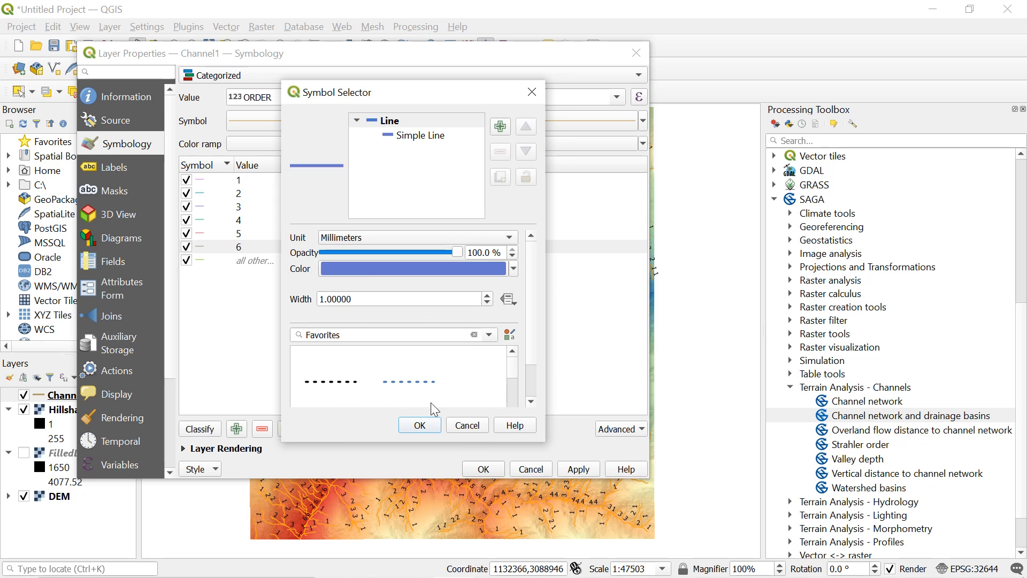
click(418, 425)
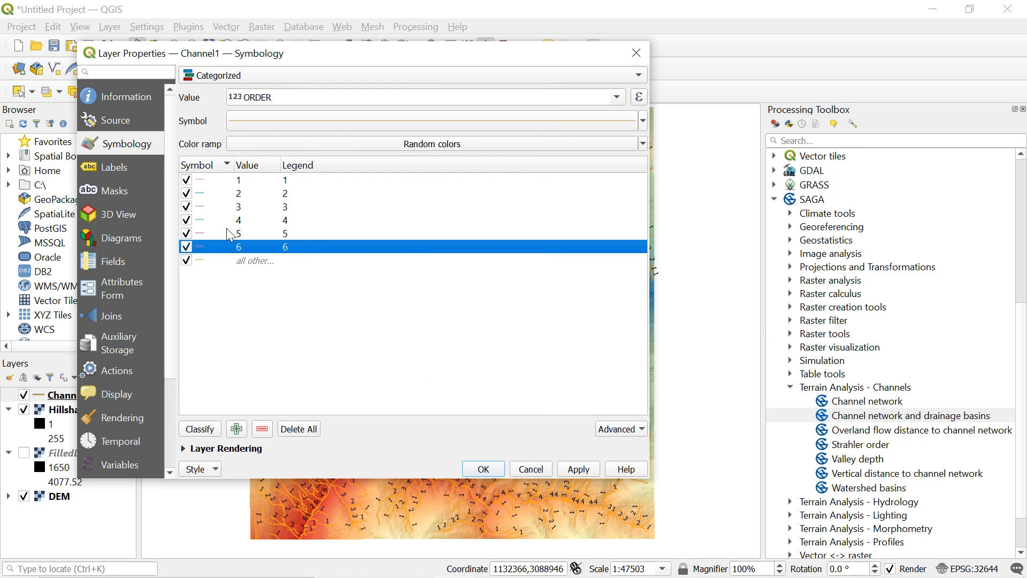
- Make order 5 a 1 mm green (#33d04b) line and apply the categorized styling
click(246, 233)
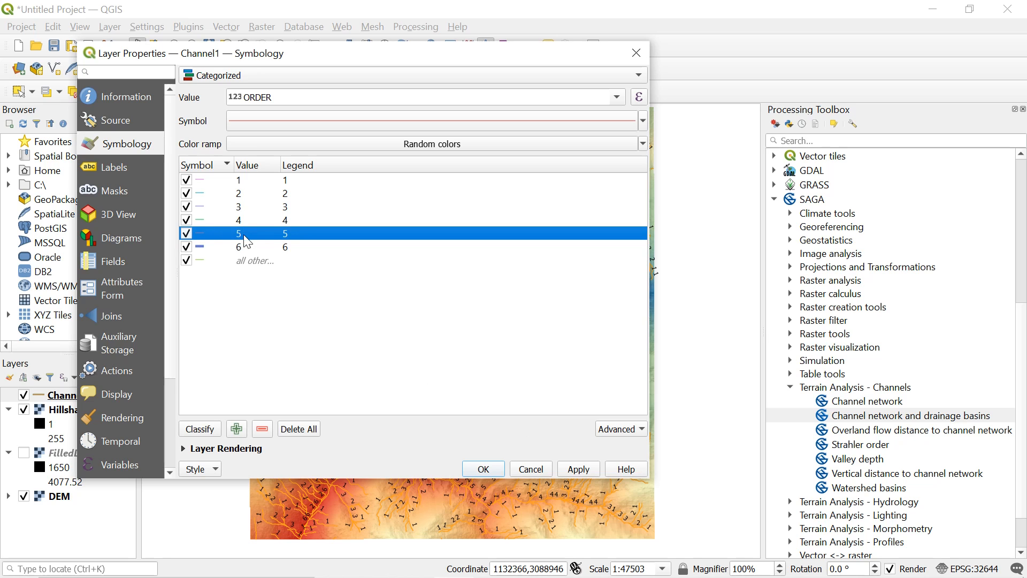
double_click(199, 233)
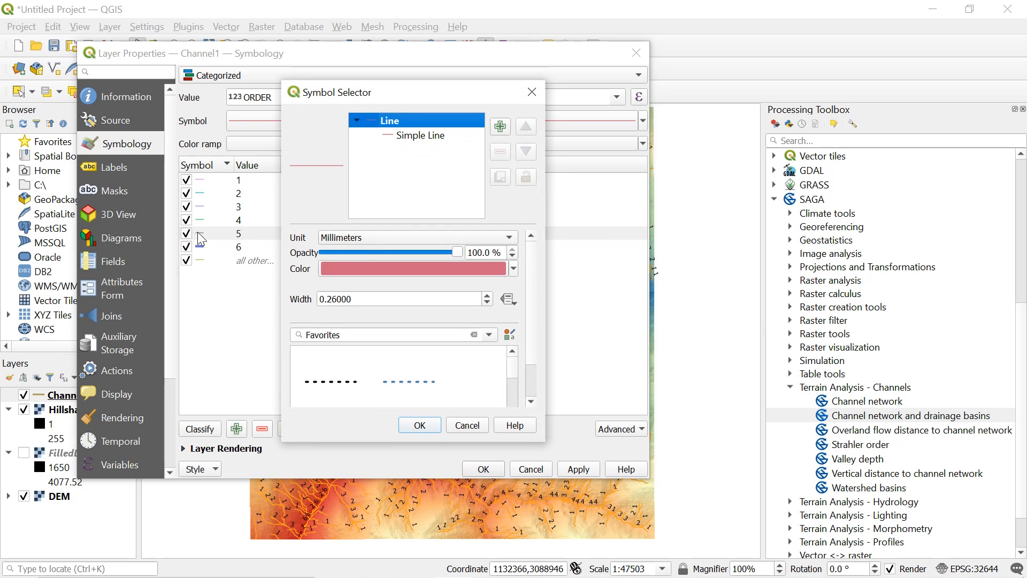
click(411, 268)
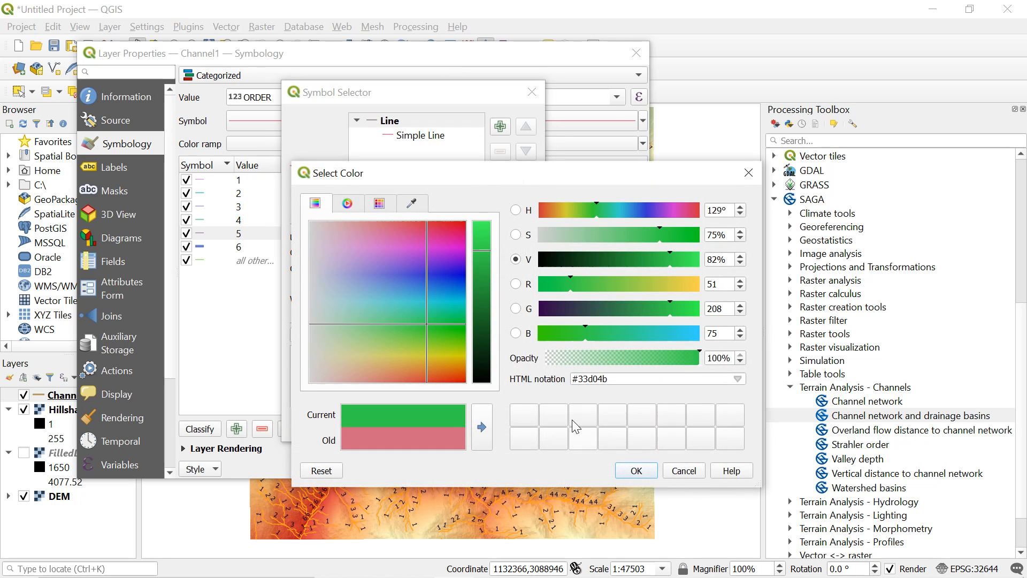
click(635, 471)
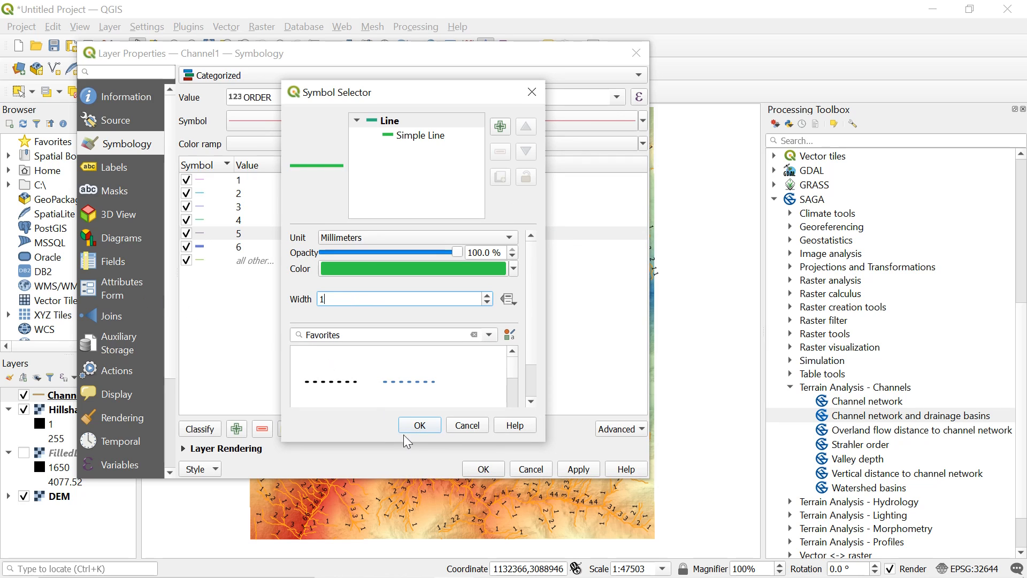
click(418, 424)
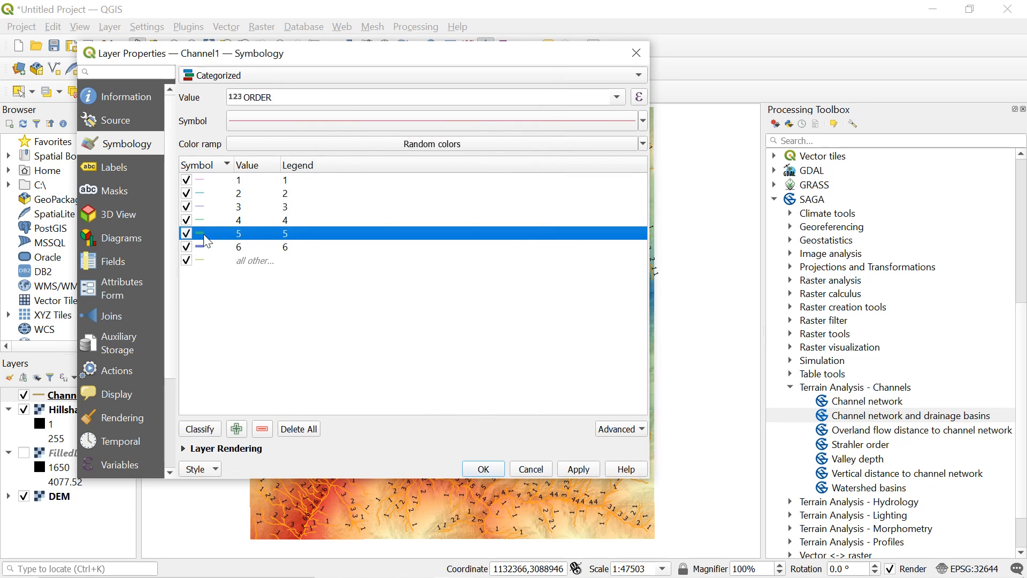
mouse_move(233, 160)
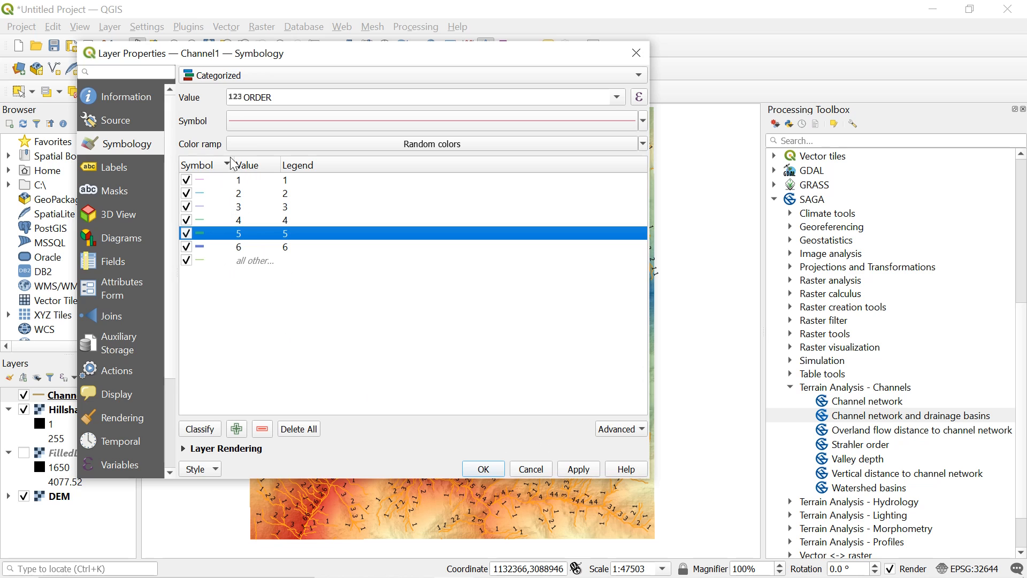
click(577, 469)
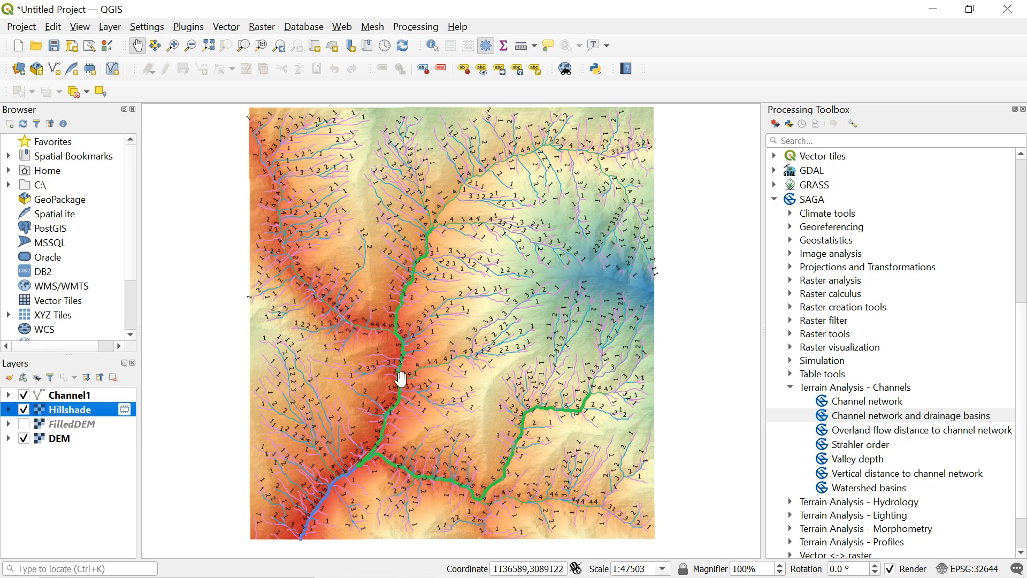
mouse_move(181, 39)
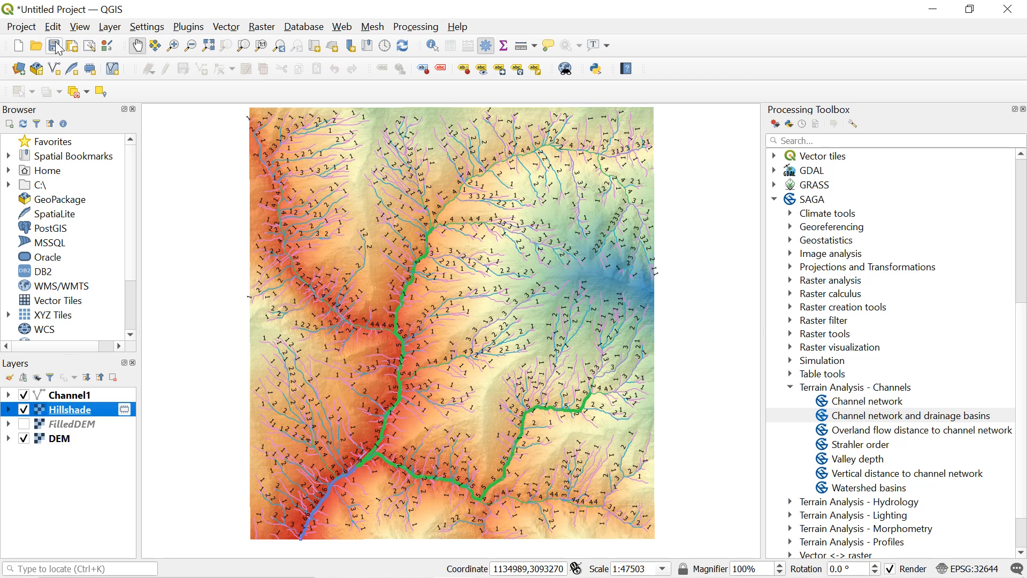
- Create a print layout titled 'Stram' from the Project menu
click(20, 26)
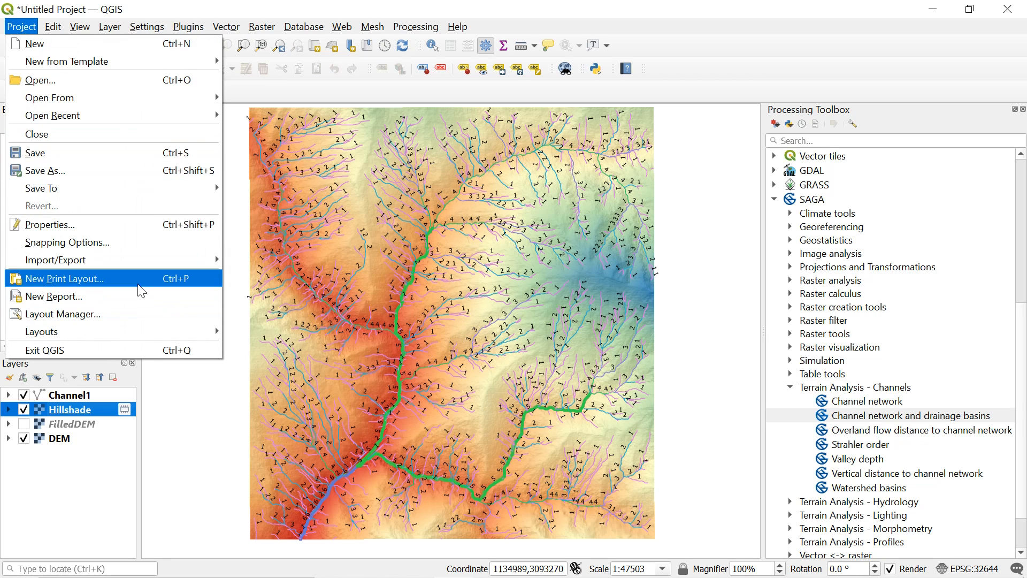
click(63, 278)
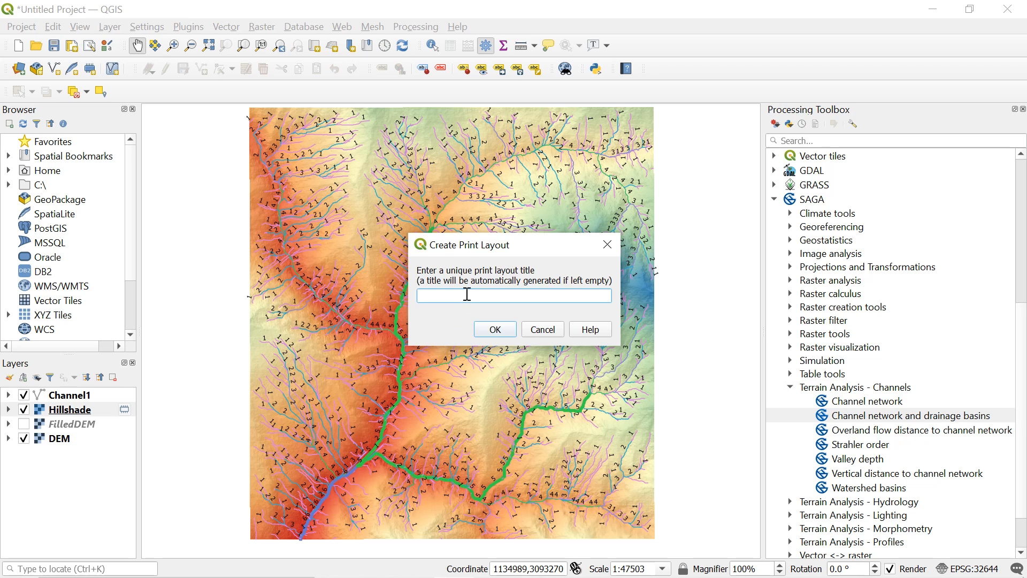
text(Stram)
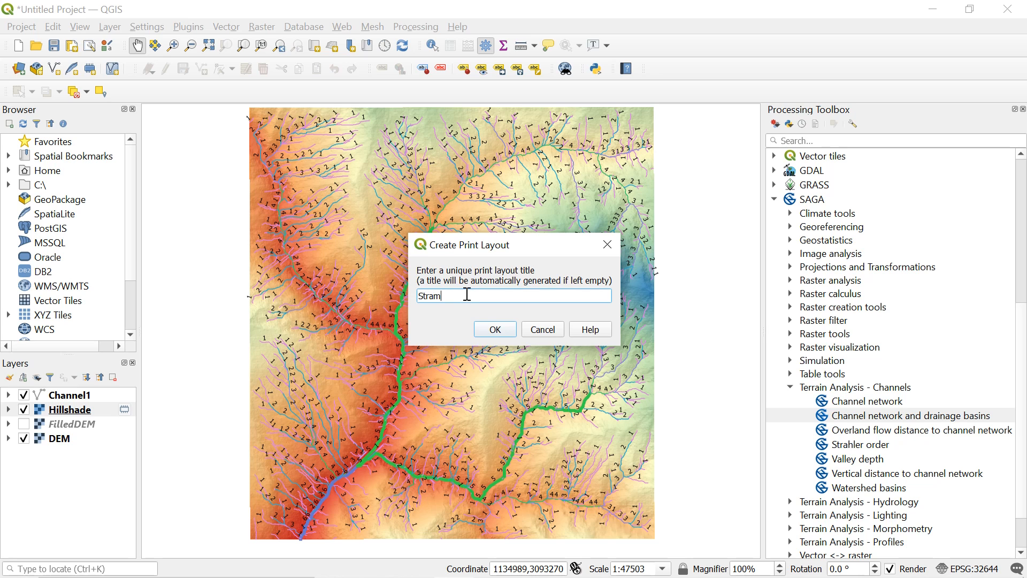
click(494, 329)
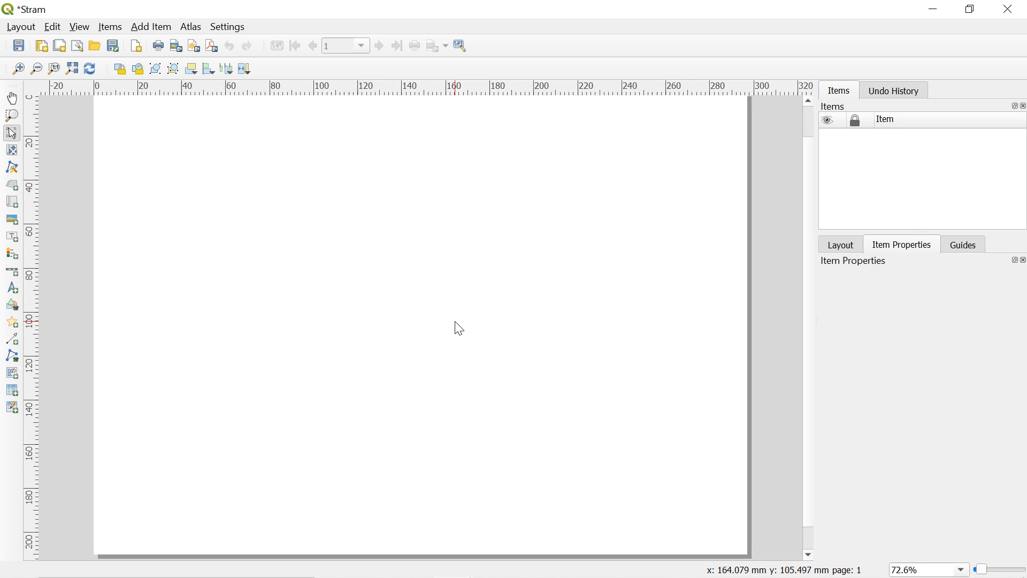
- Draw Map 1's frame across most of the page and nudge it slightly up-left
click(37, 69)
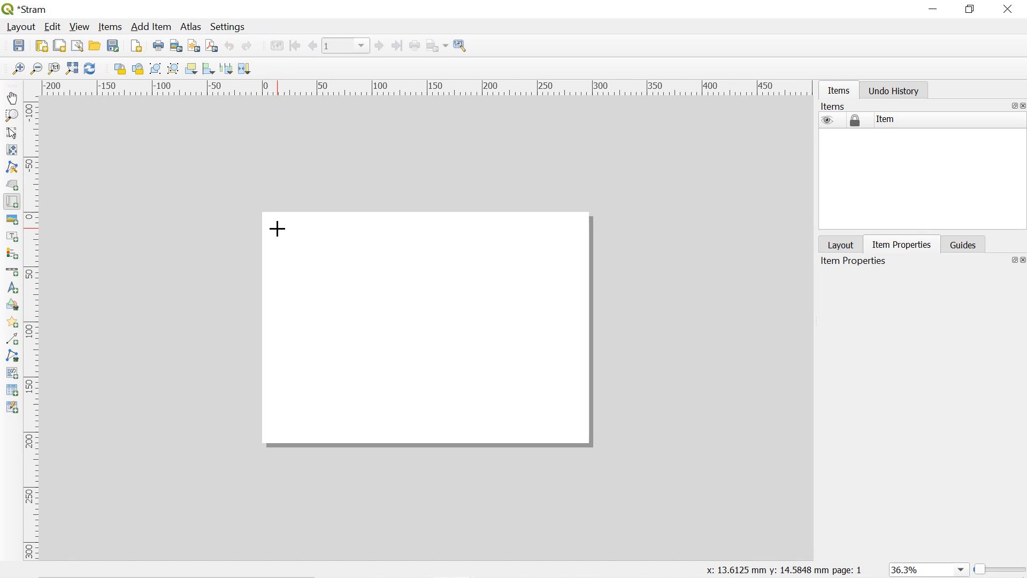
drag(278, 228, 527, 390)
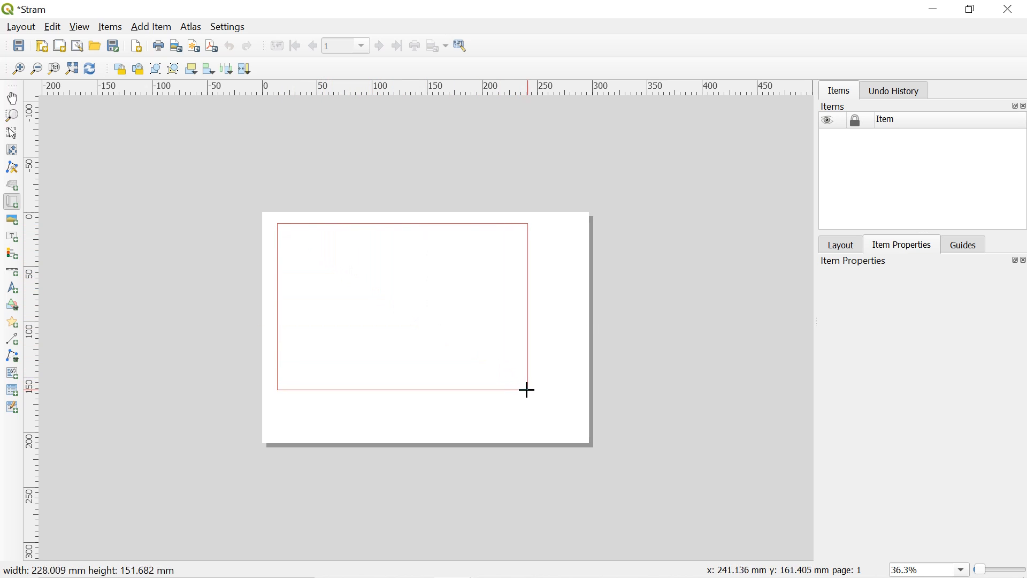
drag(526, 390, 580, 434)
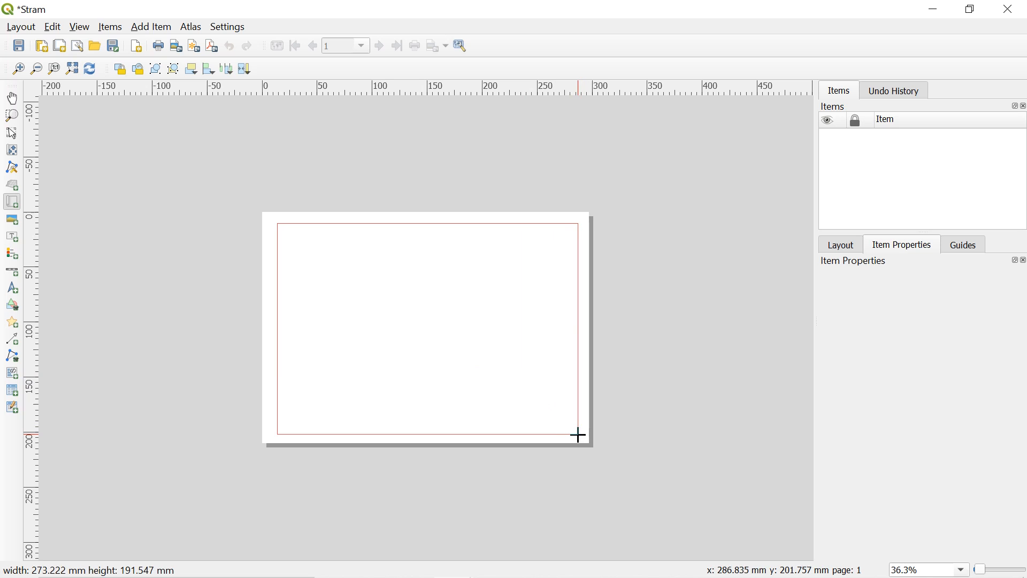
drag(280, 227, 577, 432)
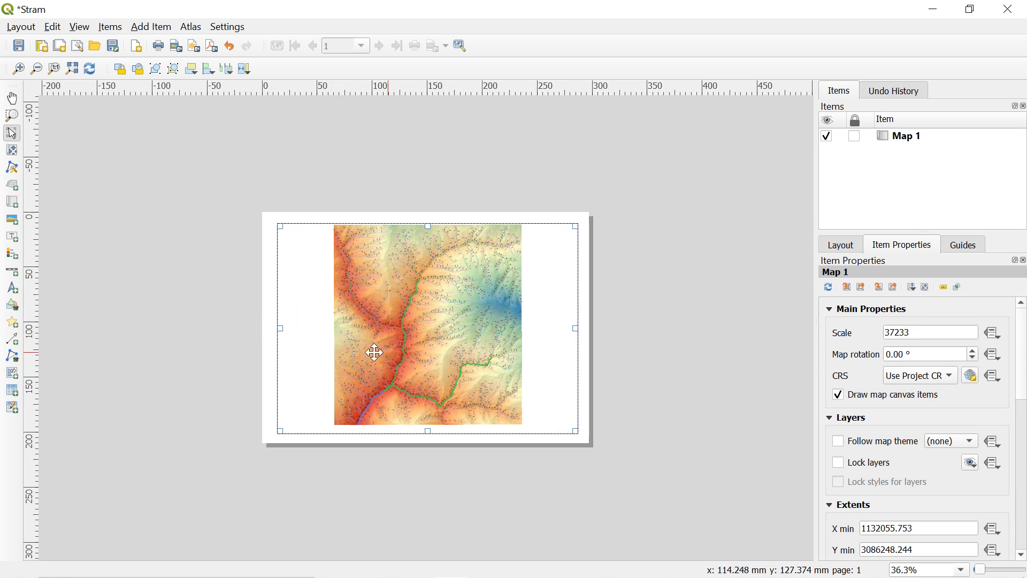
mouse_move(121, 168)
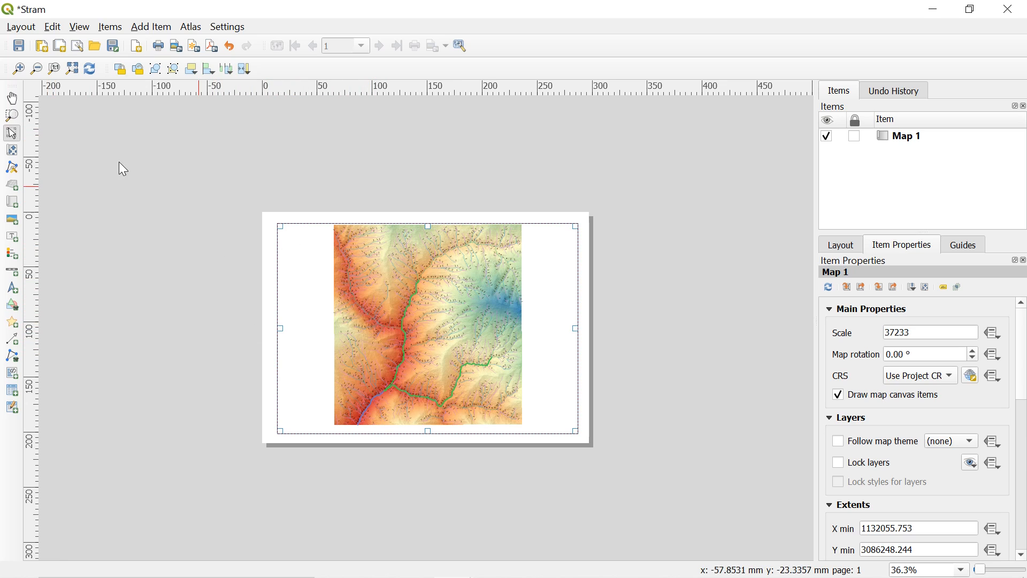
mouse_move(300, 239)
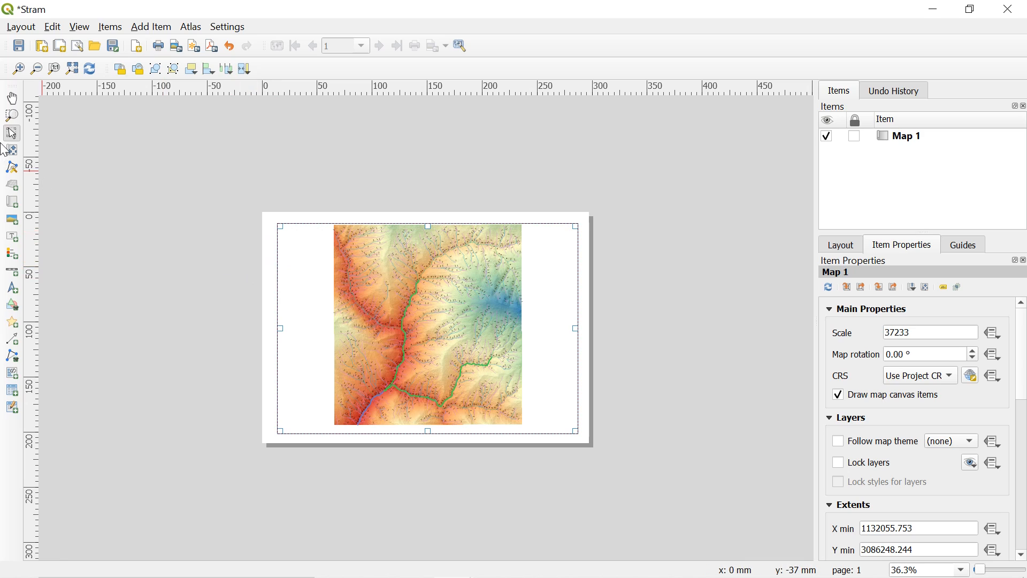
mouse_move(269, 256)
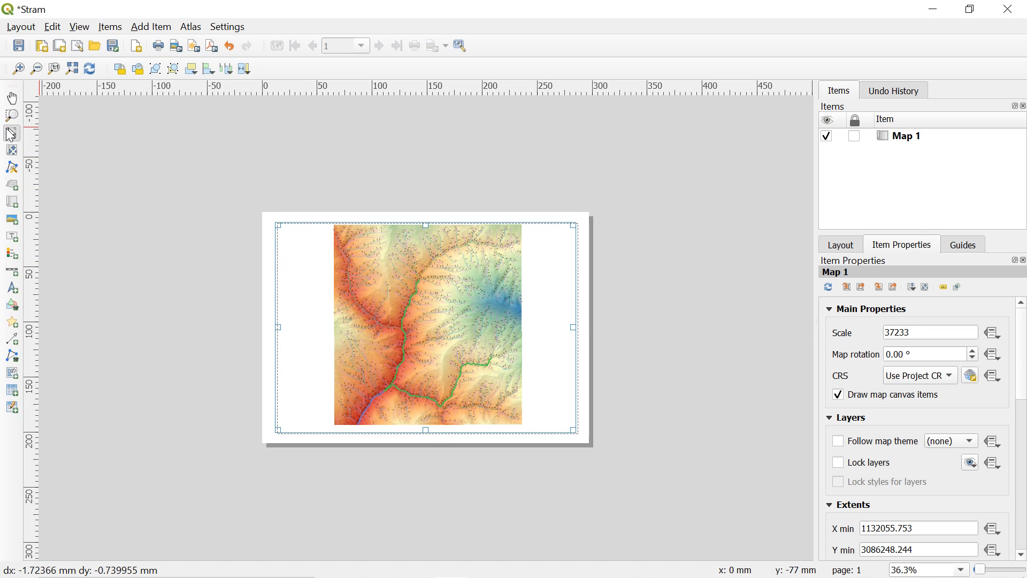
mouse_move(346, 248)
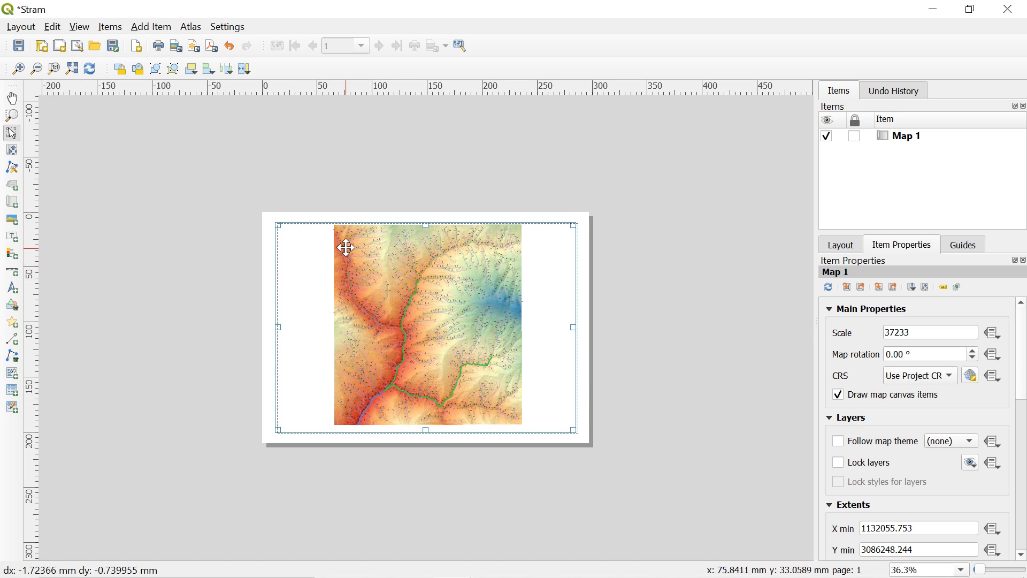
drag(346, 248, 357, 258)
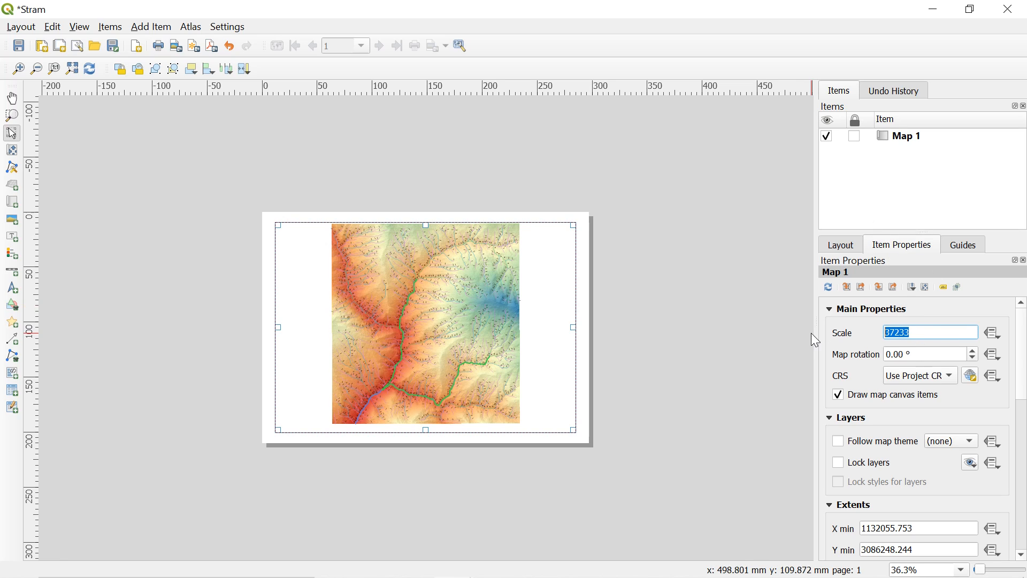
- Set Map 1's scale to 25000 and pan the terrain within the frame
text(30000)
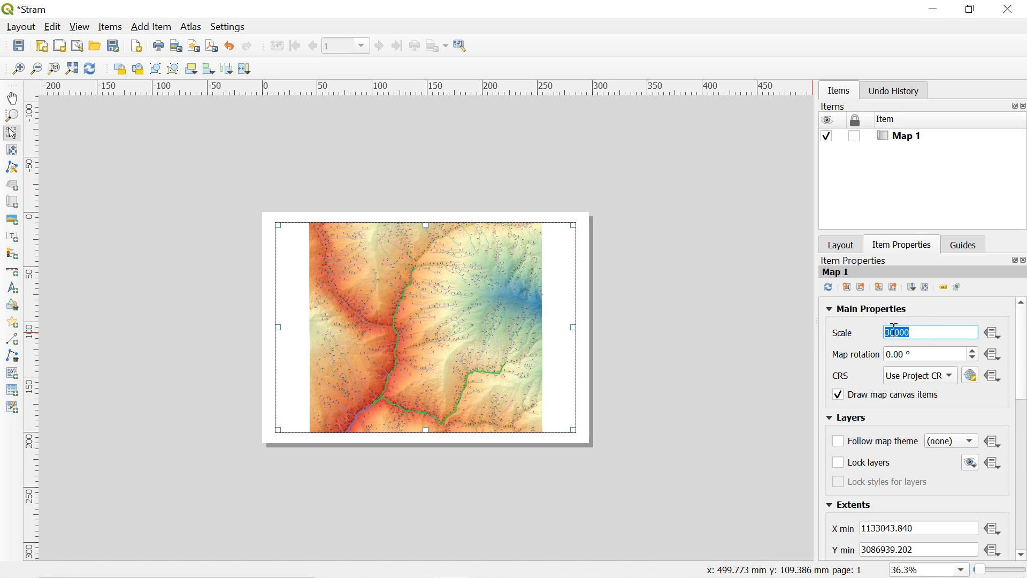
text(2)
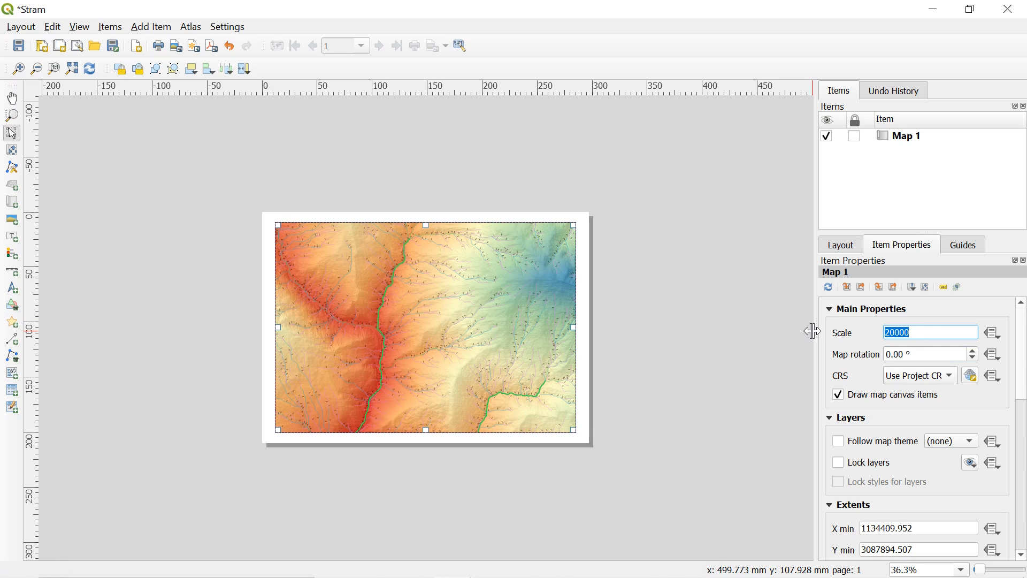
text(25000)
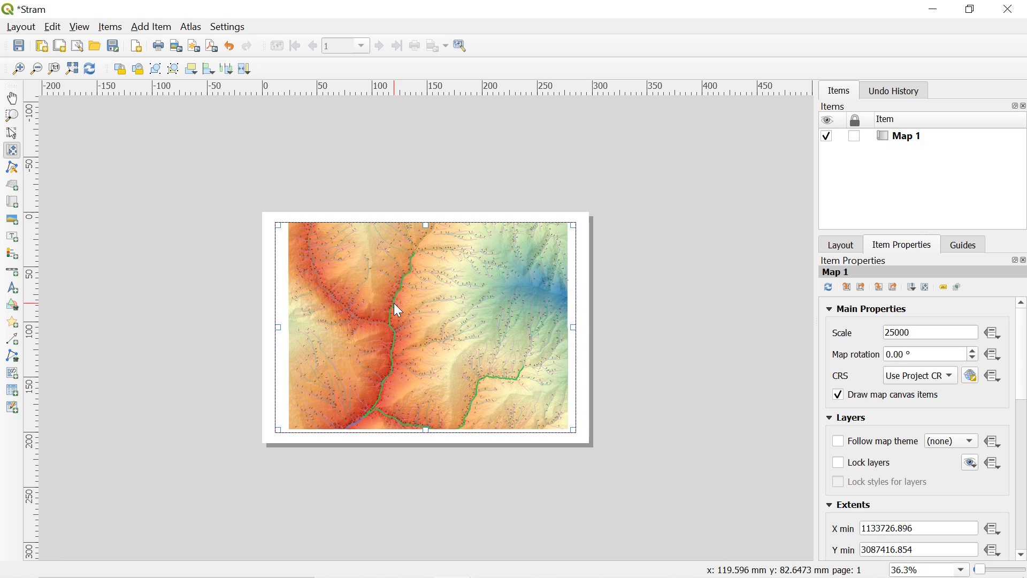
drag(397, 308, 388, 313)
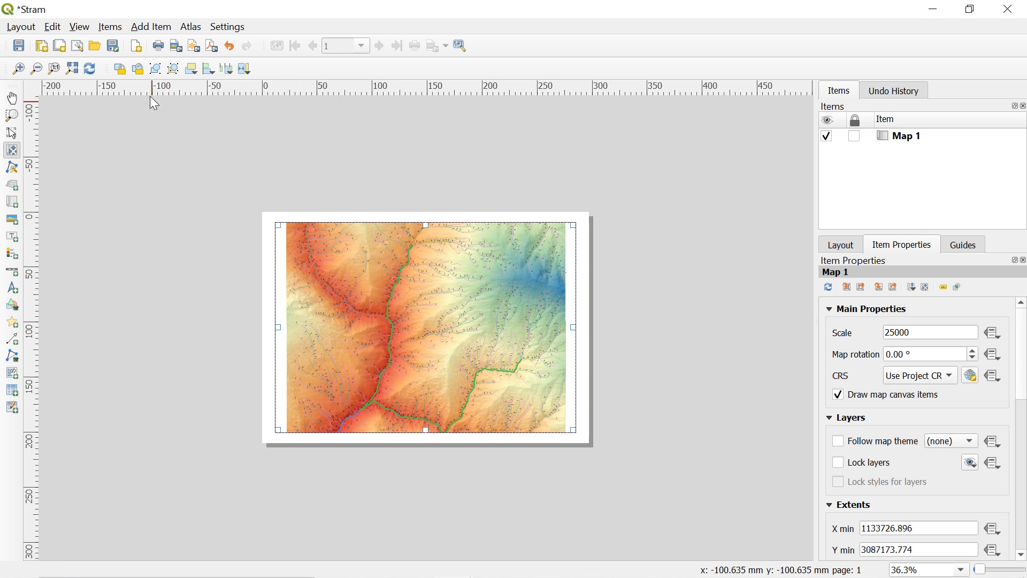
- Open the Add Item menu listing legend, scale bar and north arrow
click(151, 26)
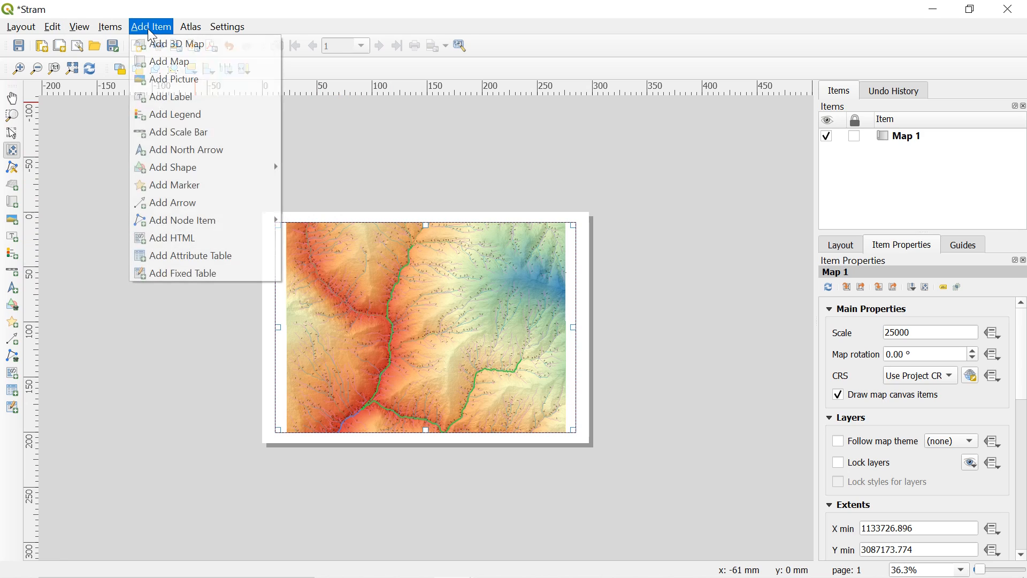
mouse_move(175, 114)
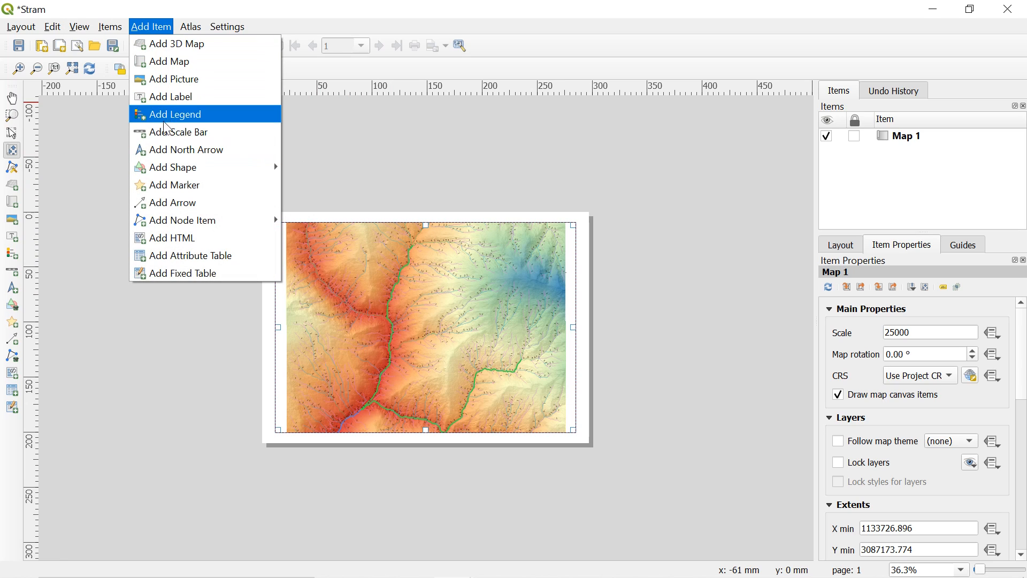
mouse_move(160, 123)
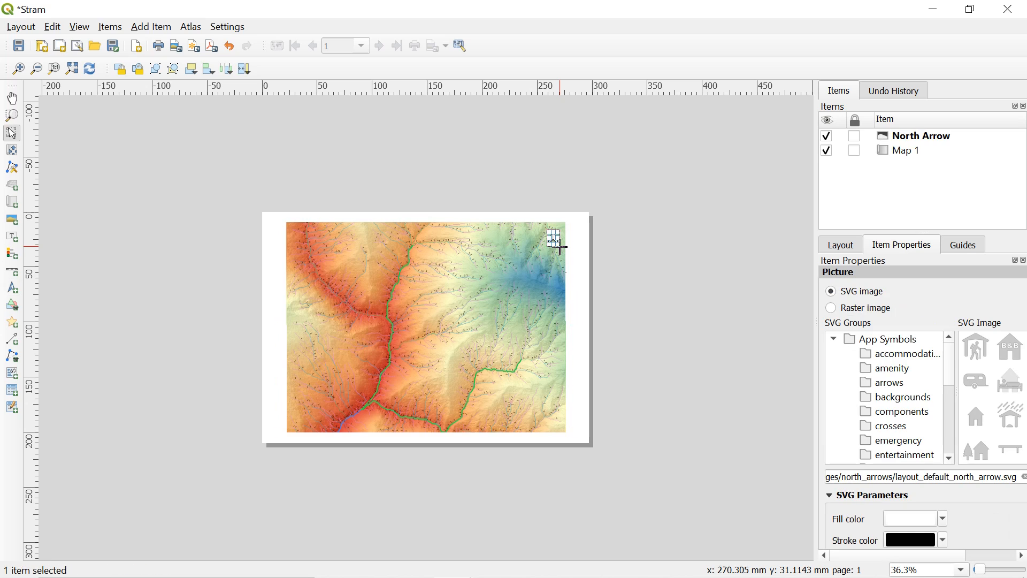
- Place a scale bar near the map's bottom-right
click(422, 328)
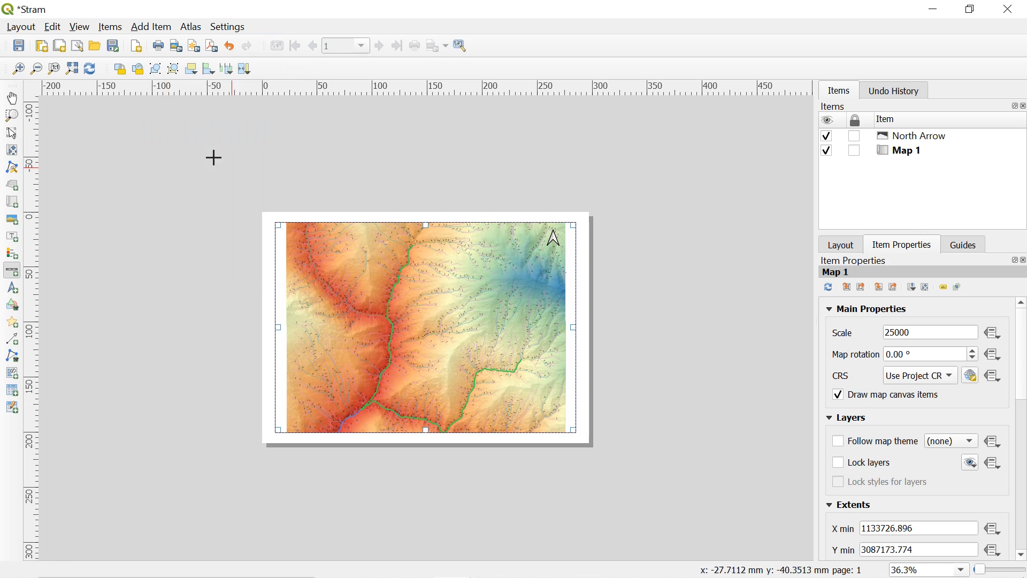
mouse_move(499, 423)
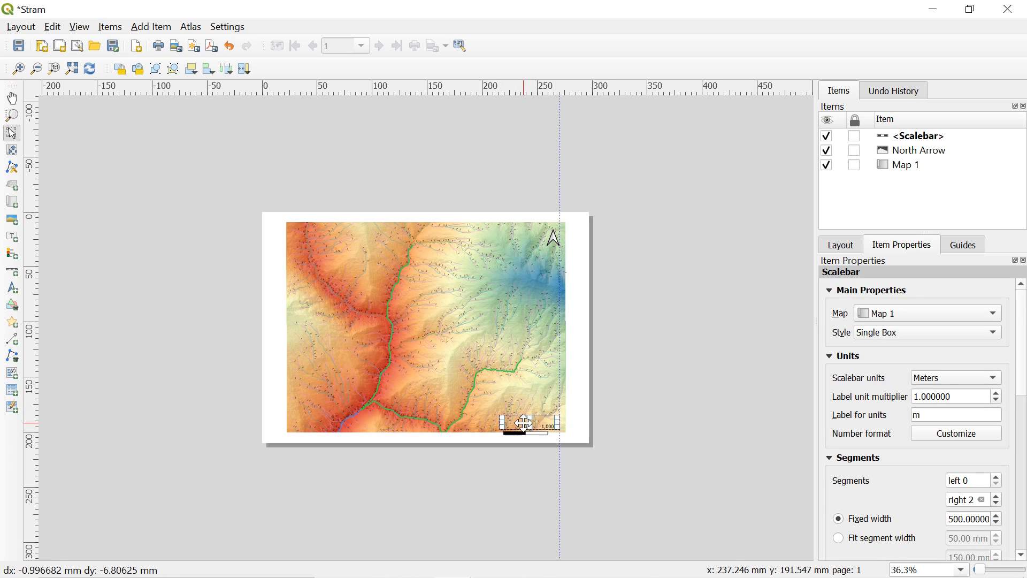
- Draw a legend of Channel1, Hillshade, FilledDEM and DEM over the map's left side
click(151, 26)
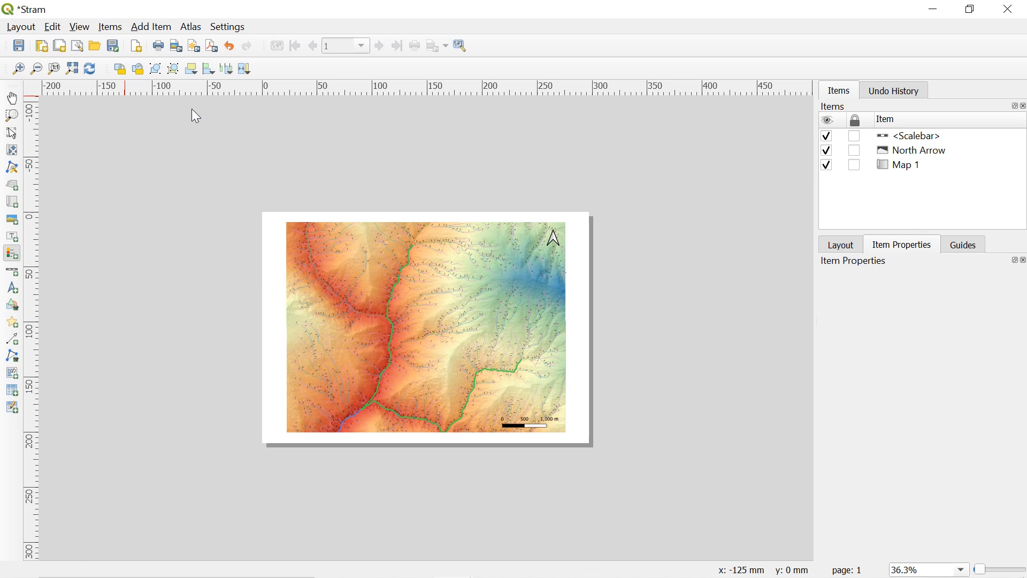
drag(307, 319, 348, 373)
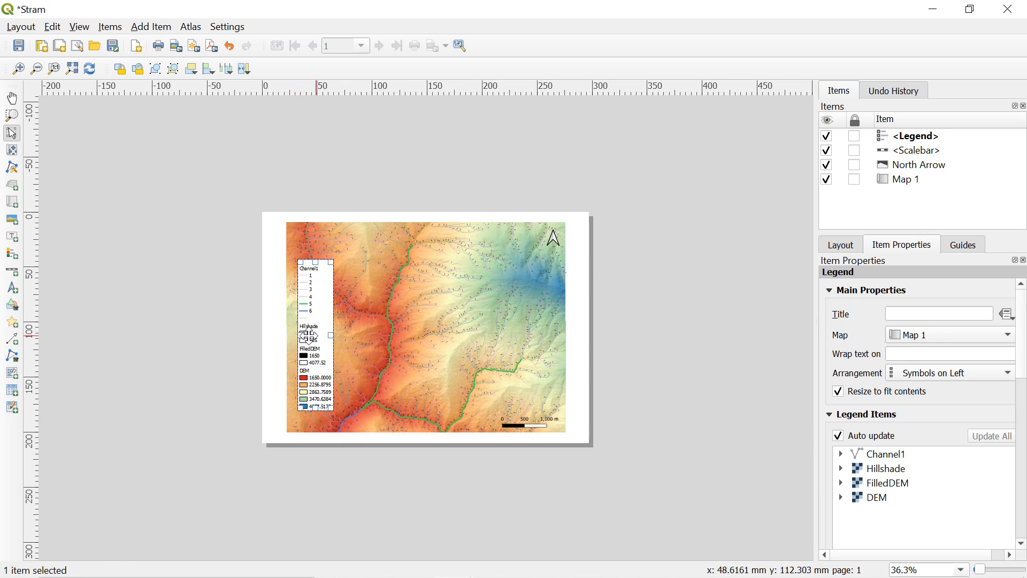
- Select the legend and remove Hillshade, FilledDEM and DEM from its items
click(913, 135)
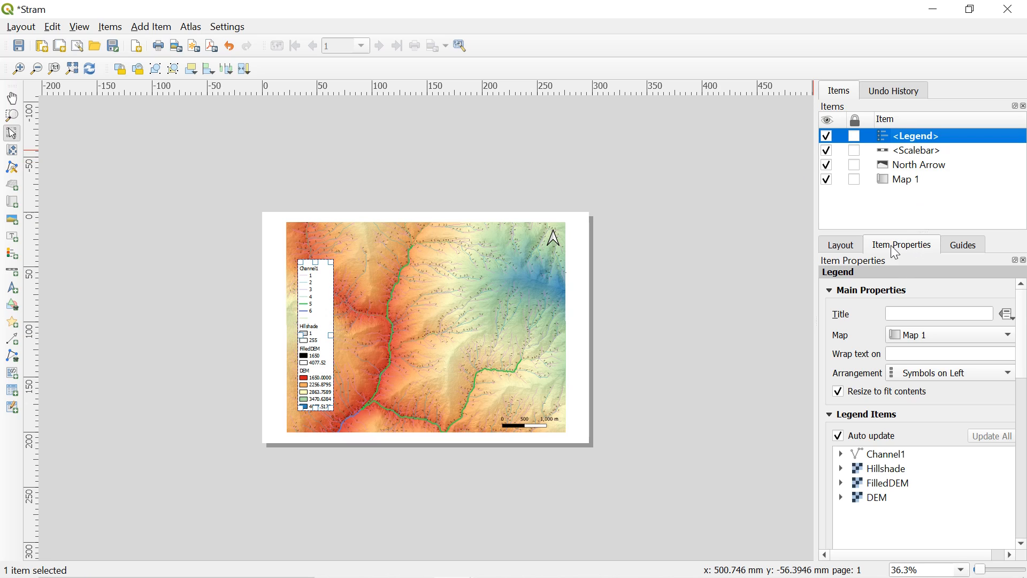
click(884, 435)
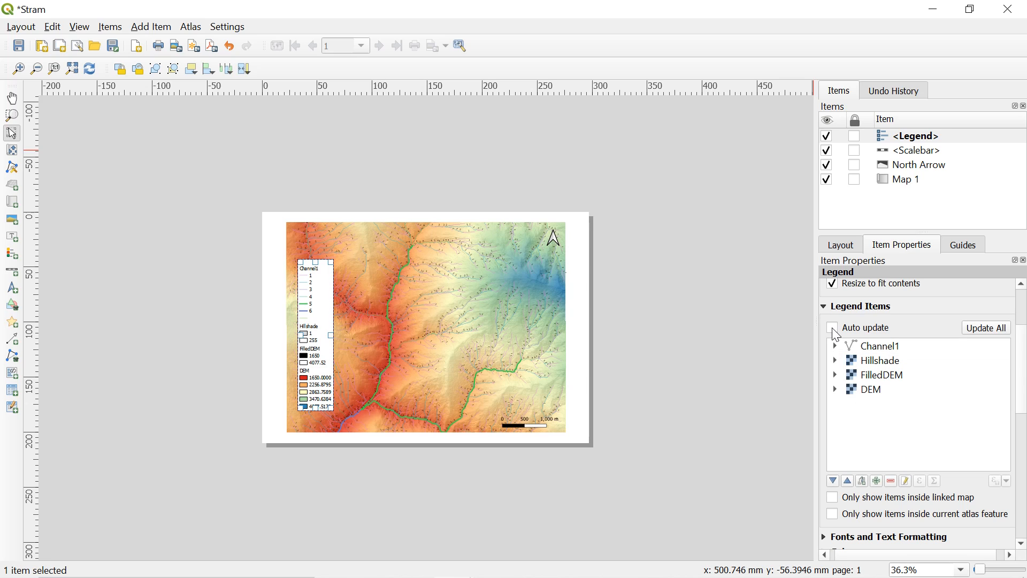
mouse_move(884, 359)
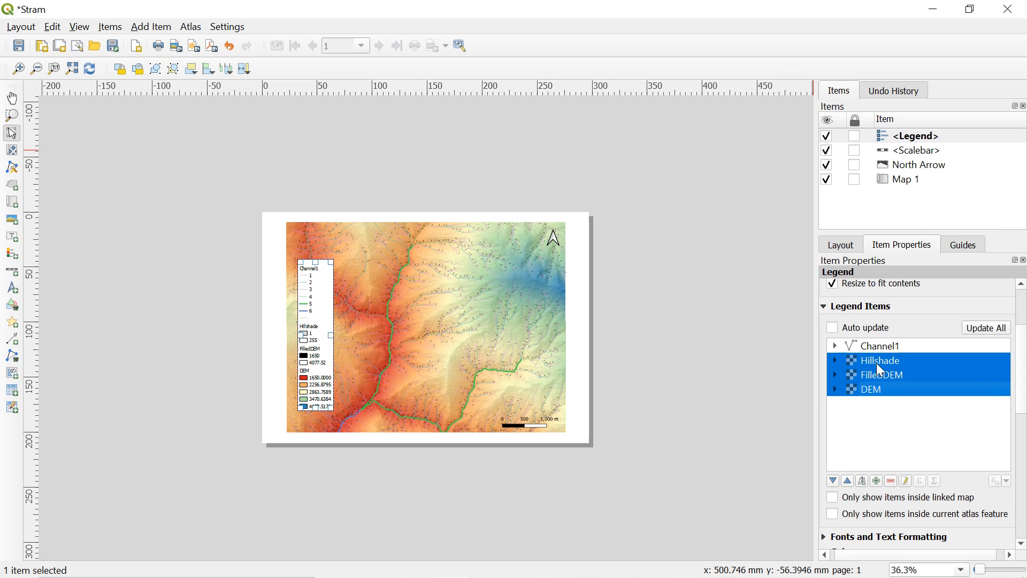
mouse_move(890, 486)
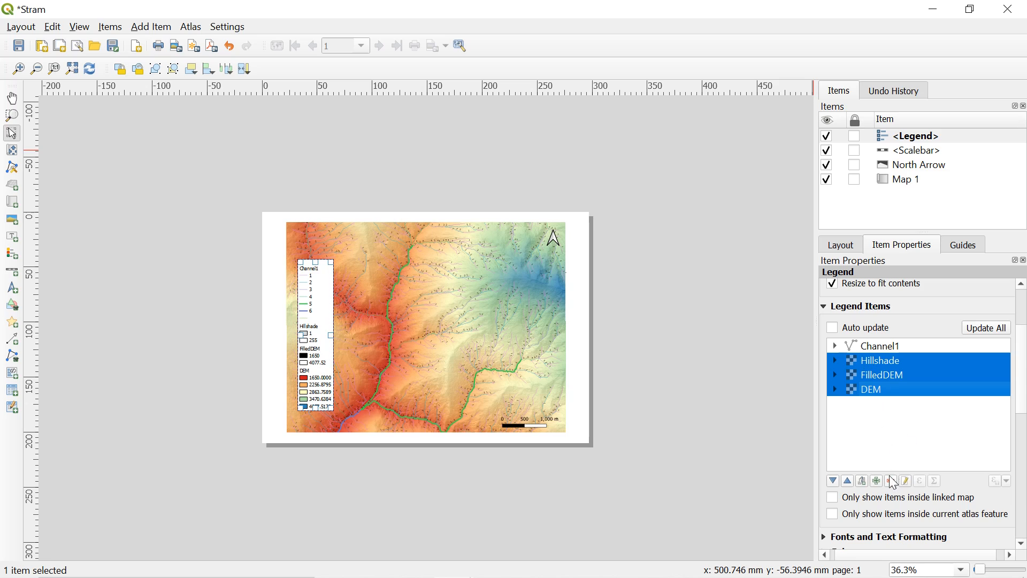
mouse_move(891, 481)
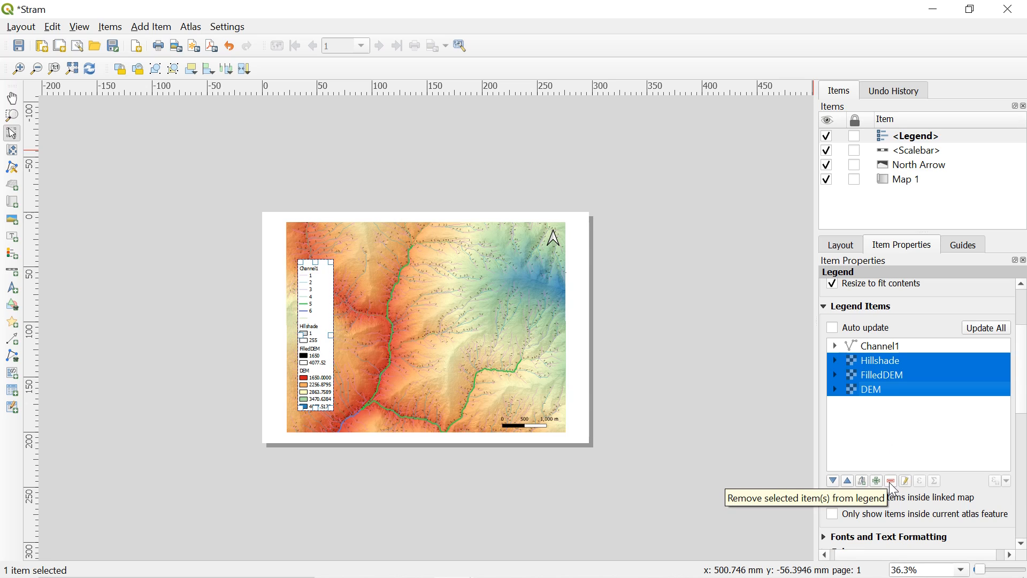
click(890, 481)
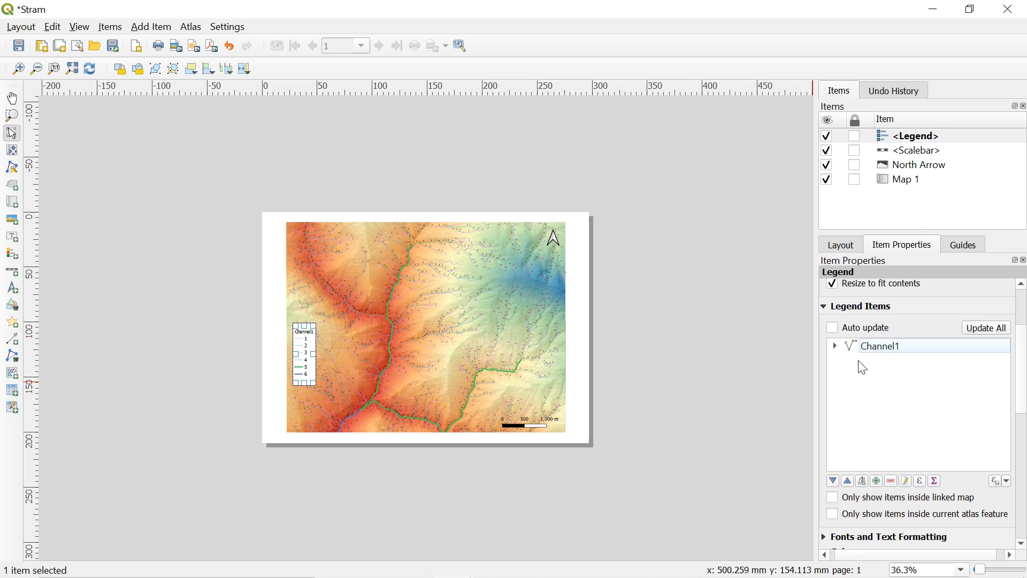
- Rename the Channel1 legend entry to 'Stream orders', leaving classes 1–6 listed
double_click(881, 346)
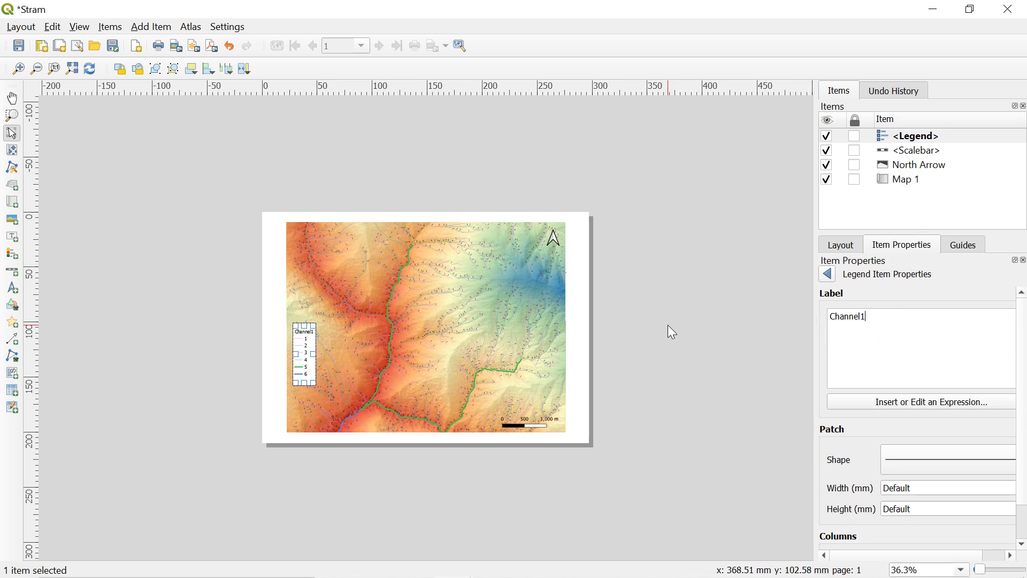
triple_click(847, 316)
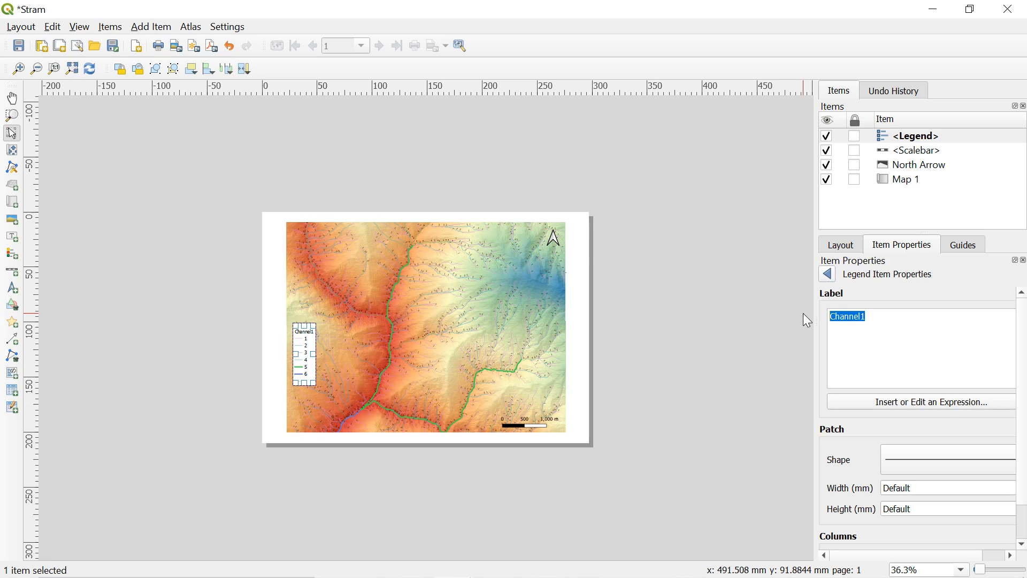
text(Srewa)
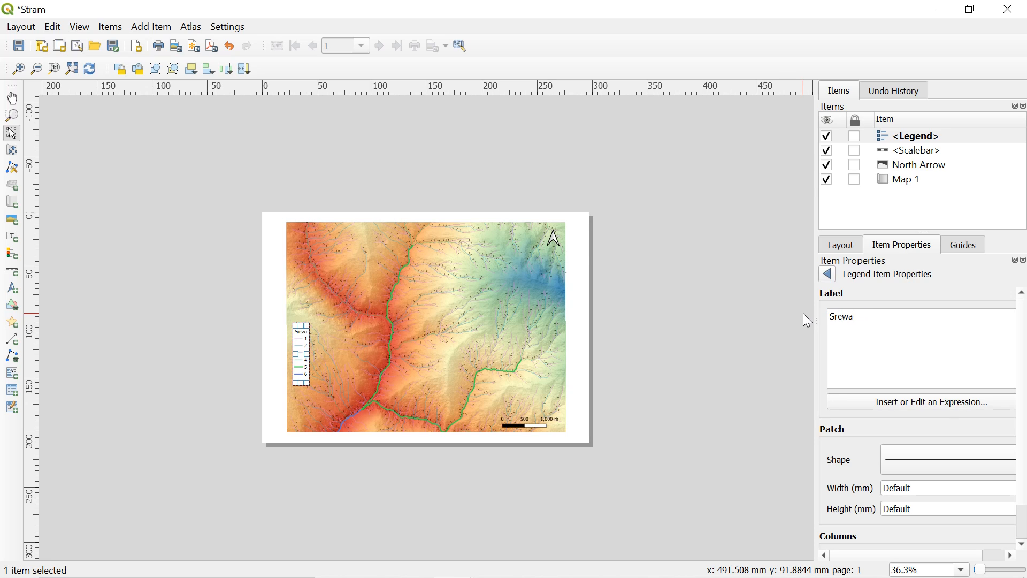
key(BackSpace)
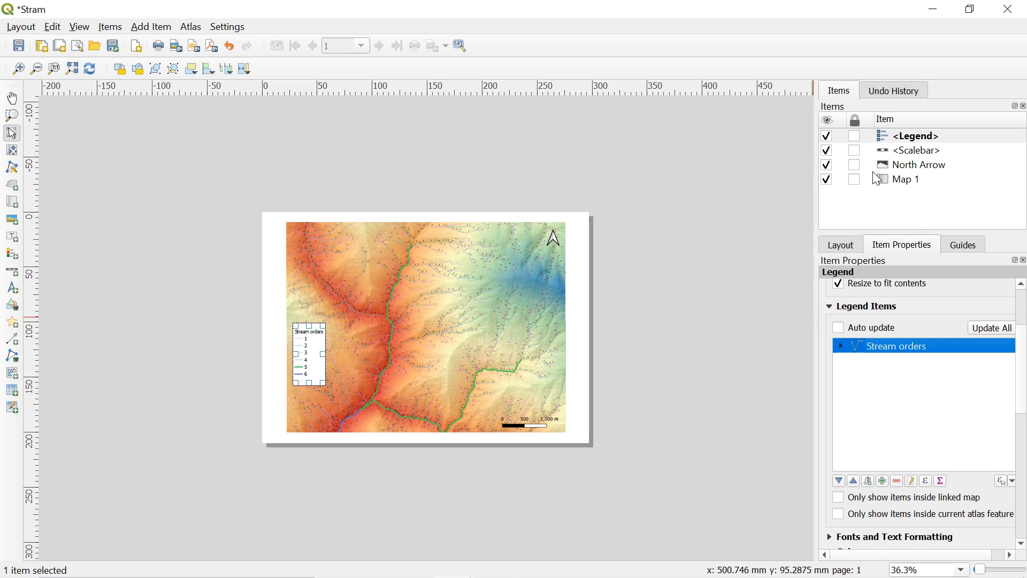
click(905, 178)
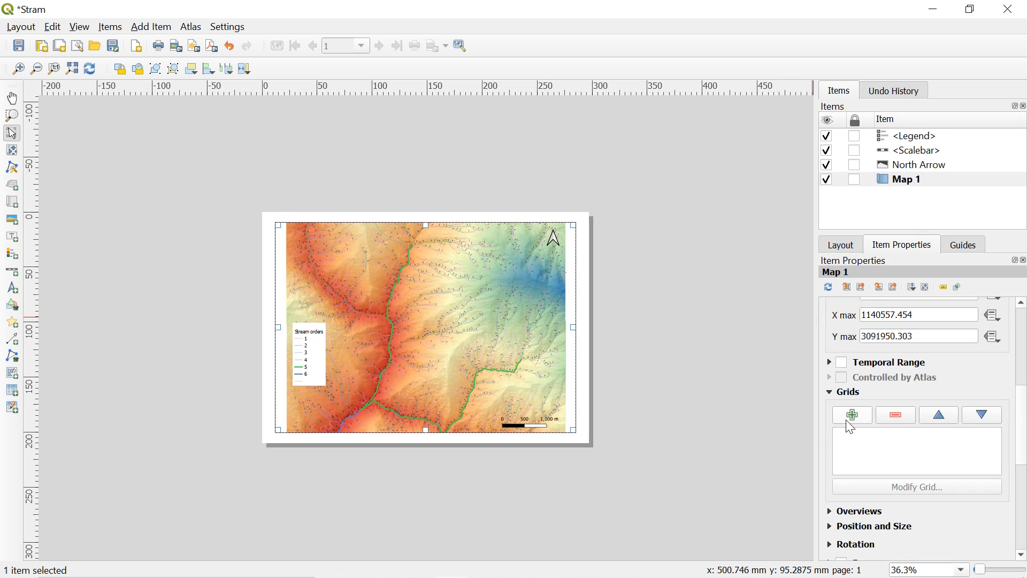
- Add Grid 1 to Map 1 and set its X and Y intervals to 1000
click(851, 414)
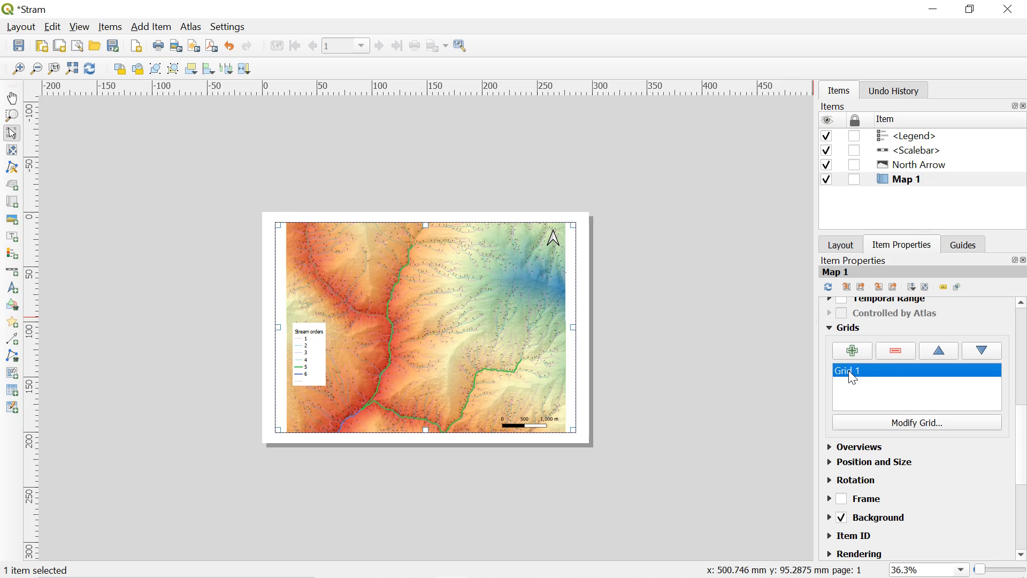
mouse_move(860, 376)
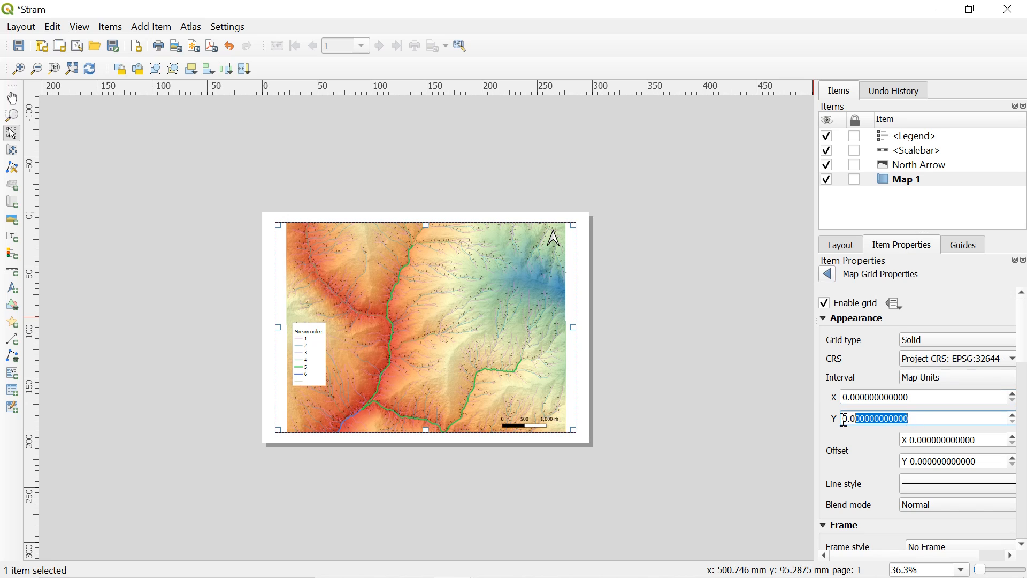
click(827, 273)
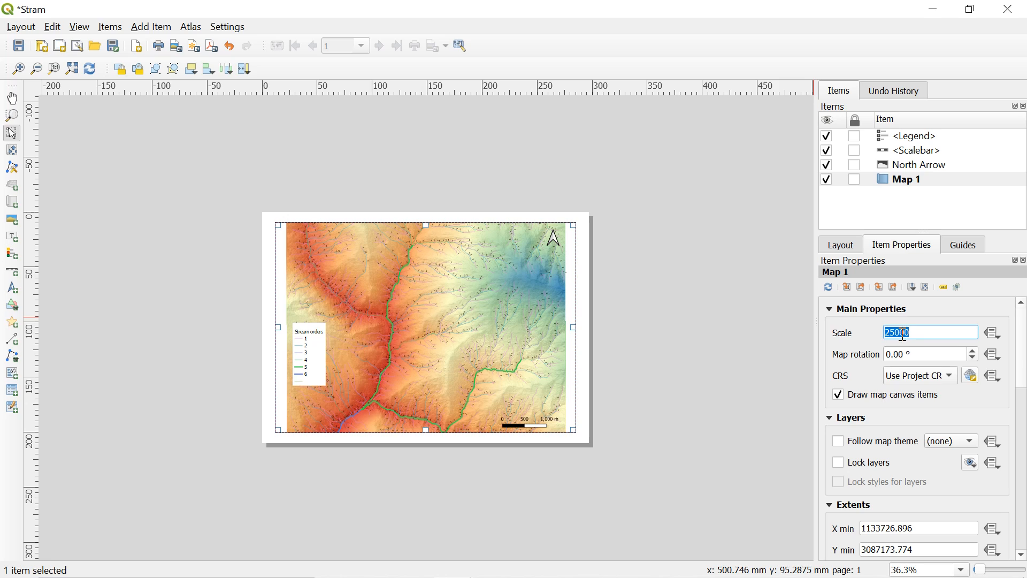
scroll(down, 3)
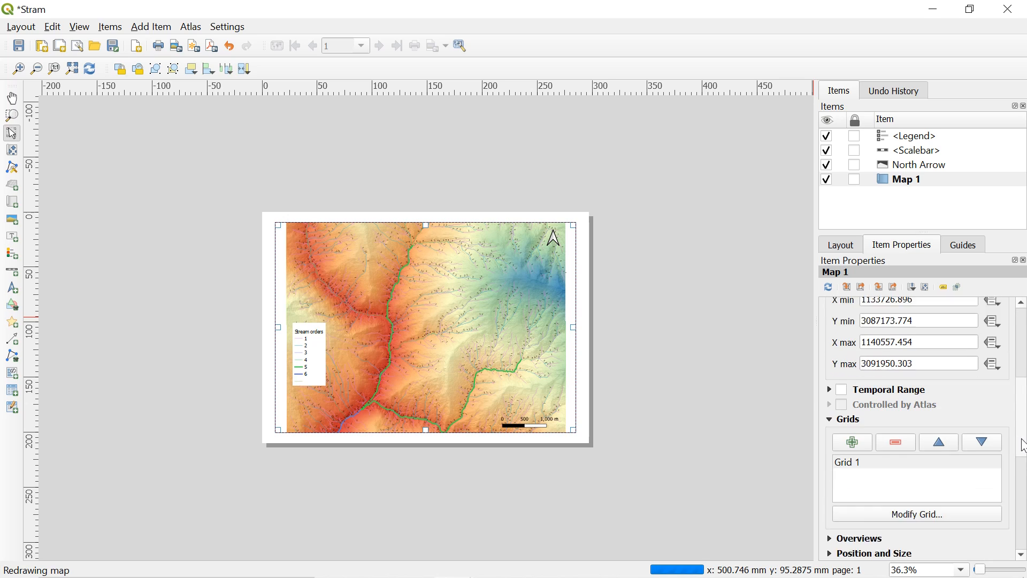
scroll(down, 3)
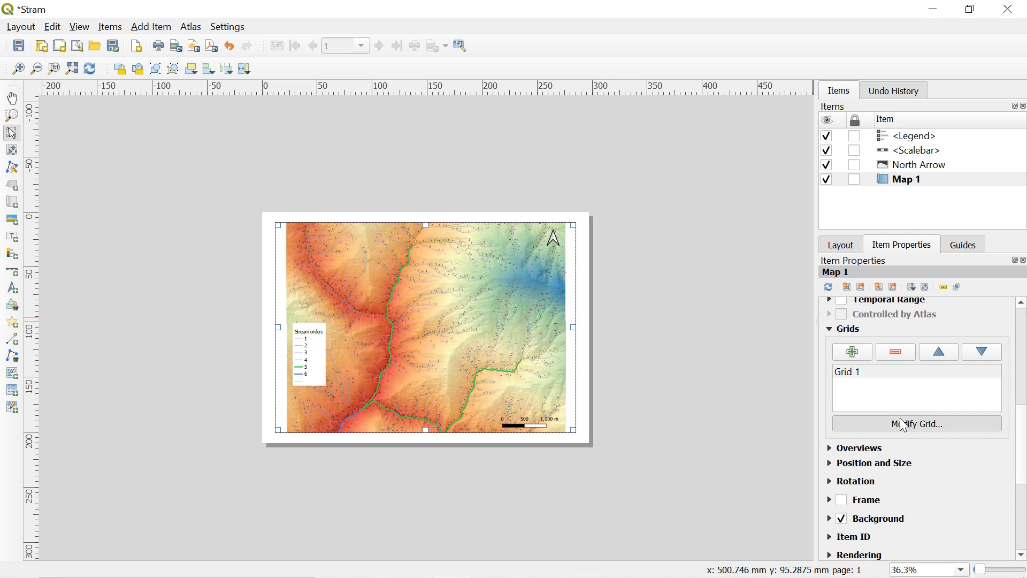
click(916, 424)
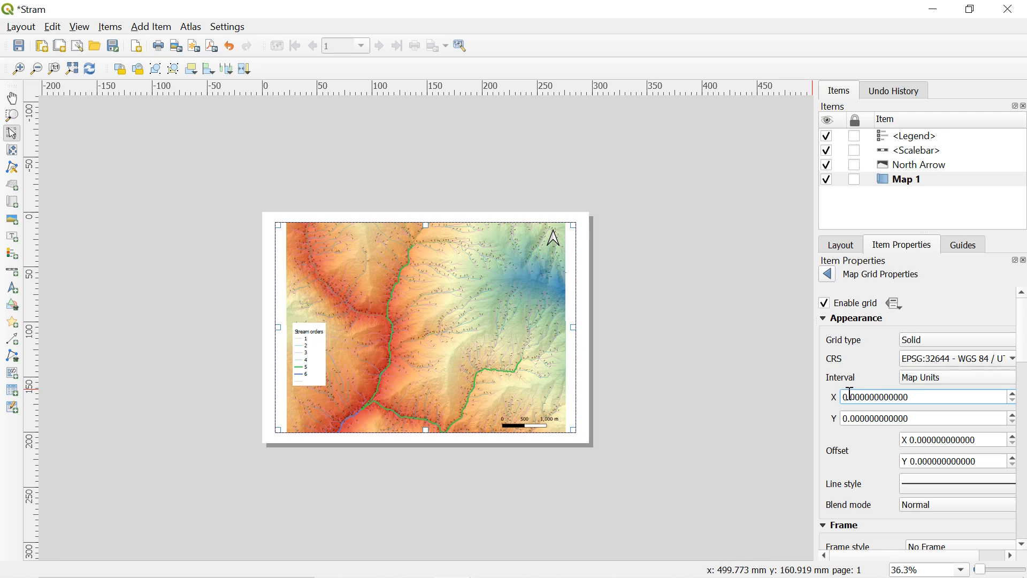
text(100)
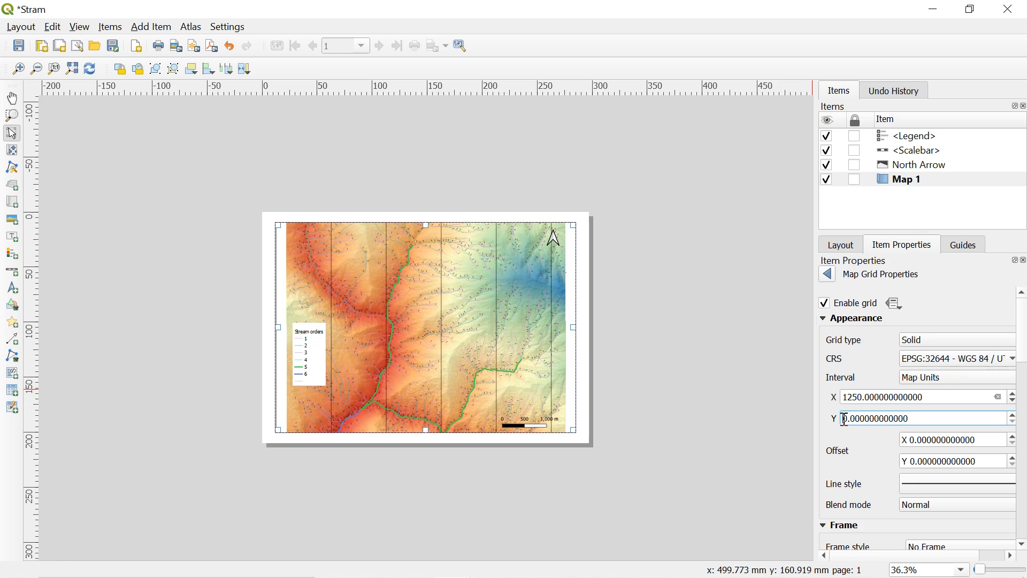
text(1250.000000000000)
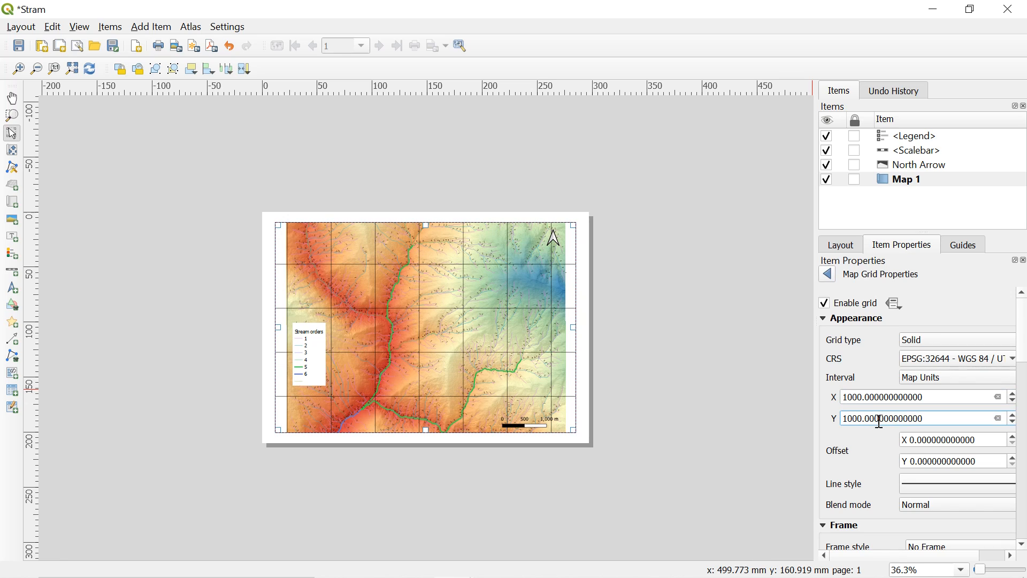
mouse_move(437, 273)
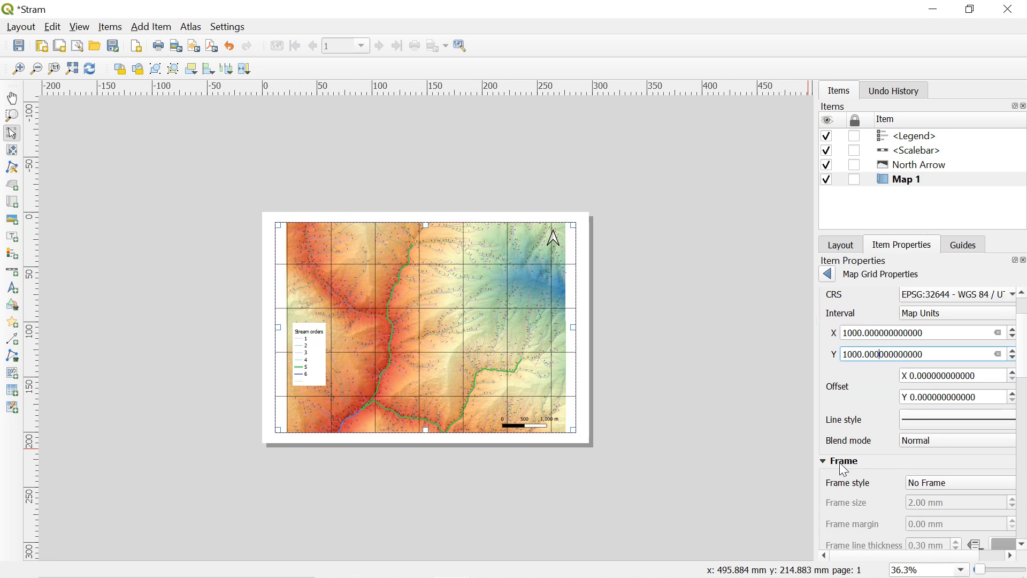
- Turn on Draw Coordinates and set left and right labels to Vertical Ascending
scroll(down, 3)
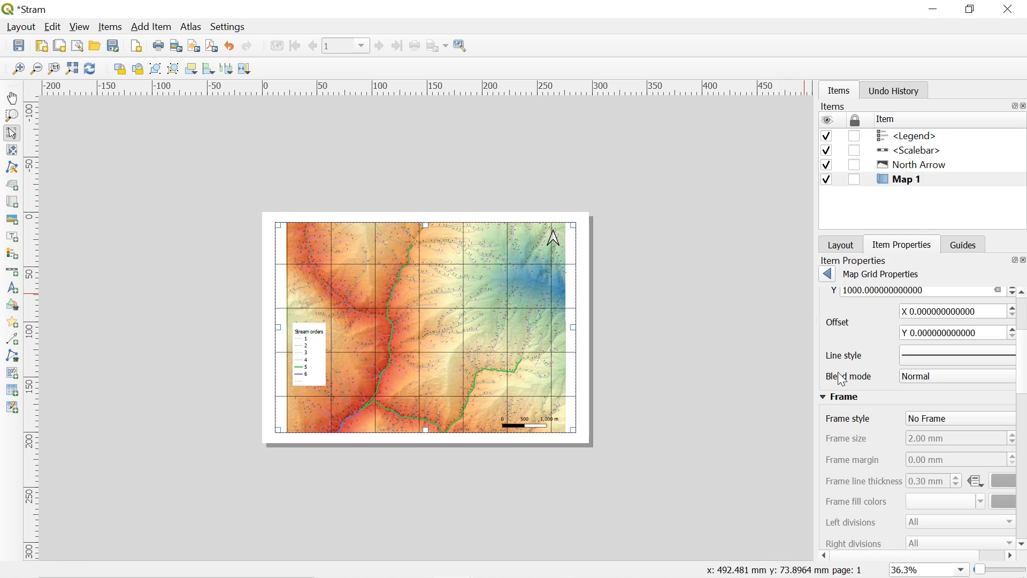
scroll(down, 3)
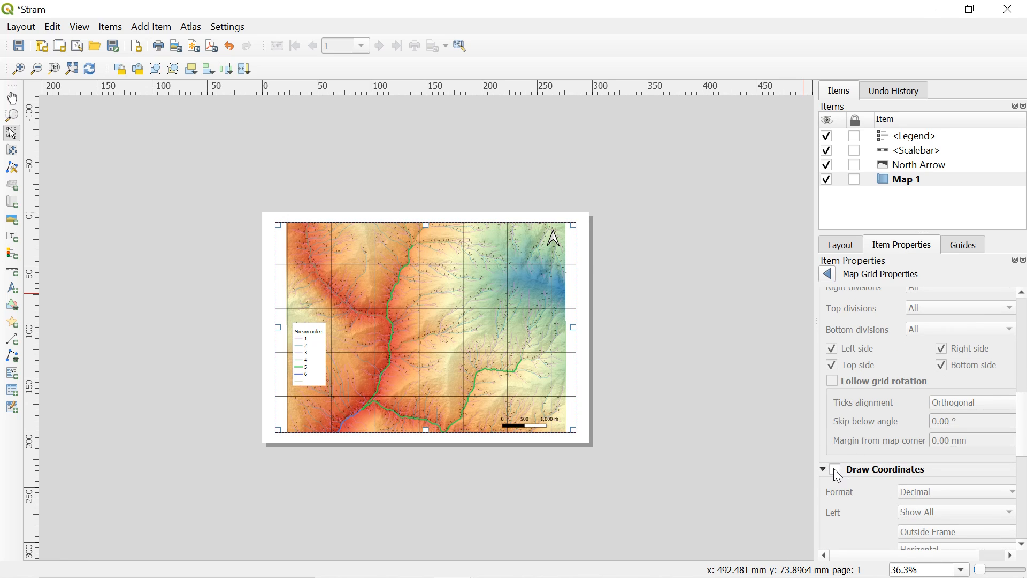
click(834, 469)
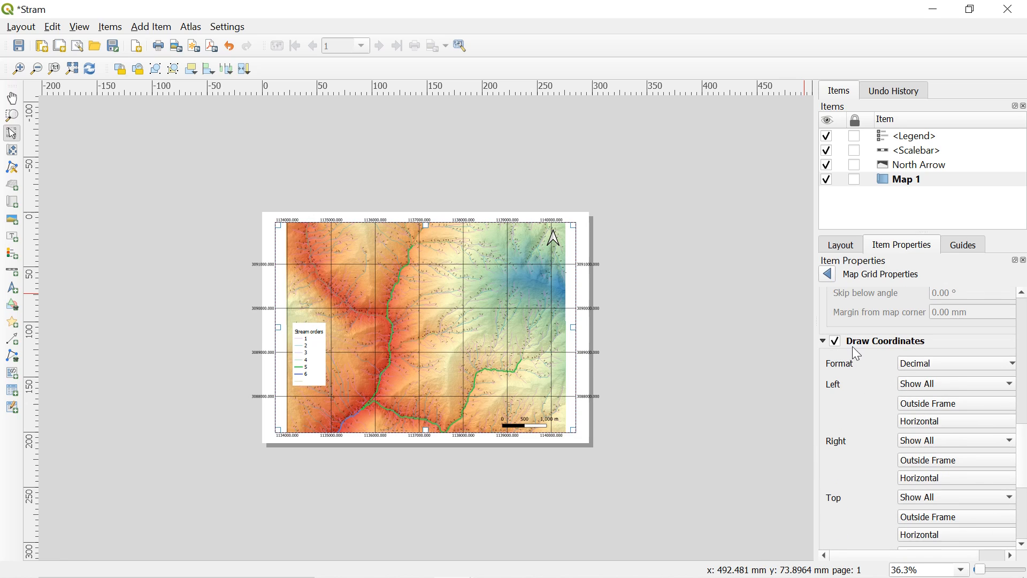
mouse_move(282, 276)
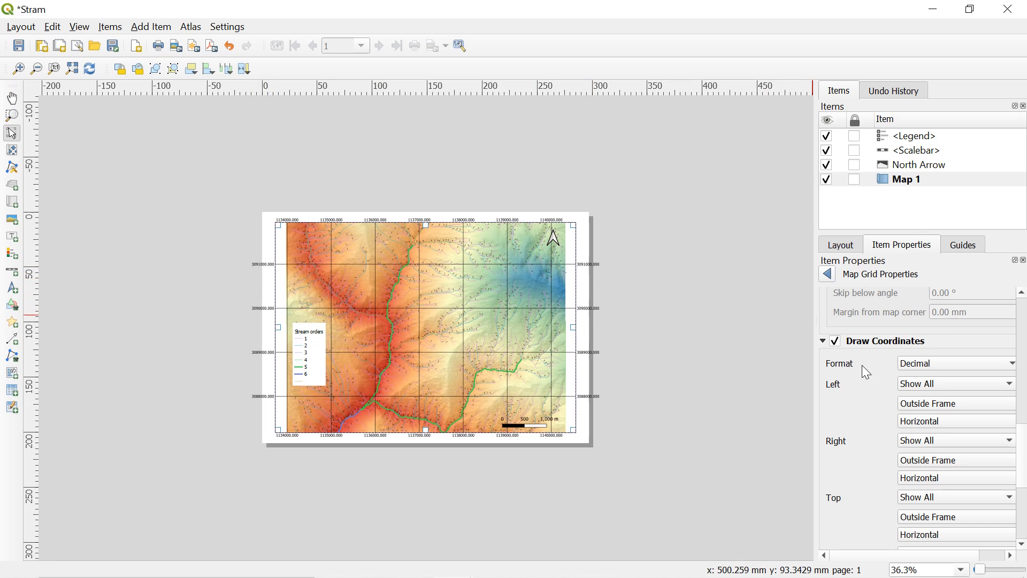
mouse_move(867, 393)
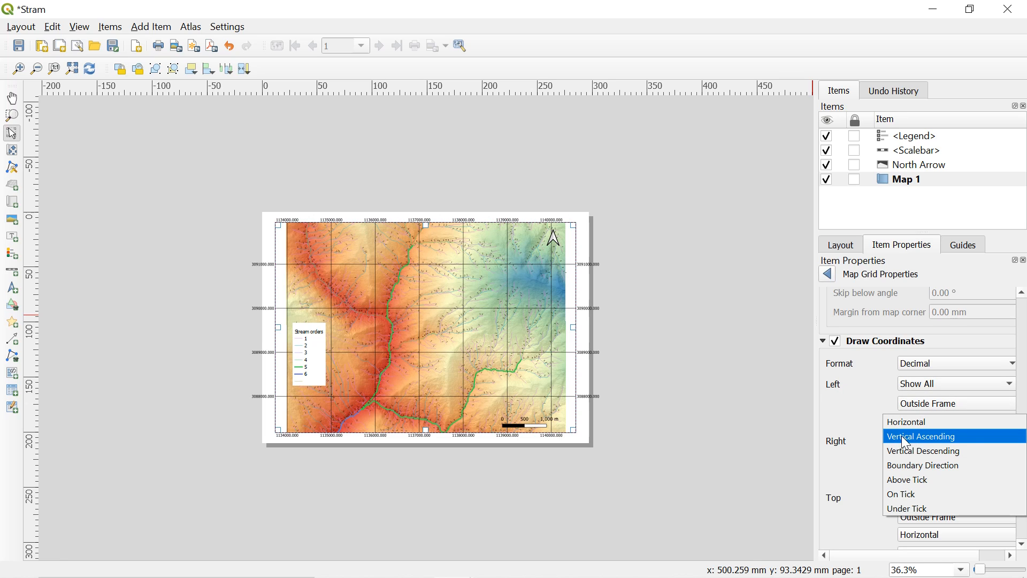
click(922, 436)
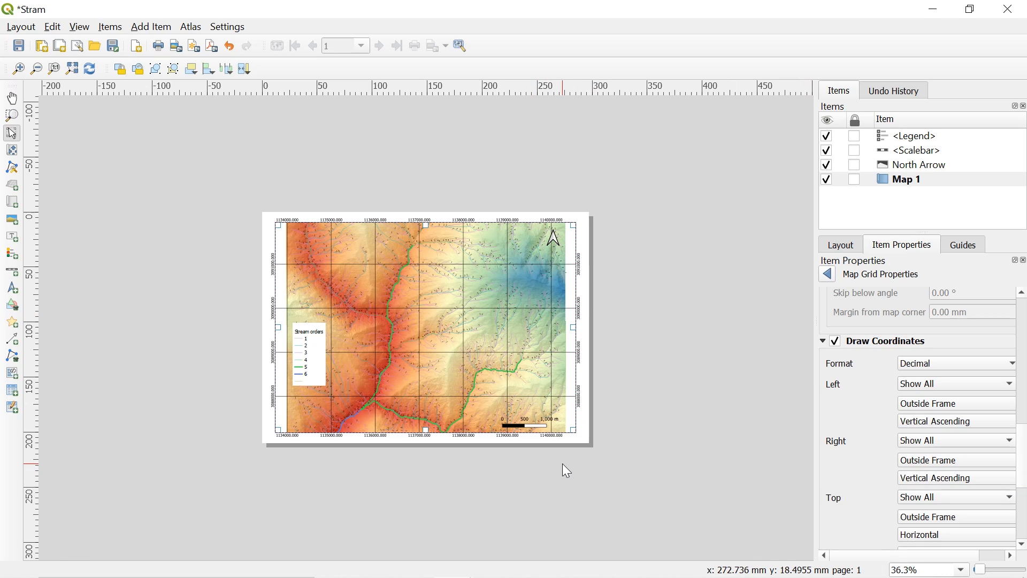
mouse_move(963, 471)
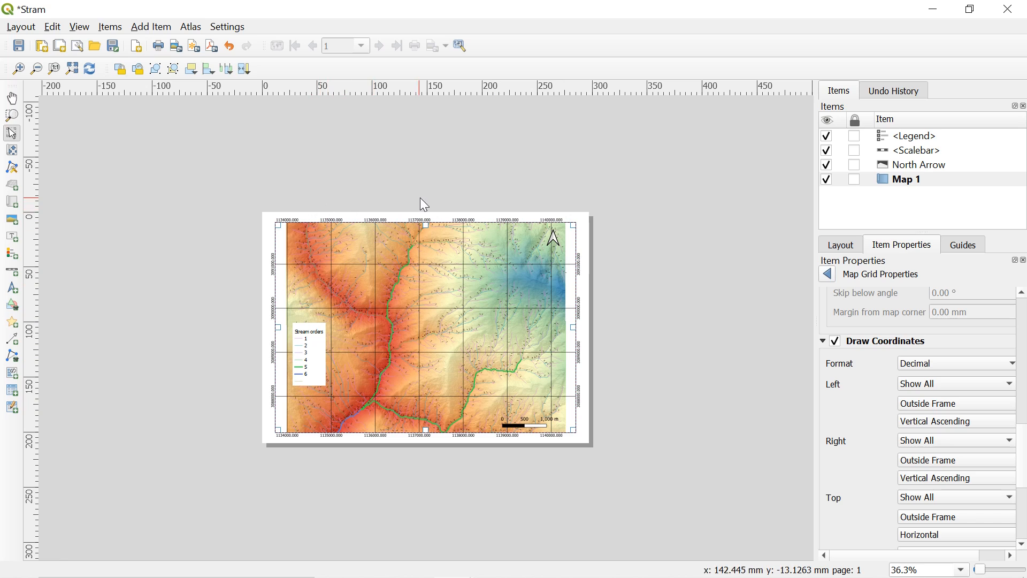
- Export the layout as Stream.jpeg, replacing the old file, at 300 dpi (3507×2480 px)
click(20, 26)
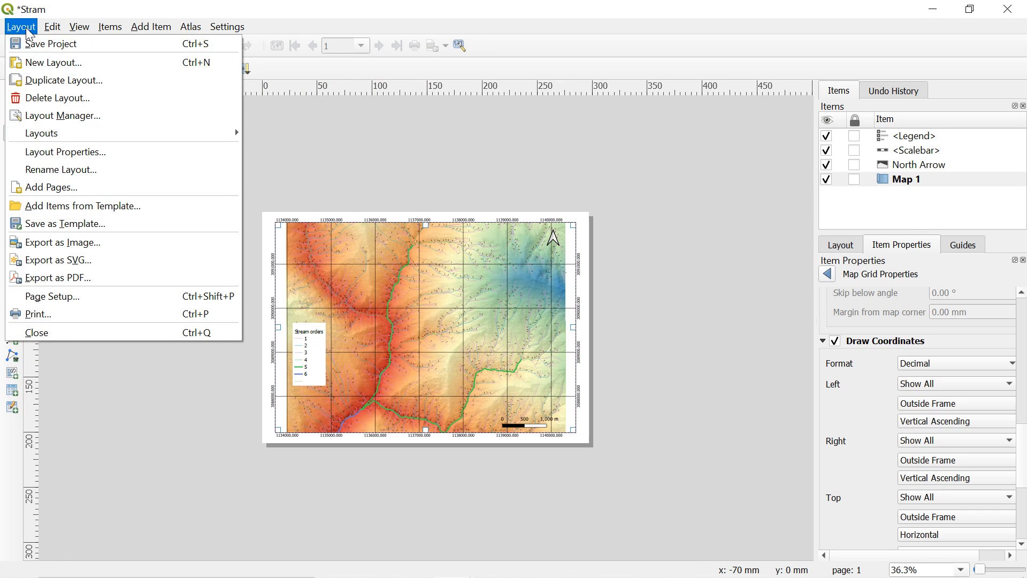
mouse_move(72, 242)
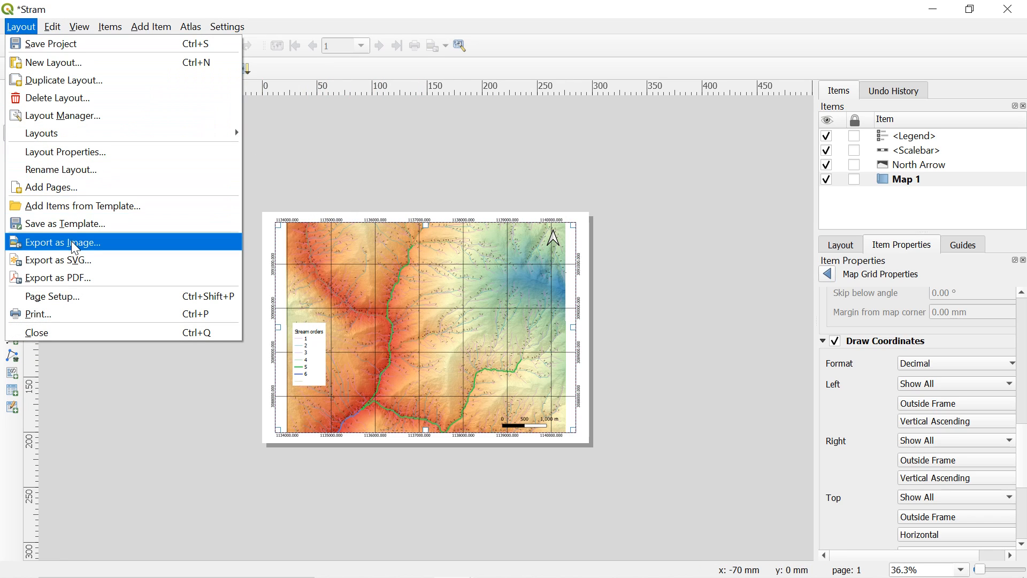
click(63, 242)
text(Stream)
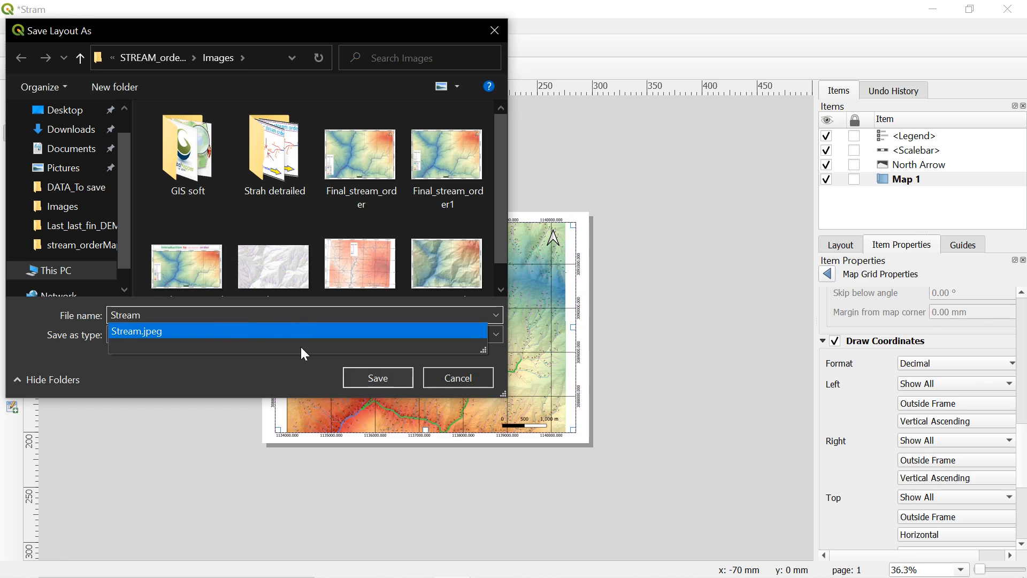
click(377, 378)
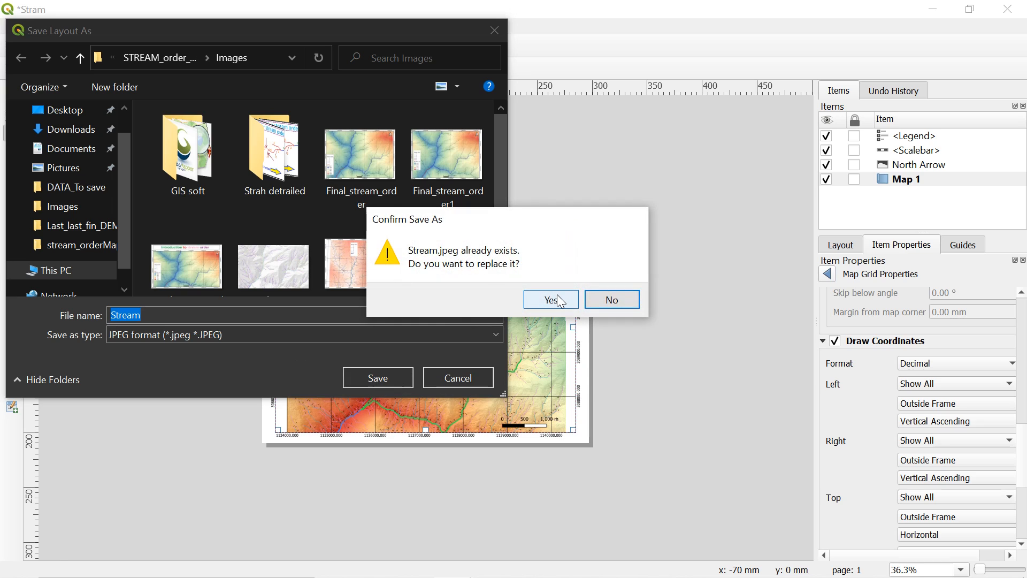
click(551, 300)
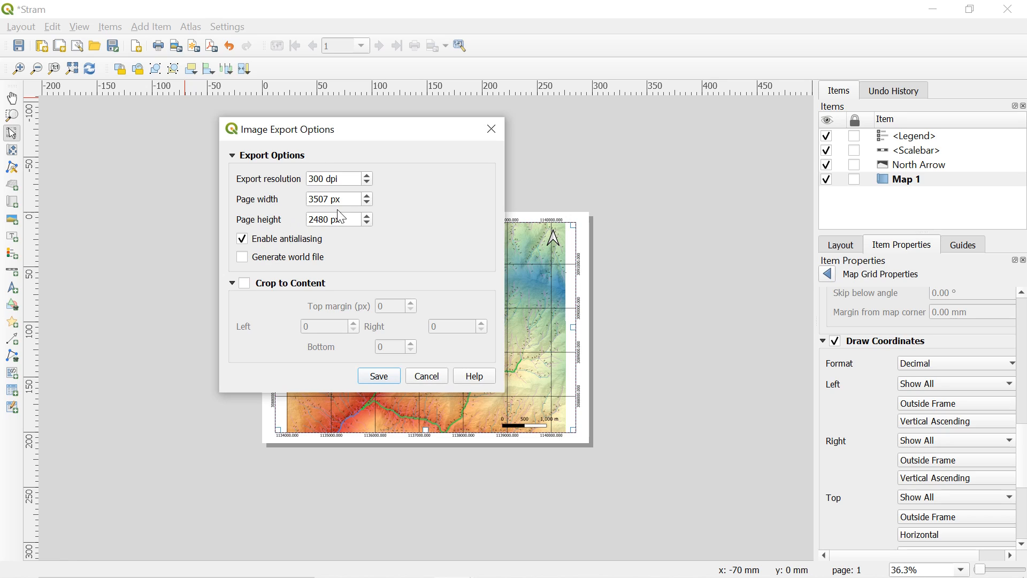
triple_click(333, 178)
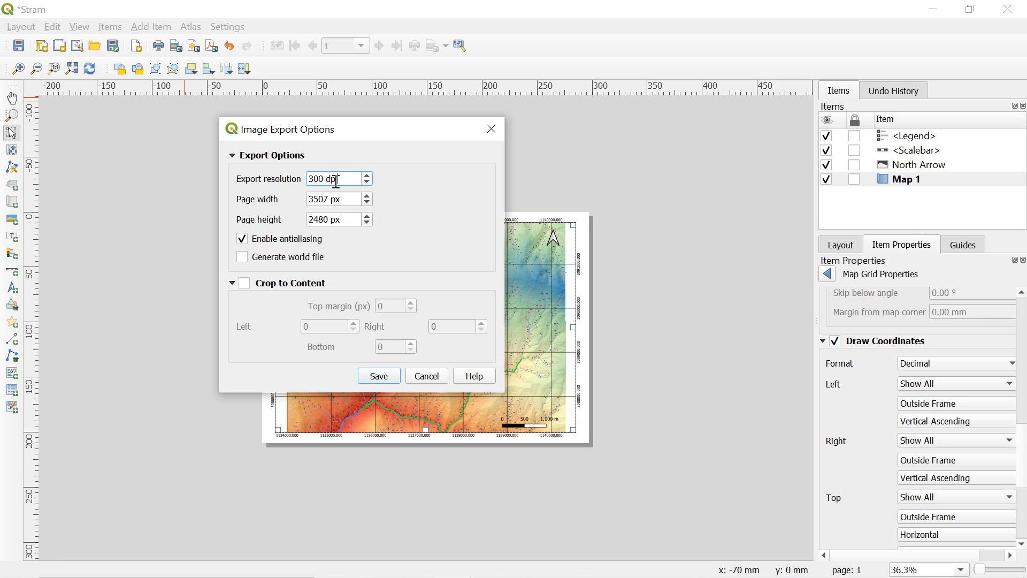
triple_click(332, 179)
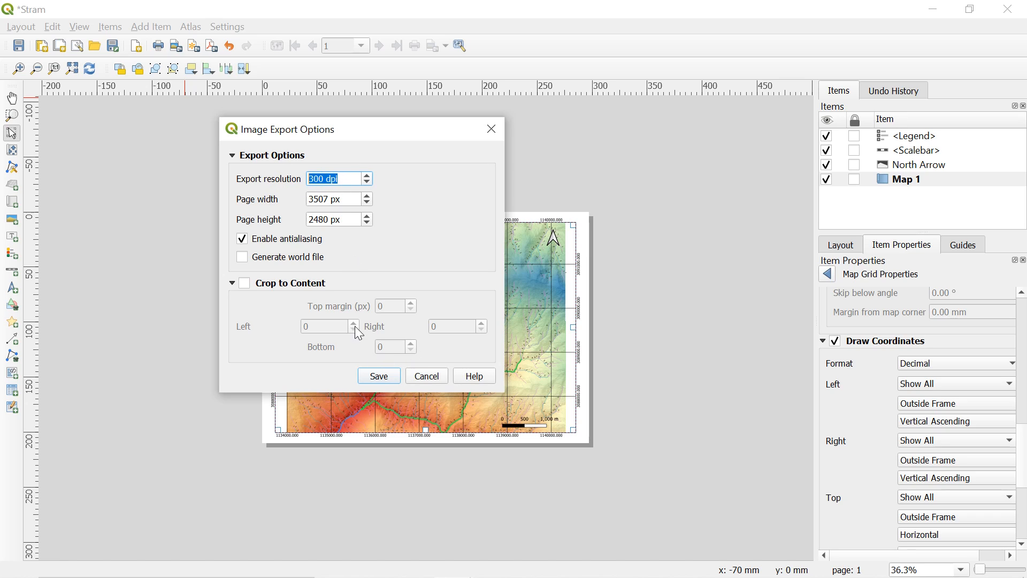
mouse_move(254, 184)
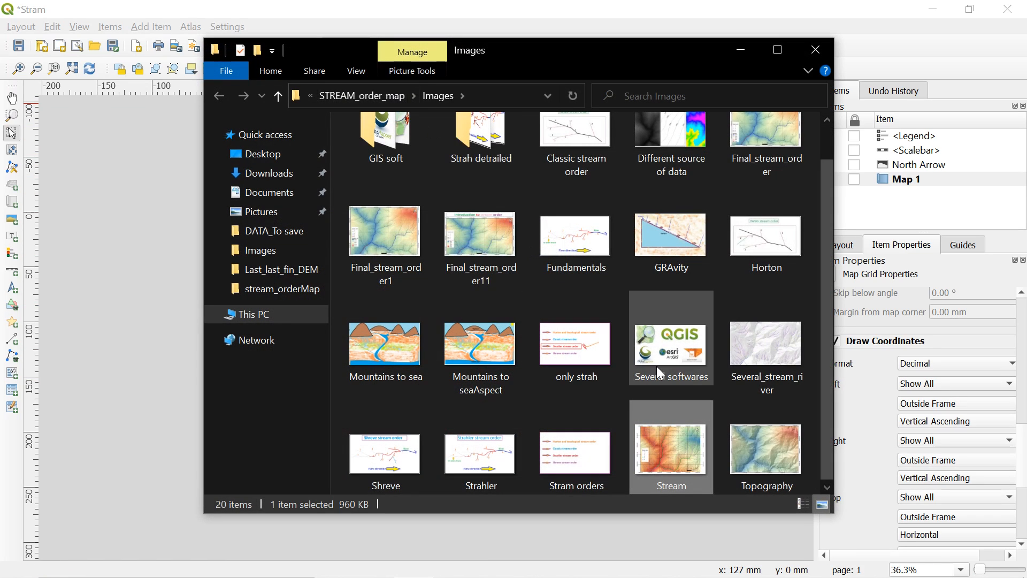
- Open the 960 KB Stream image in Images, then close File Explorer
double_click(670, 445)
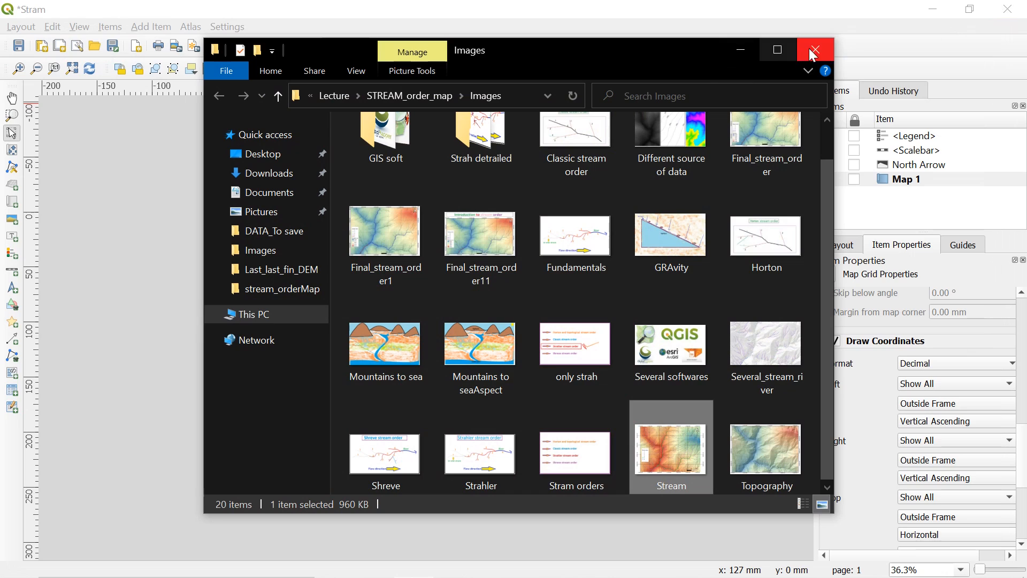
click(814, 50)
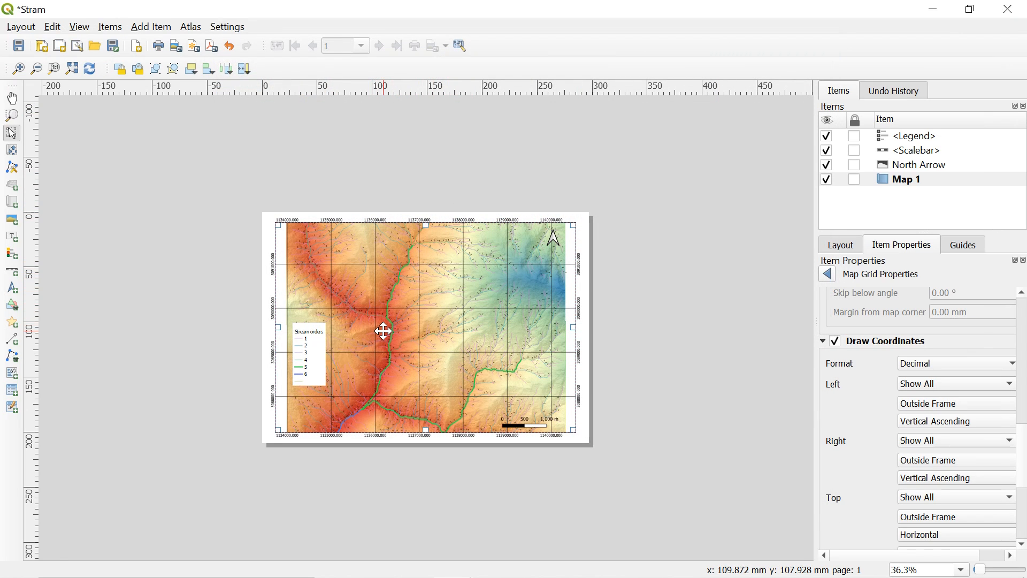